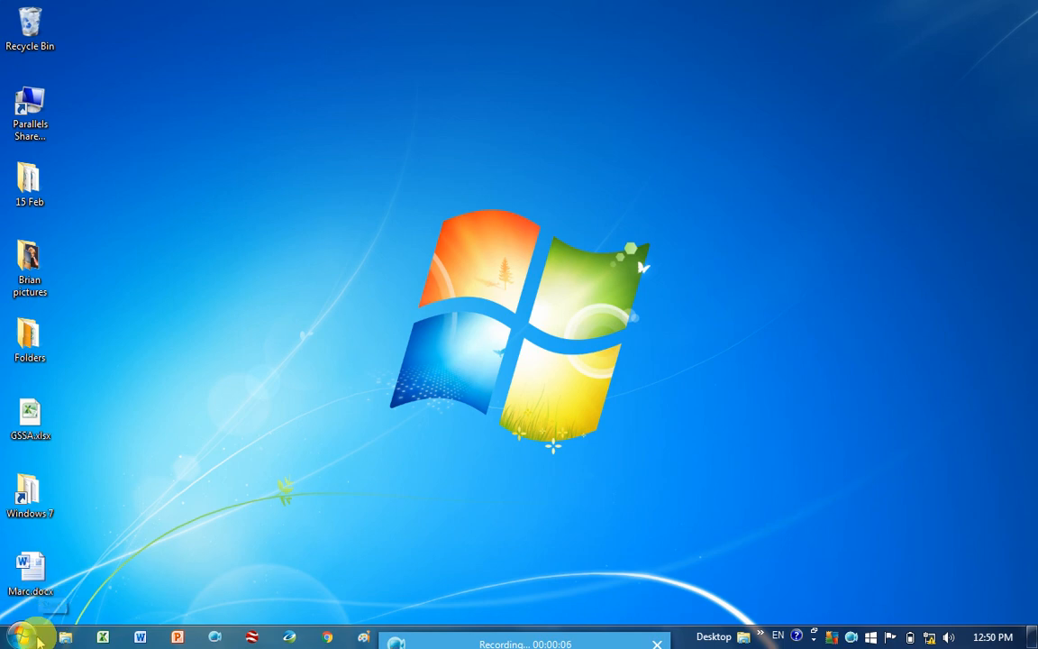
Find DUG Insight Launcher in the Start menu's installed programs list.
click(14, 636)
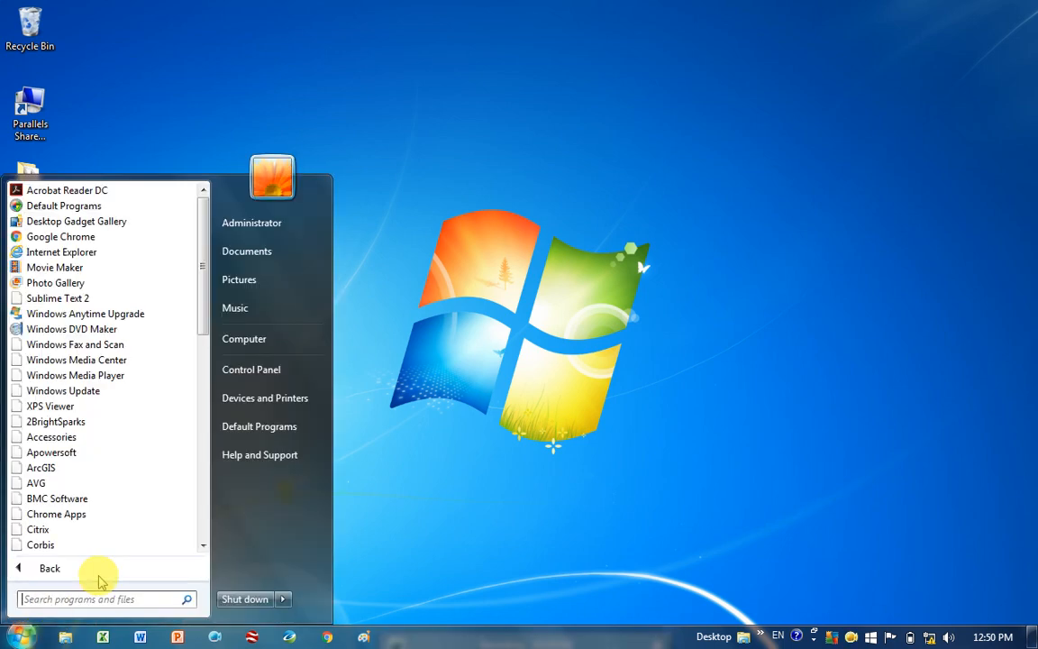
scroll(down, 3)
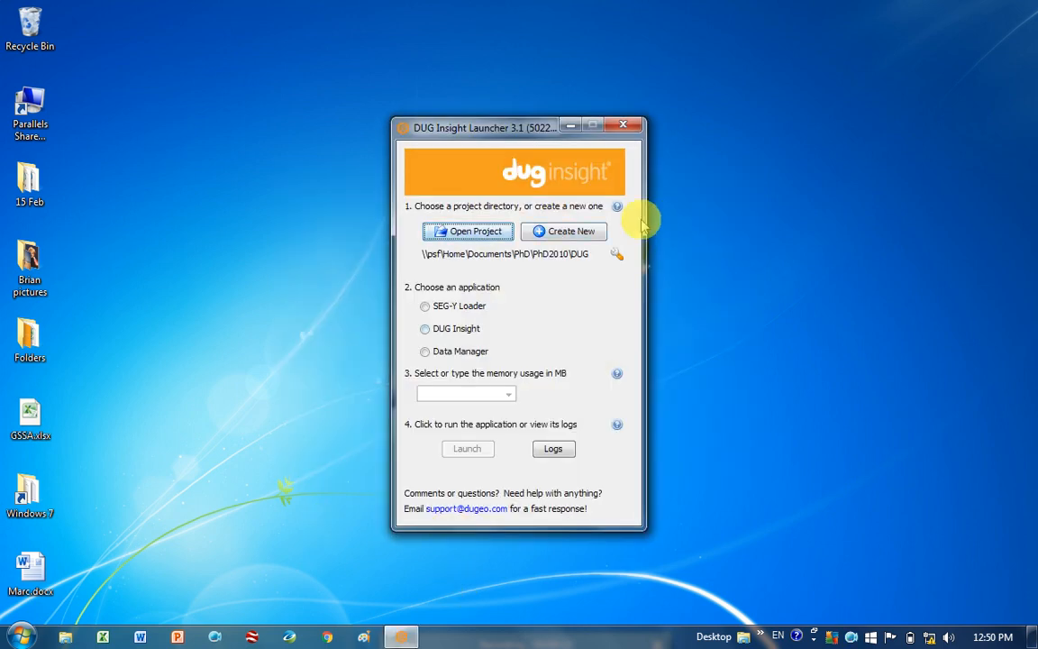
mouse_move(564, 231)
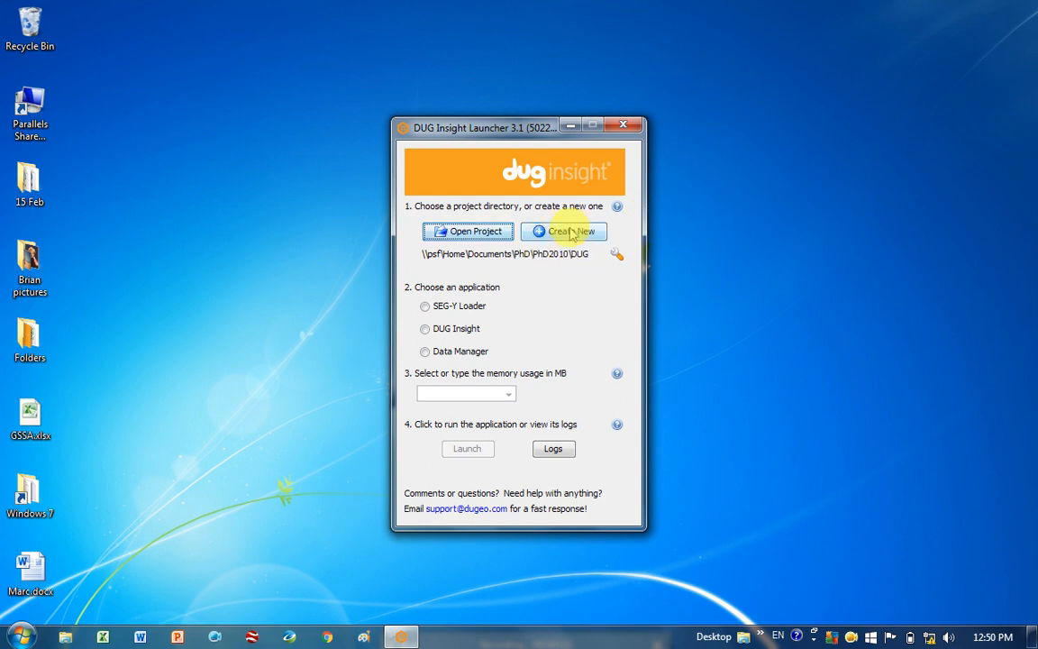
Begin a new project and choose where its directory will live.
click(570, 231)
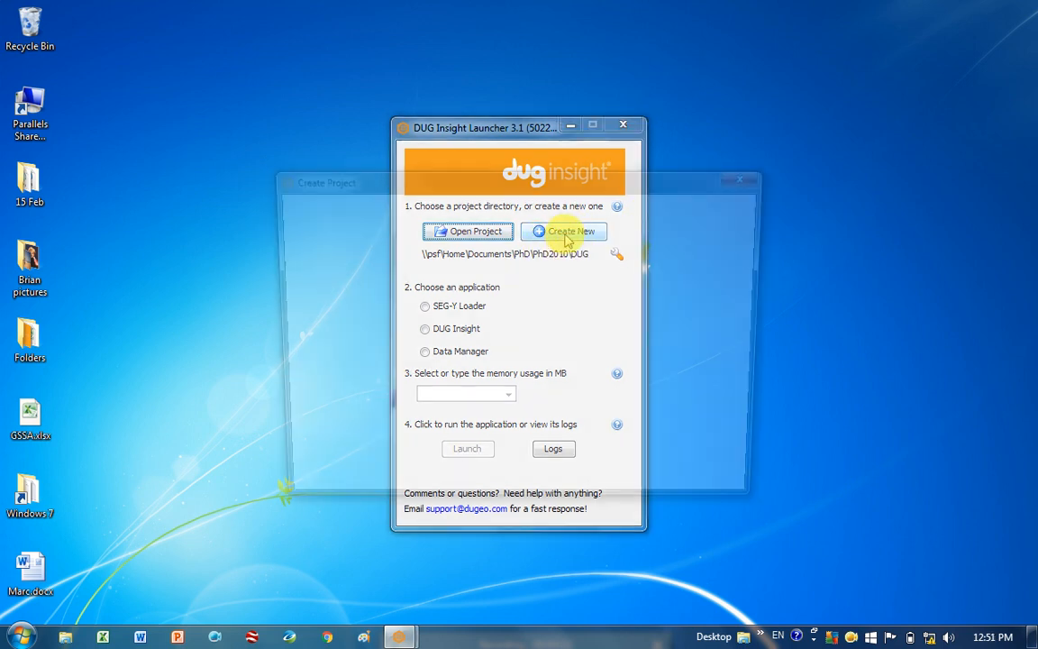
click(562, 230)
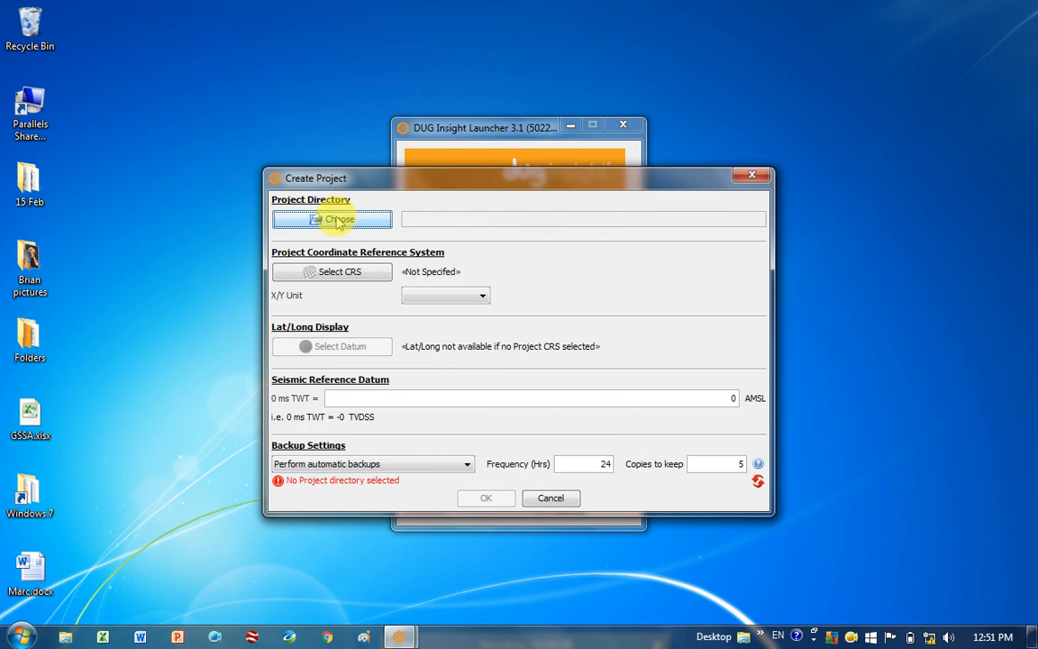
click(332, 220)
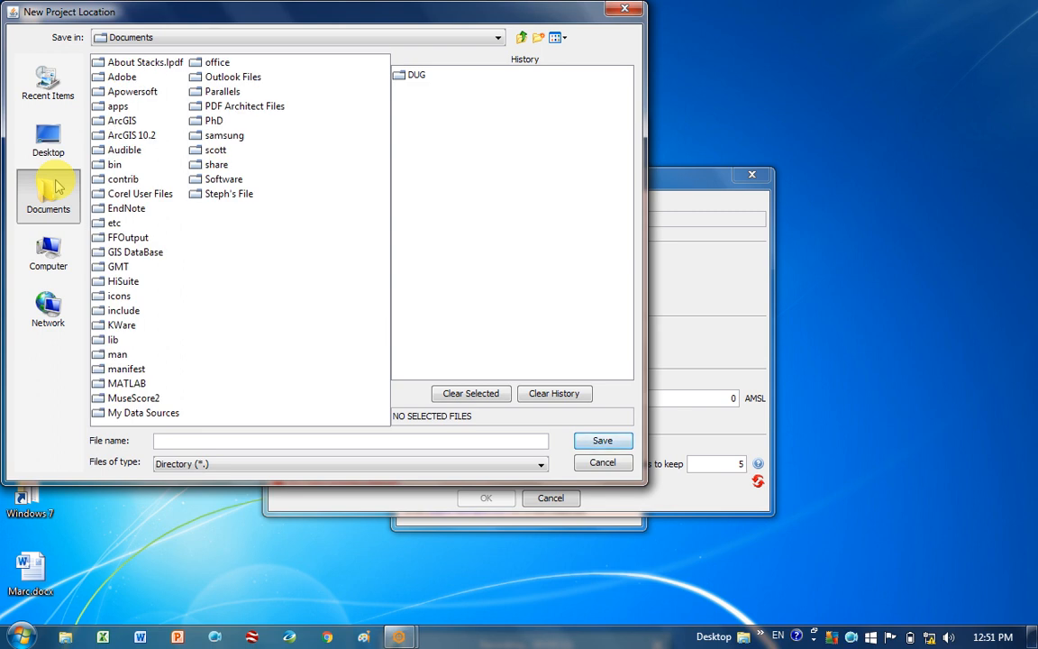
mouse_move(160, 102)
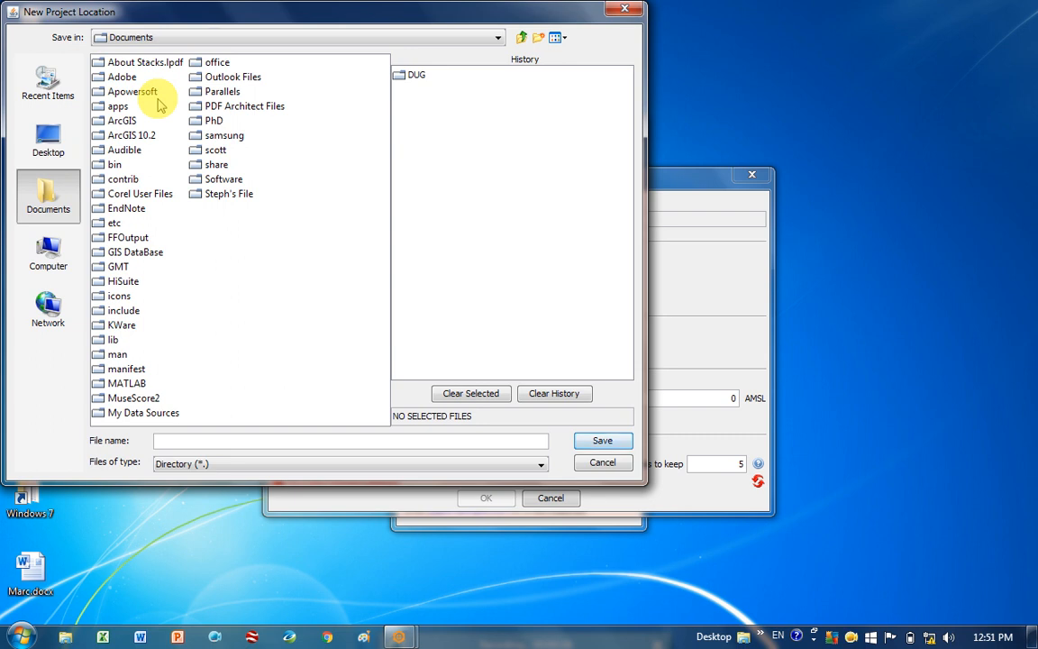
mouse_move(135, 238)
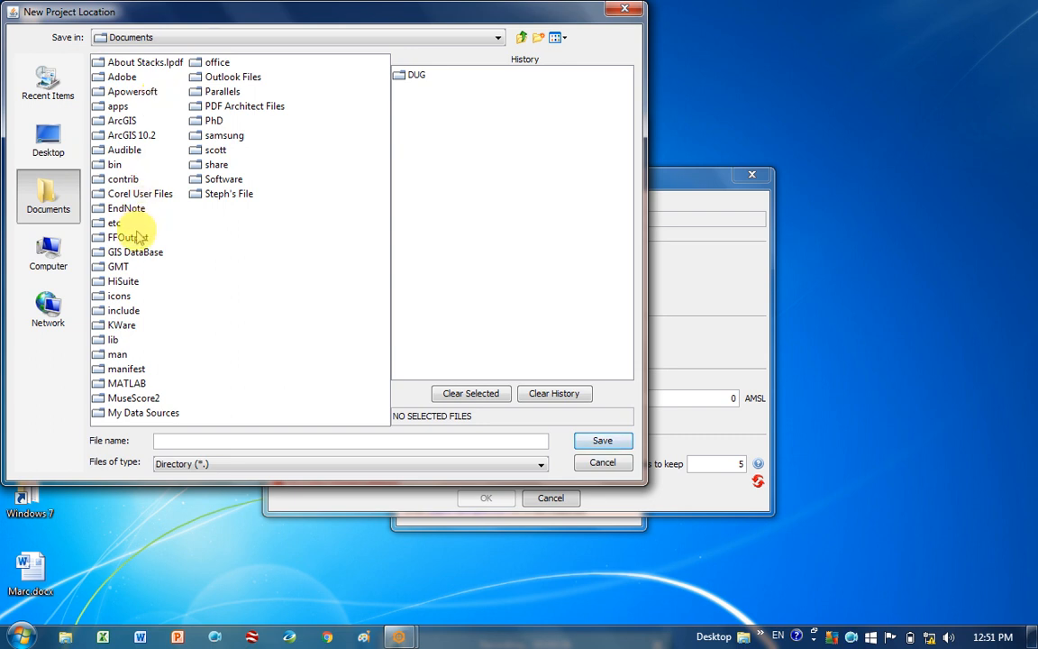
Create a new DUG folder in Documents and go inside it.
click(538, 36)
text(DUG)
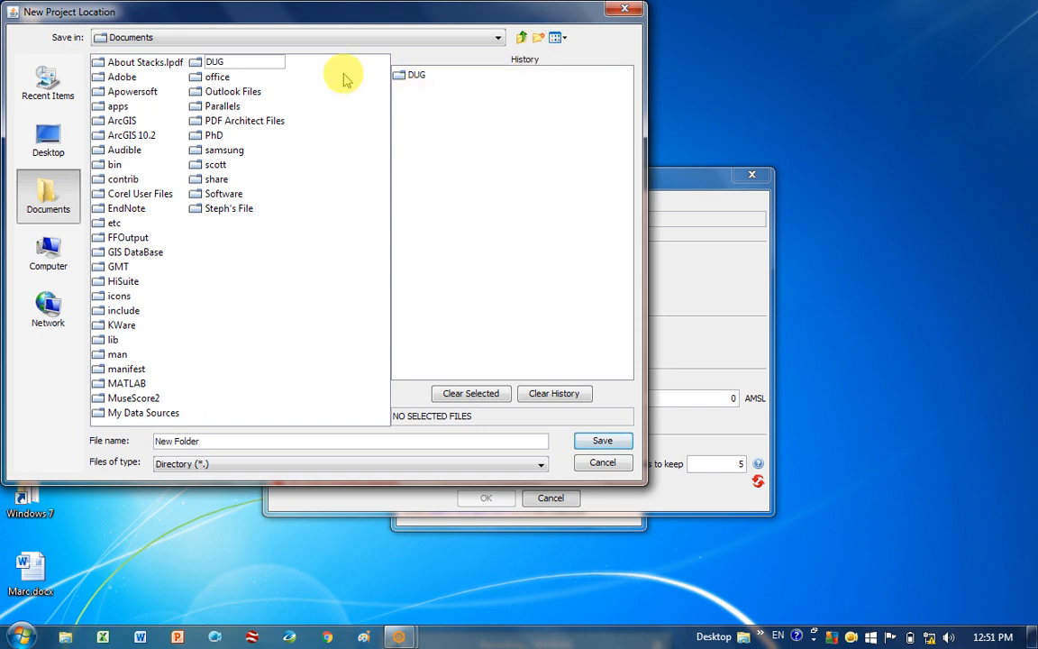
click(117, 208)
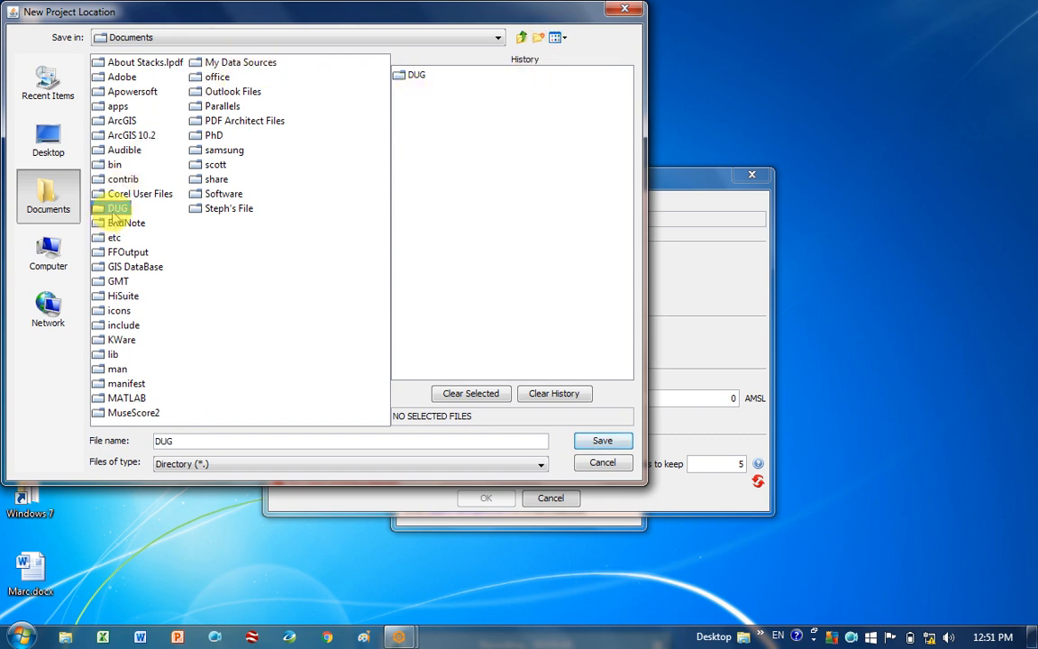
double_click(117, 209)
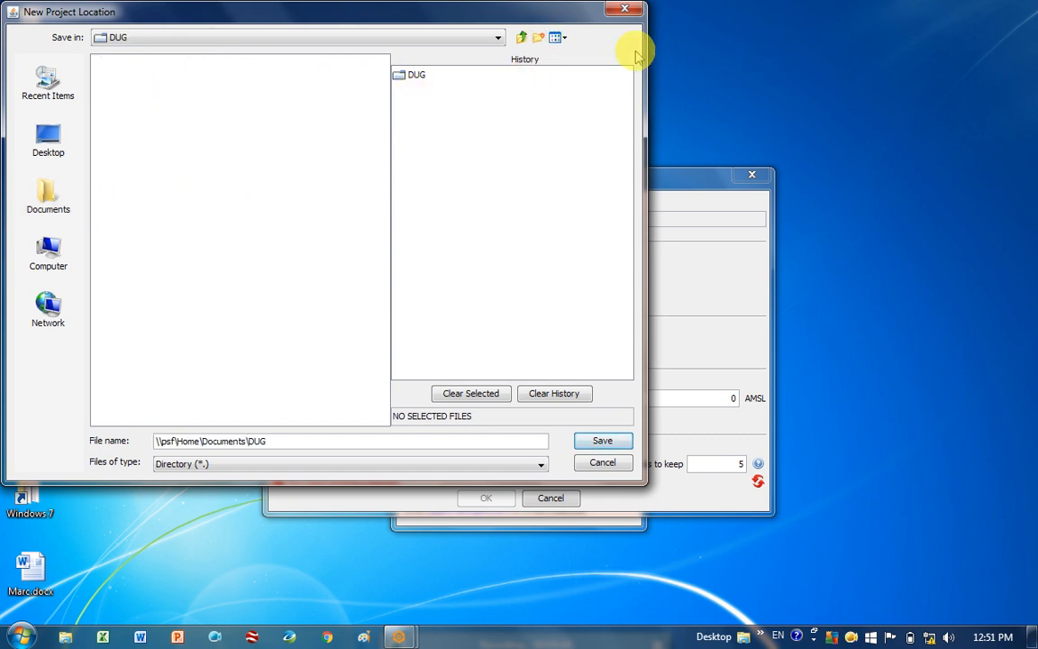
Create a Sweden folder inside DUG and use it as the project directory.
click(537, 36)
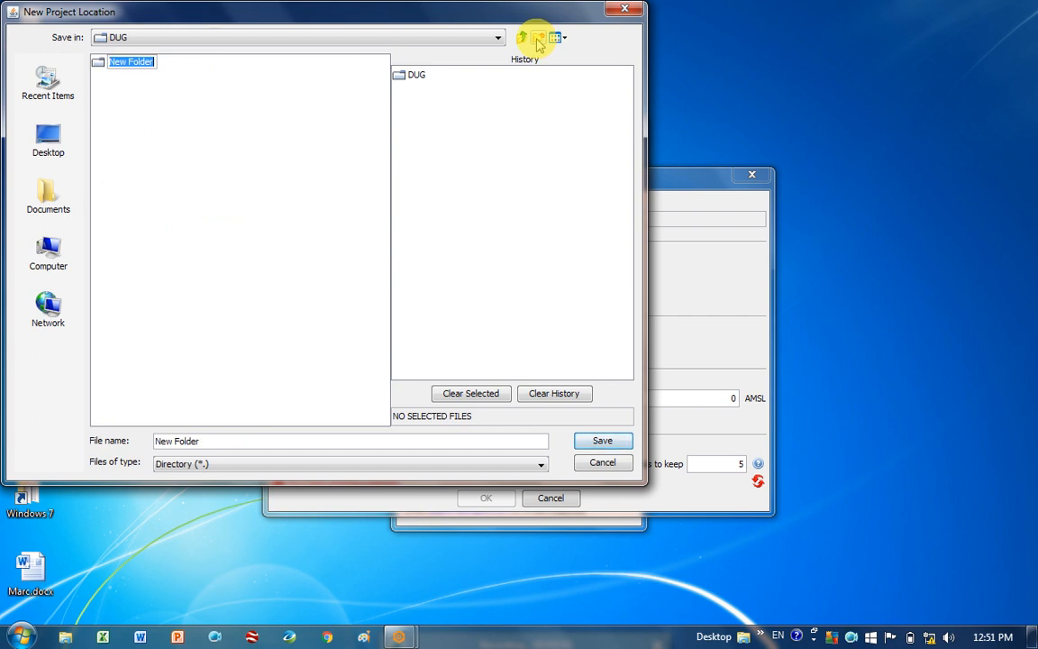
text(Sweden)
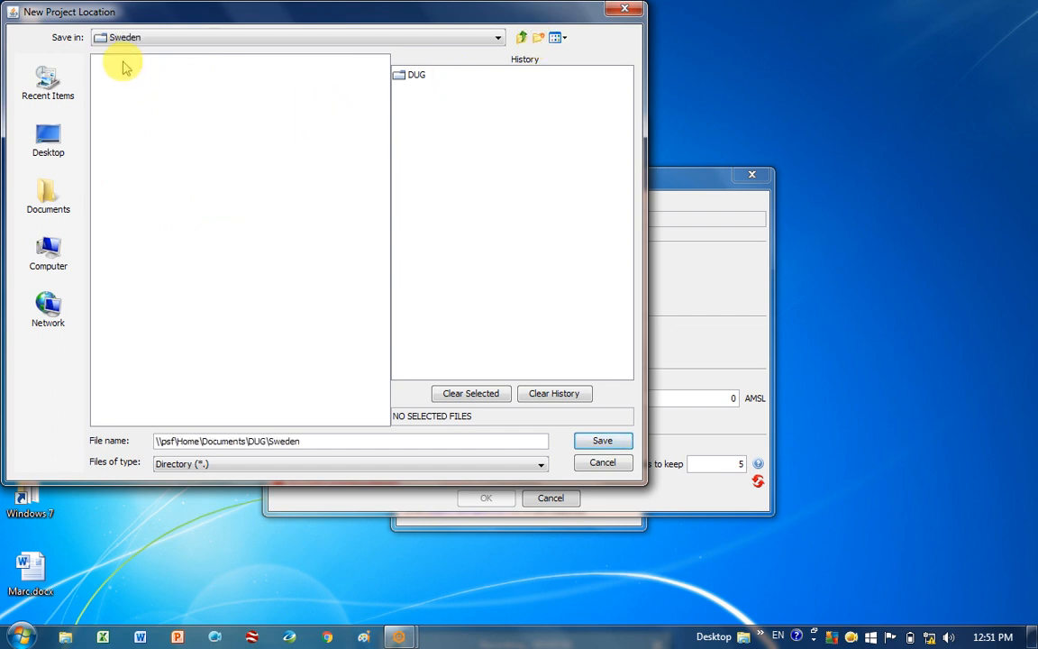
click(601, 439)
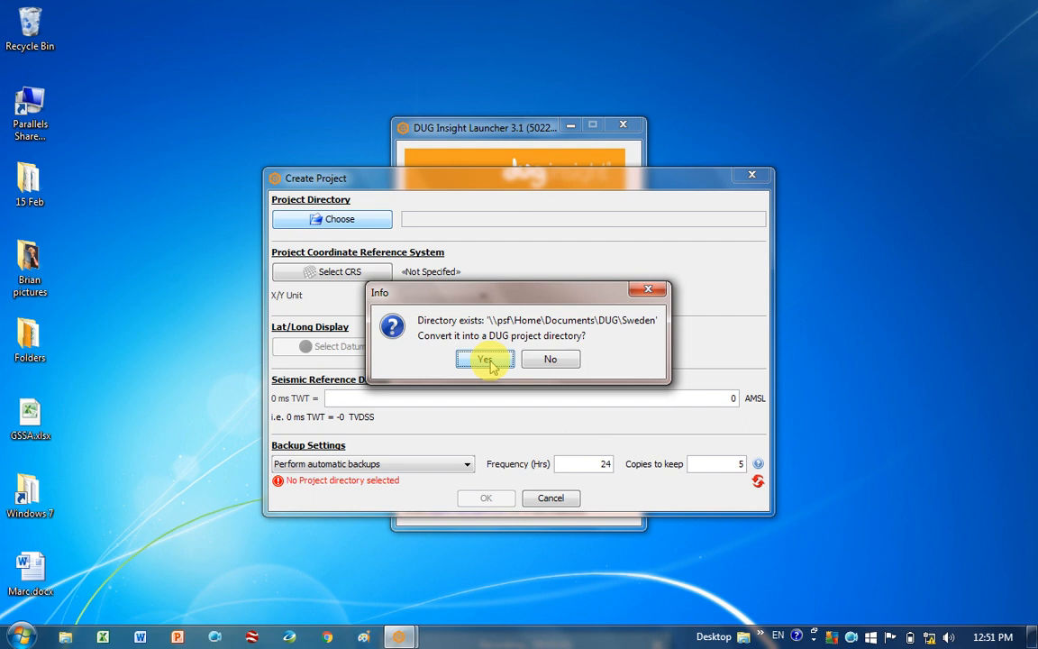
Convert the Sweden folder into a project directory and go to the CRS selection.
click(485, 359)
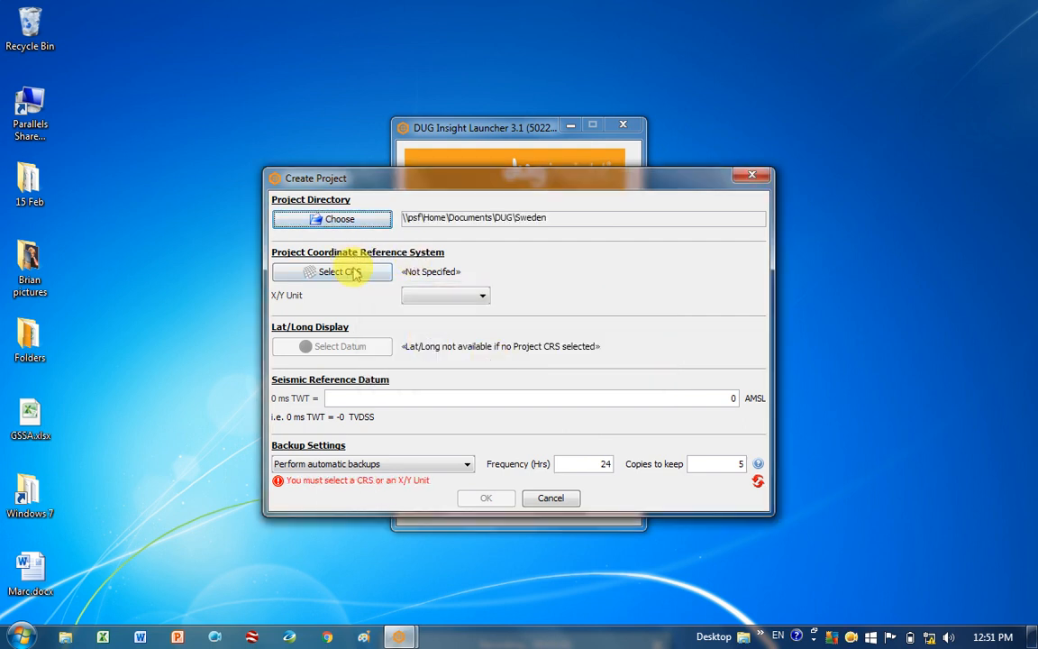
mouse_move(332, 272)
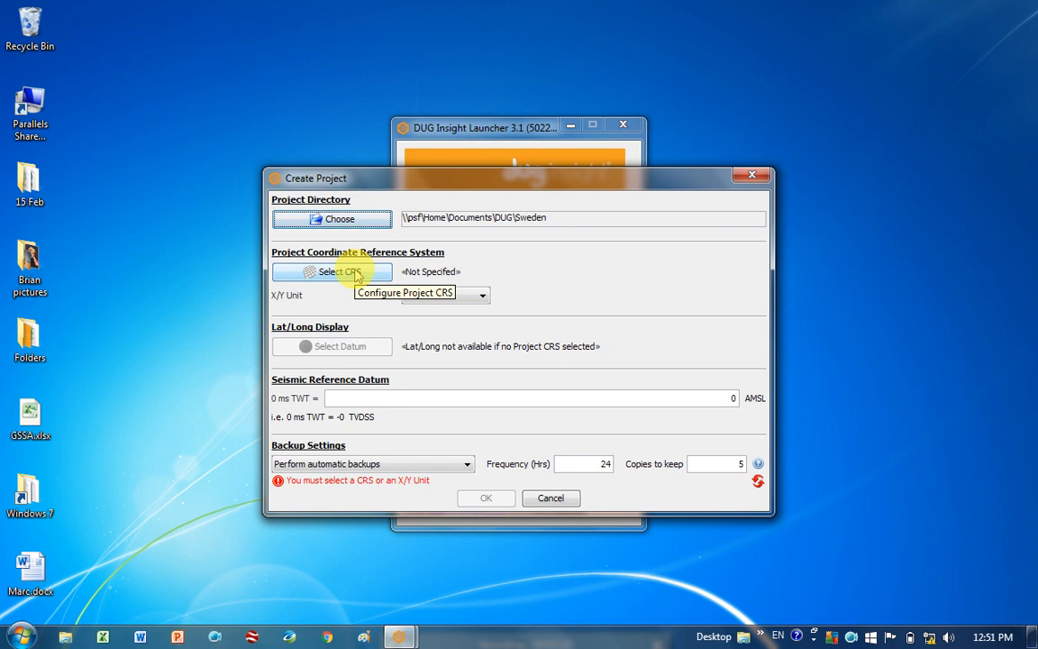
mouse_move(403, 286)
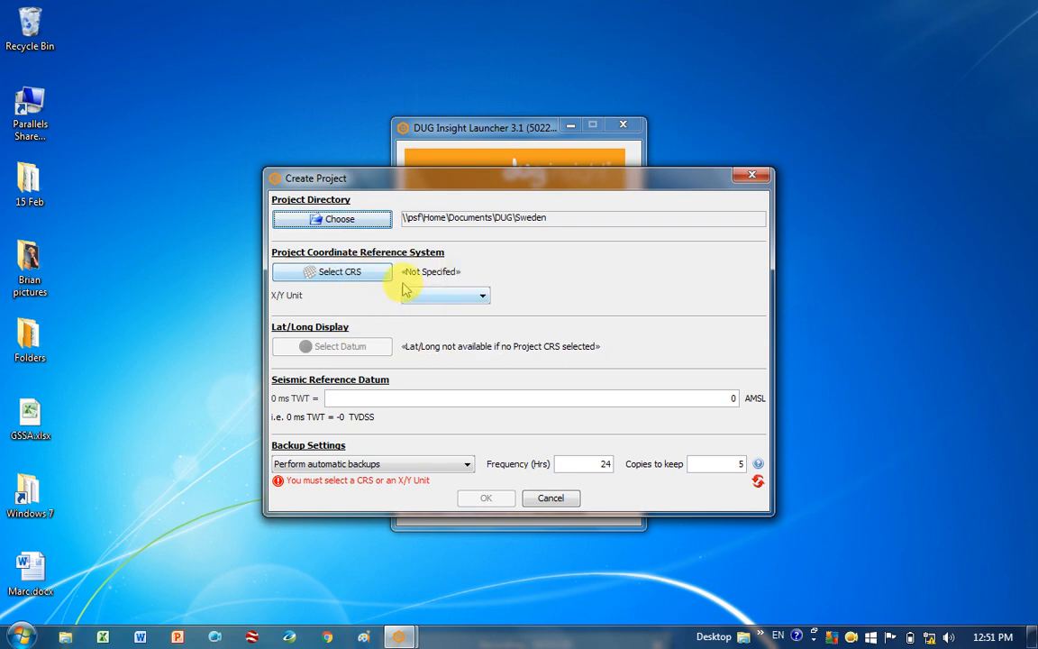
mouse_move(361, 273)
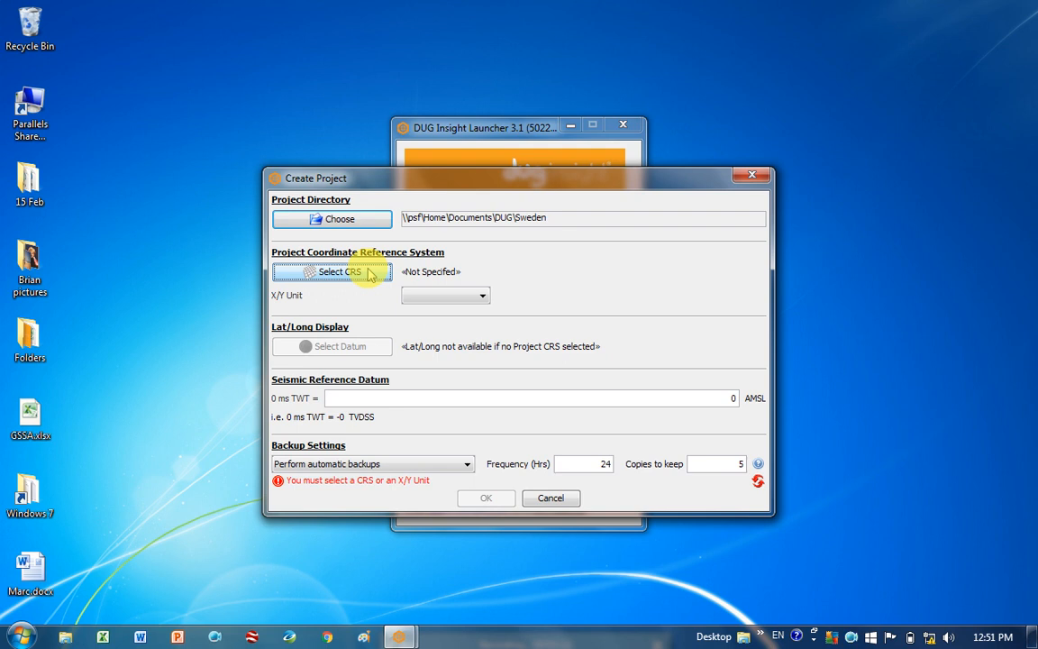
click(332, 270)
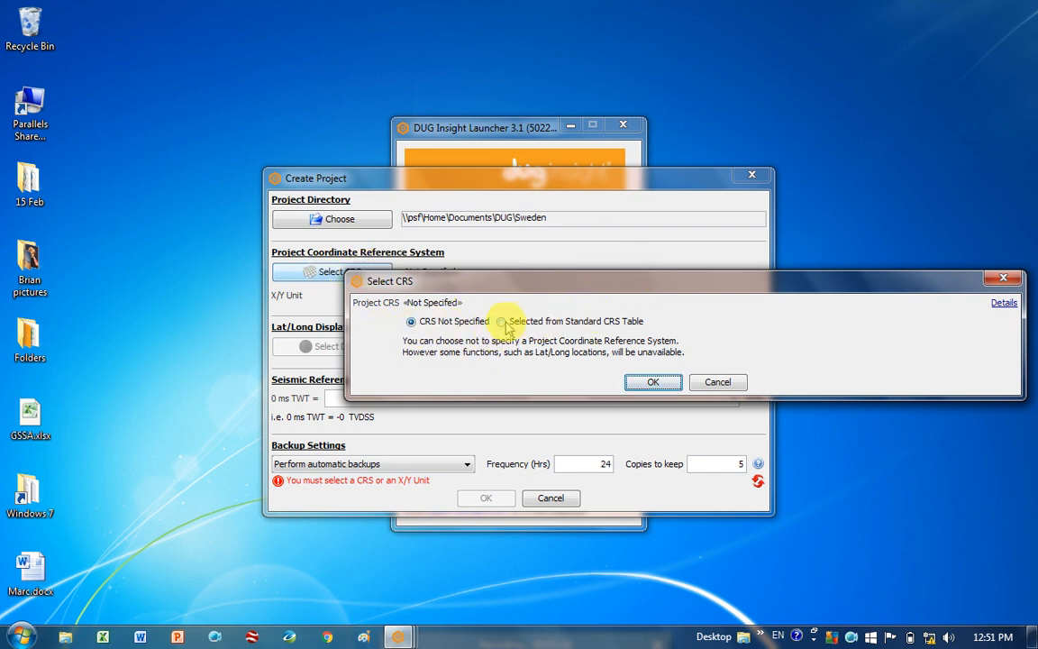
Filter the standard CRS table by 'wgs84' and choose WGS 84 / UTM zone 32N.
click(501, 321)
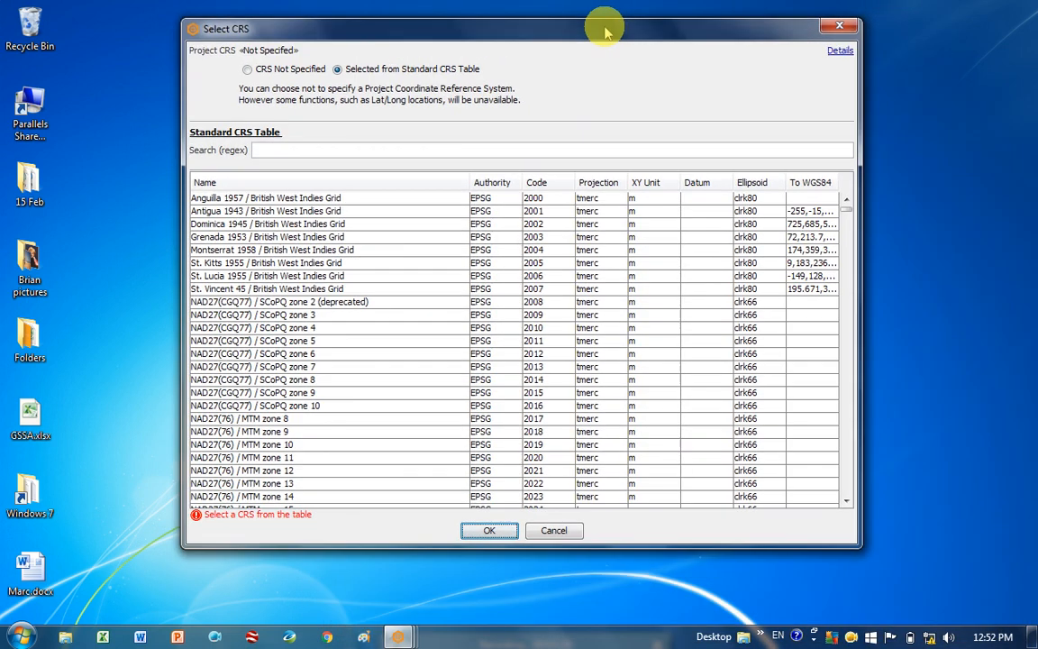
mouse_move(609, 137)
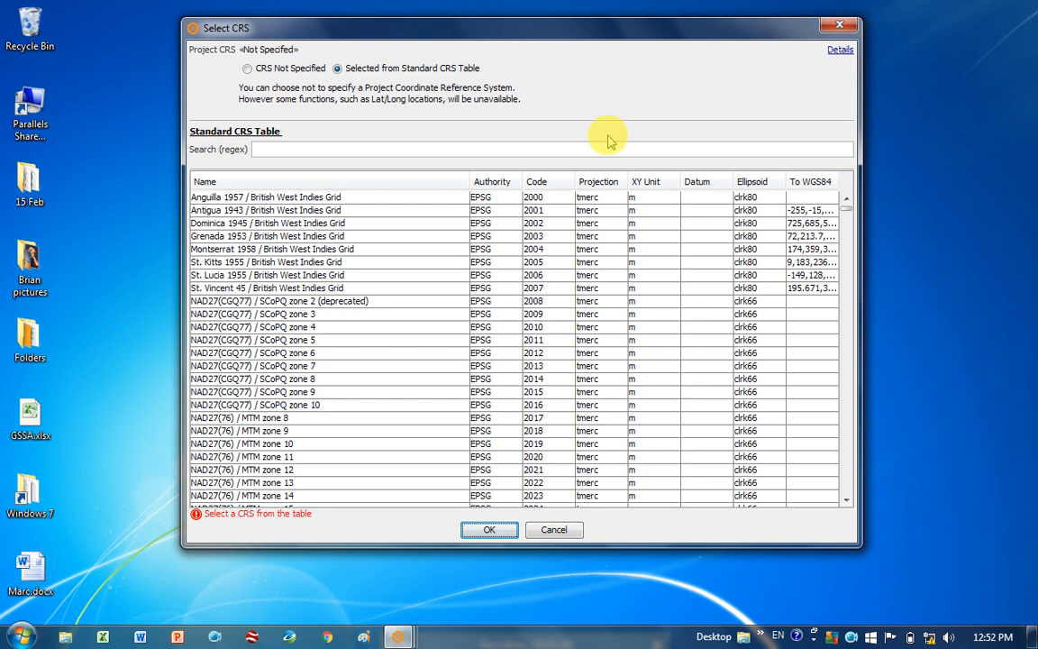
mouse_move(643, 359)
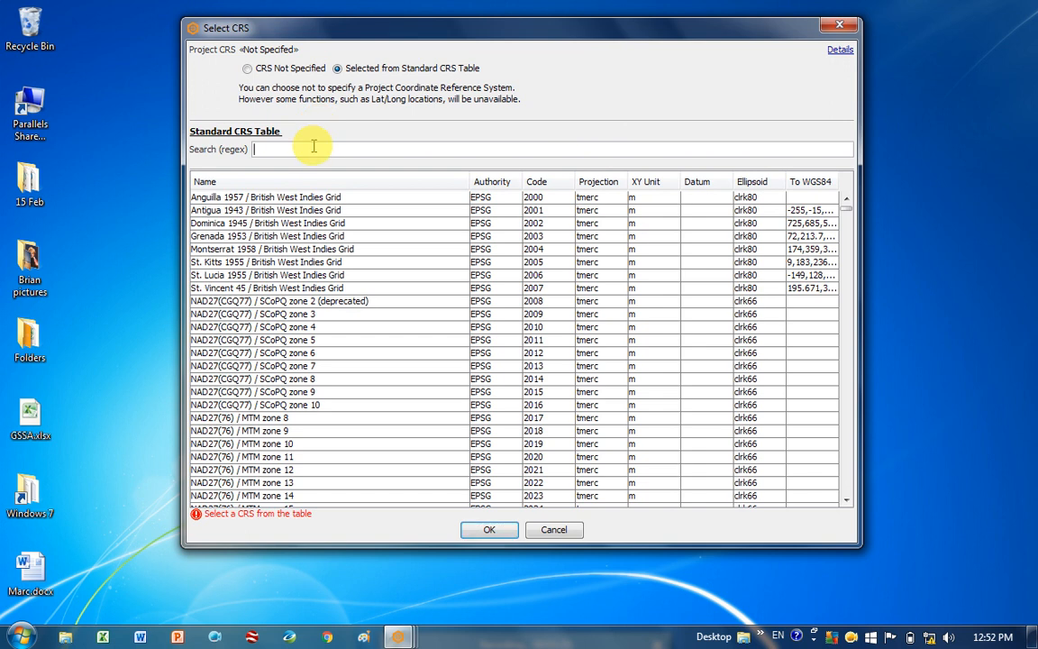
text(wgs)
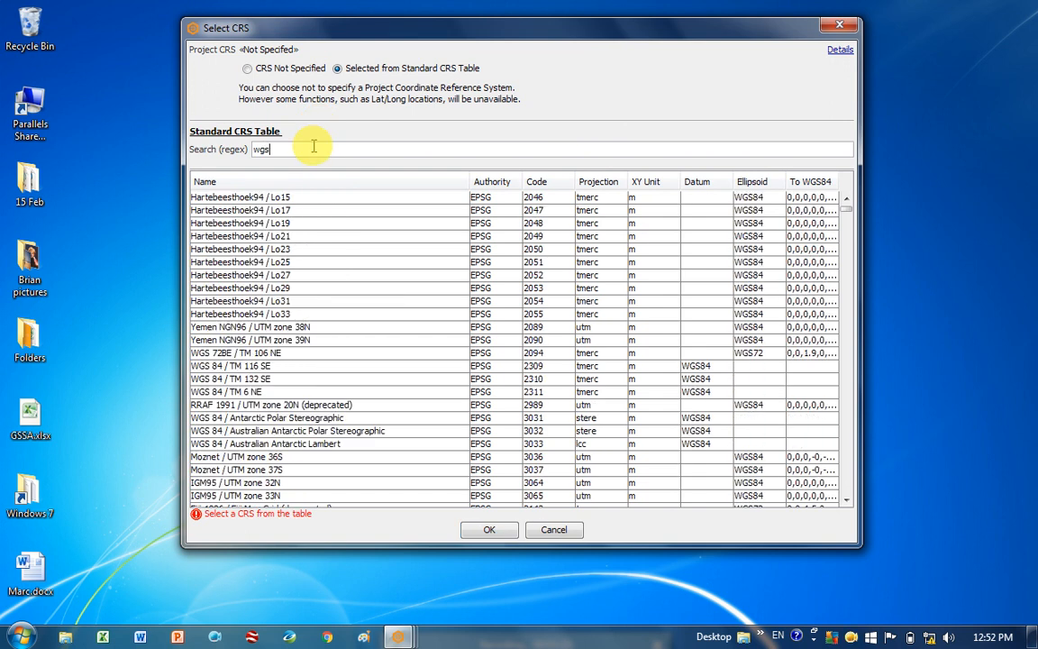
text(84)
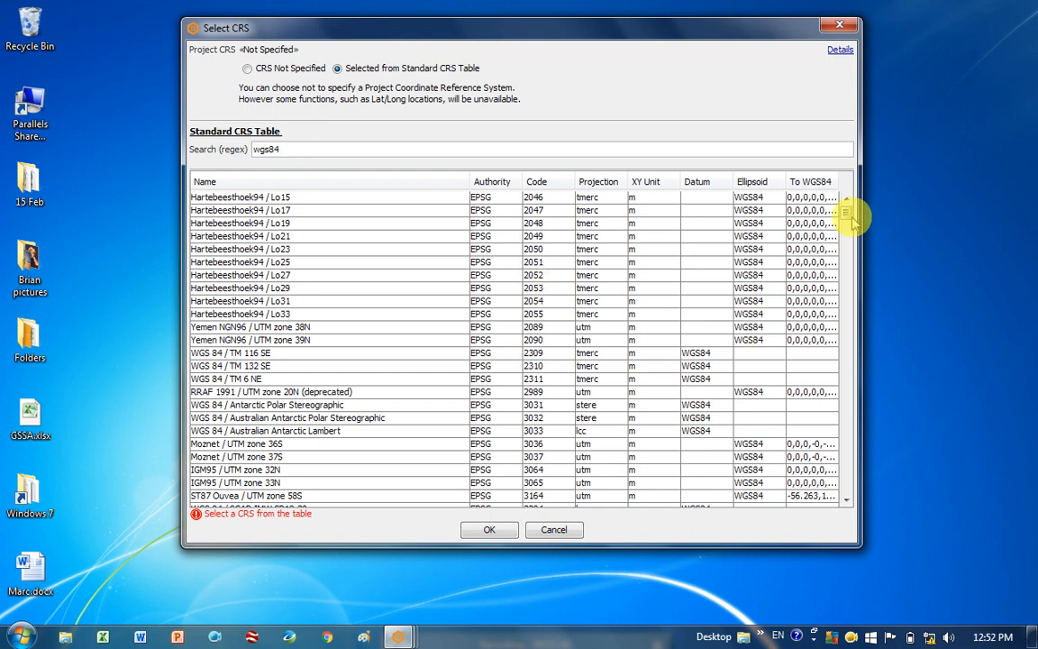
scroll(down, 3)
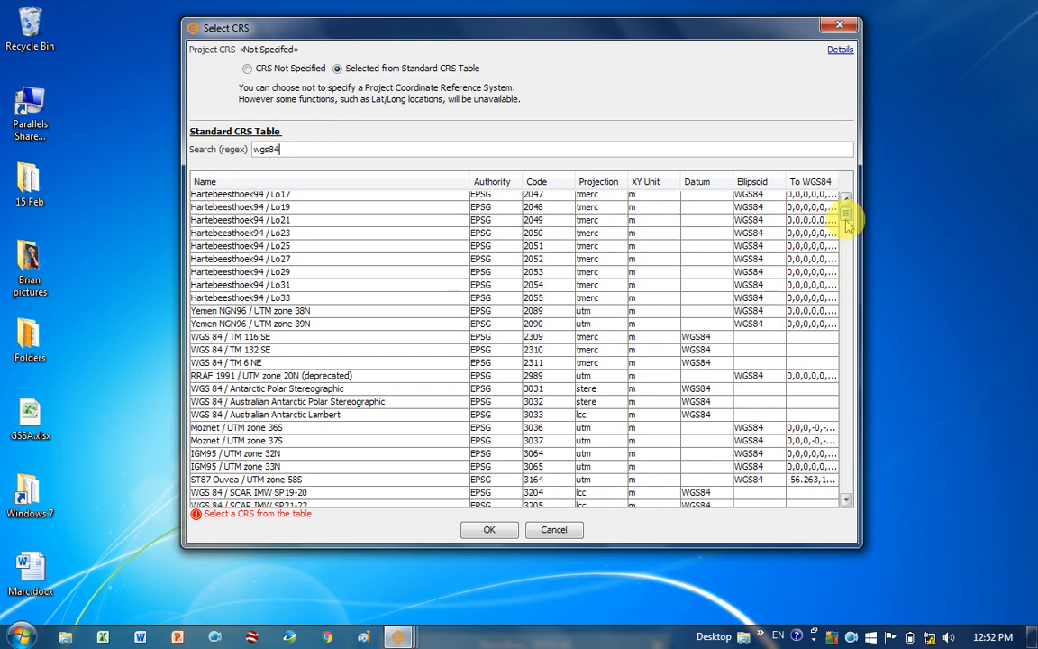
scroll(down, 3)
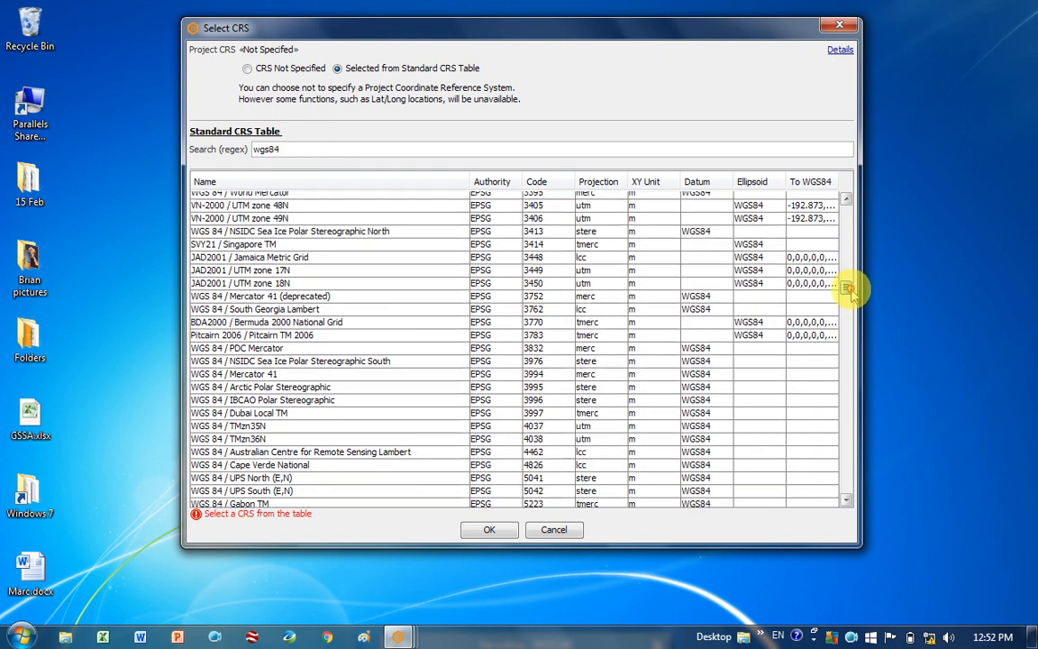
scroll(down, 3)
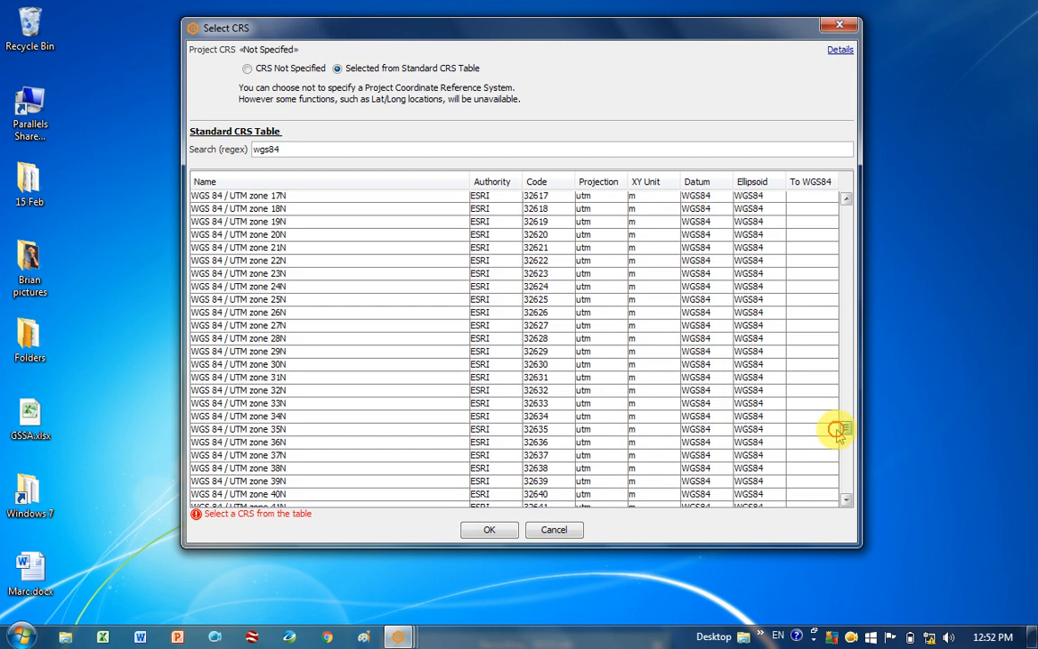
scroll(up, 3)
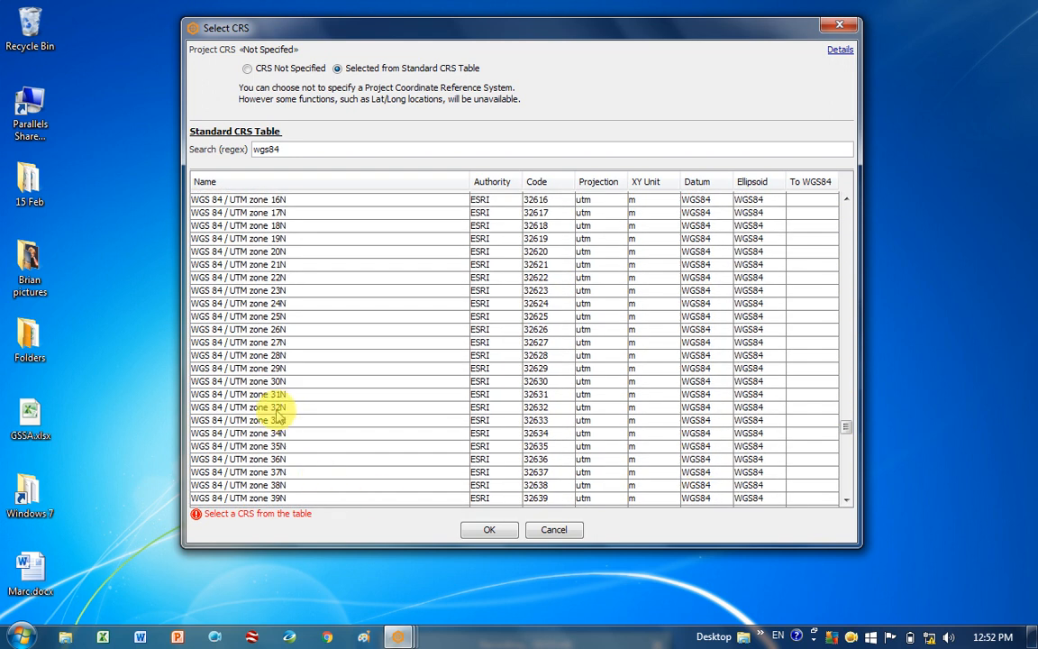
click(270, 407)
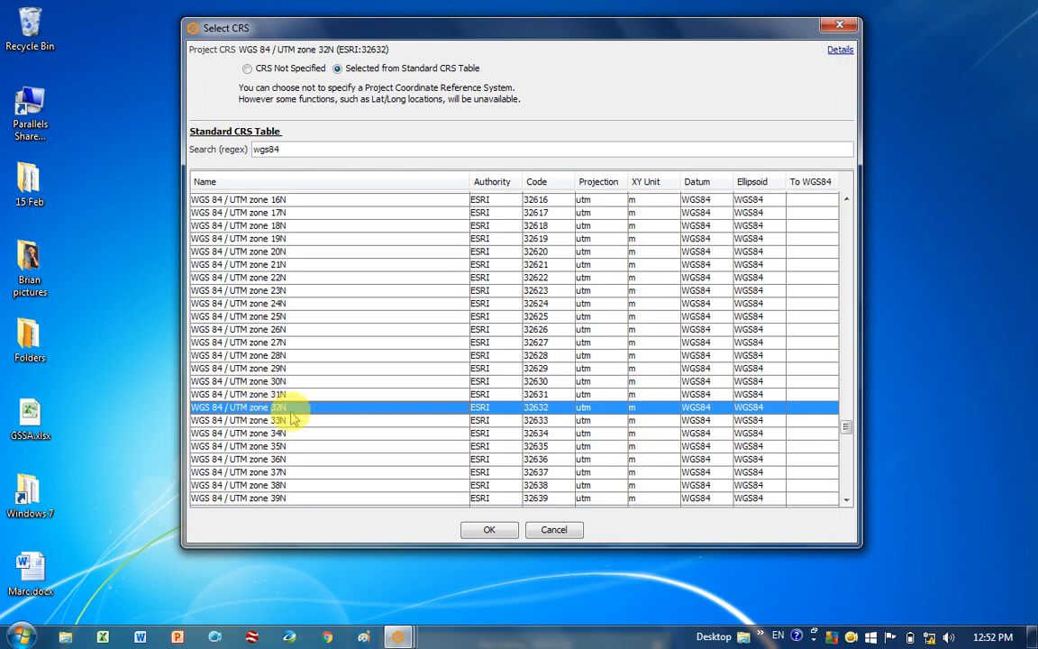
Confirm the CRS, set a 290 m AMSL seismic datum and create the project.
click(491, 530)
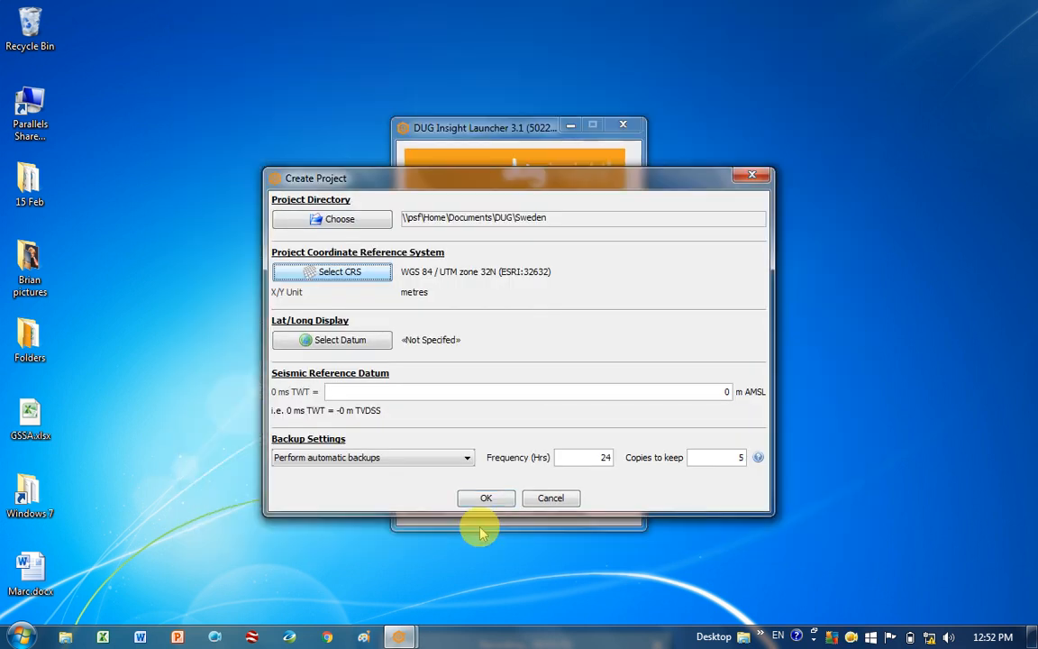
mouse_move(641, 421)
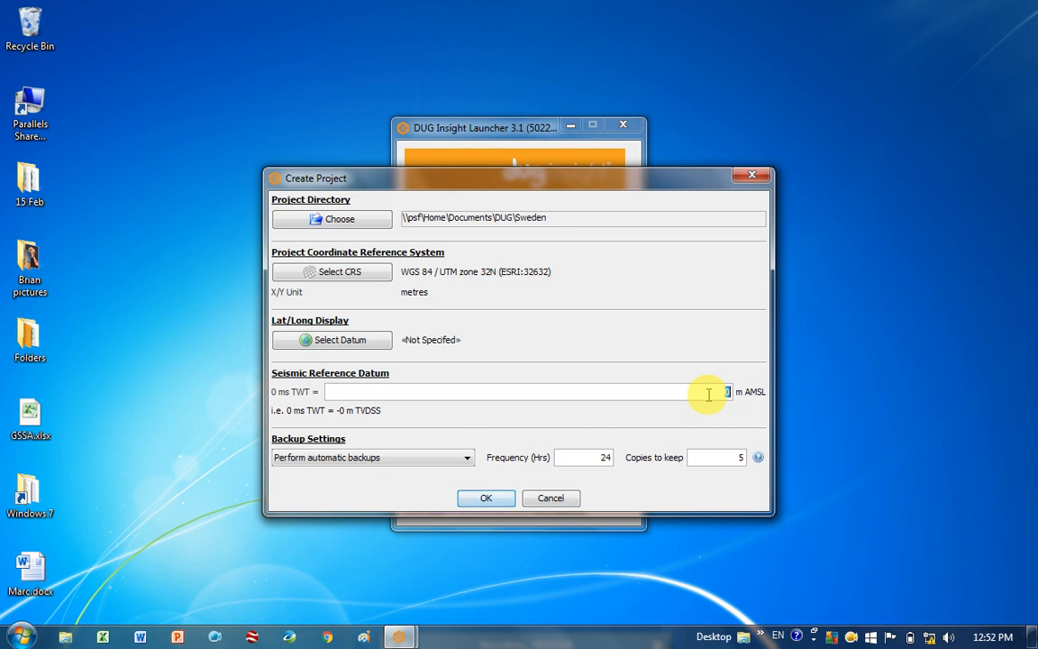
text(290)
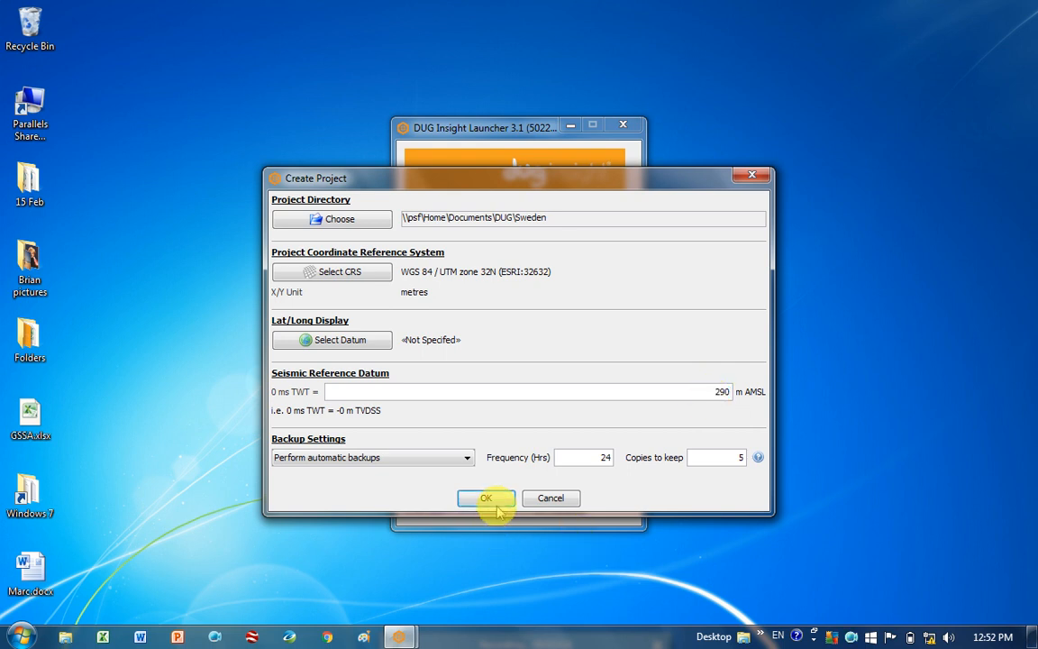
click(486, 497)
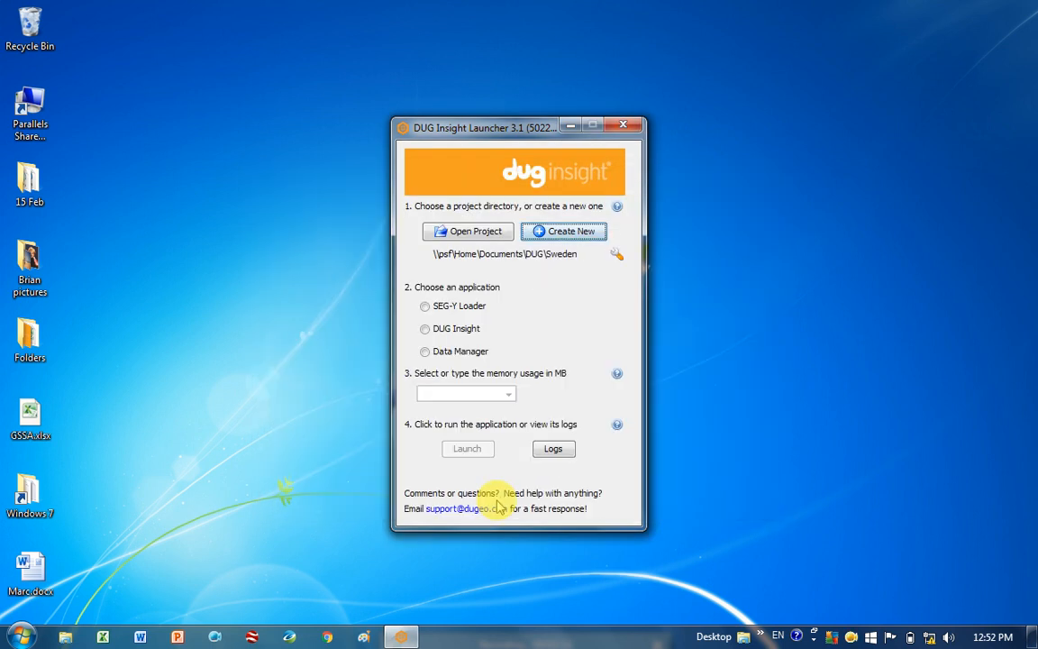
mouse_move(539, 263)
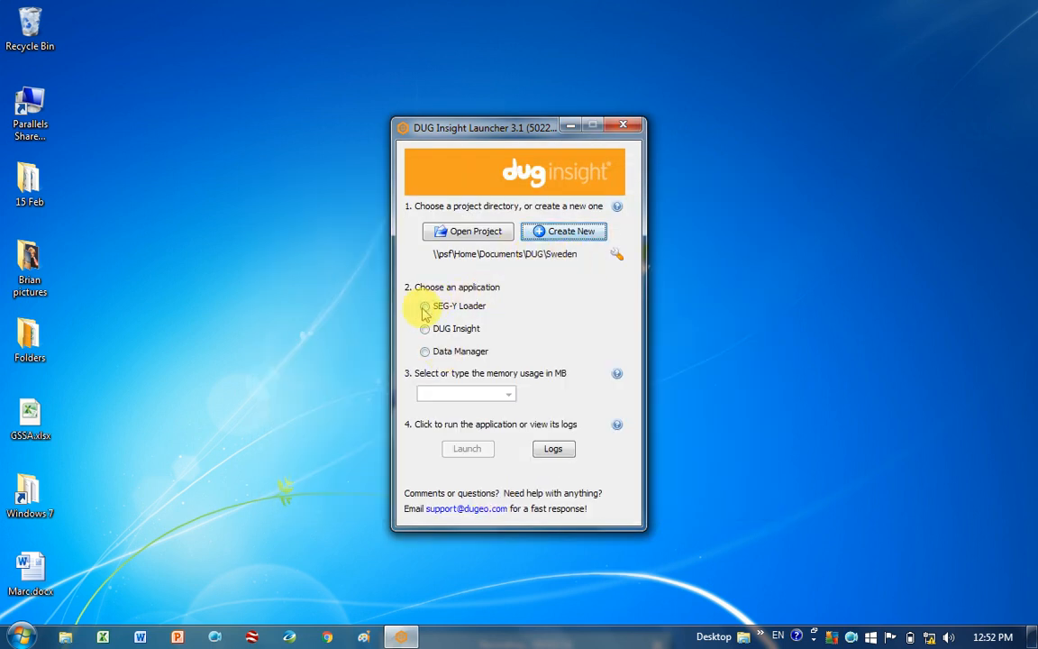
Launch the SEG-Y Loader with 200 MB of memory.
click(425, 306)
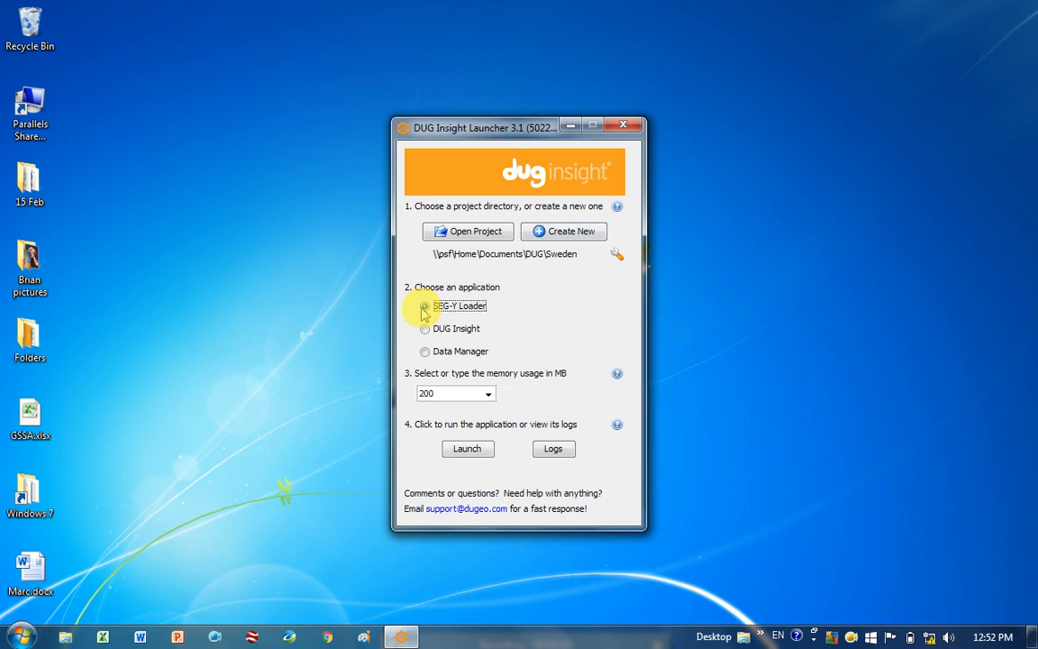
click(425, 307)
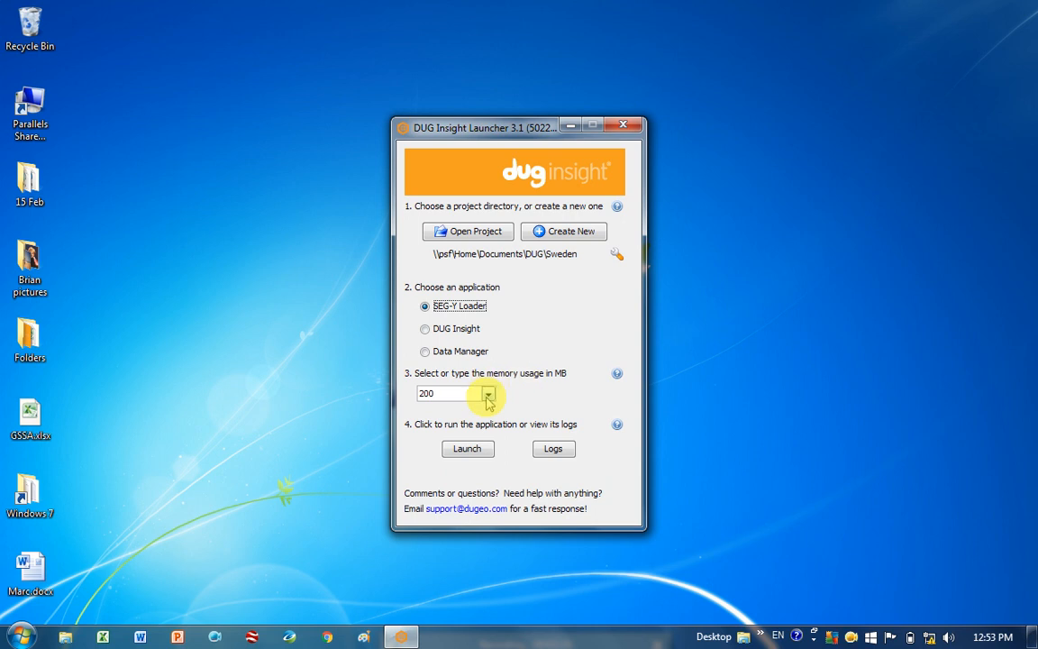
click(487, 393)
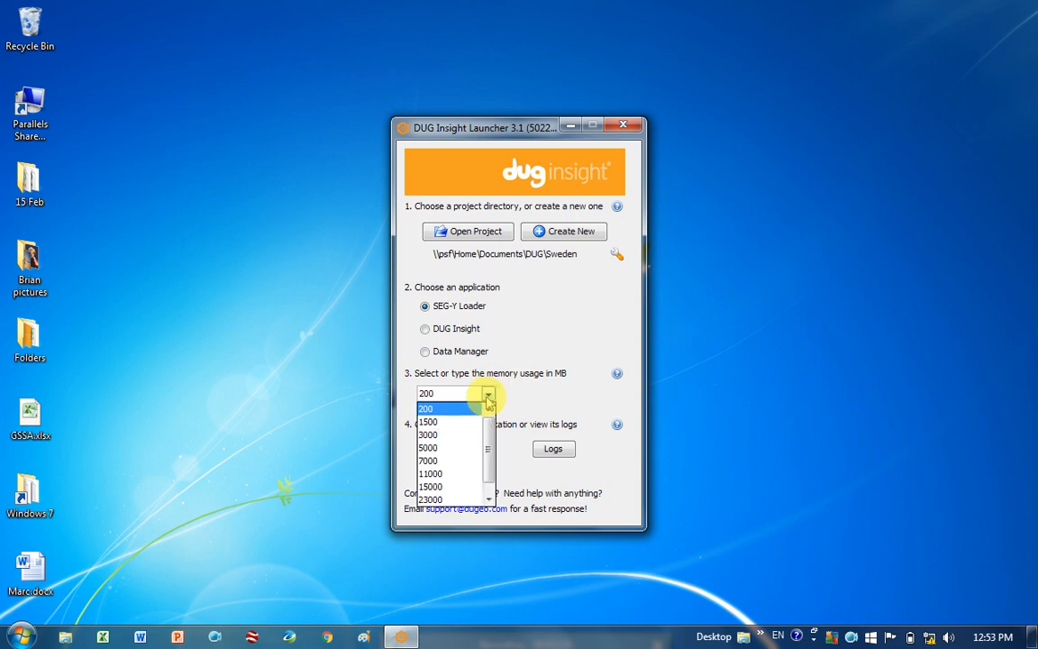
mouse_move(447, 415)
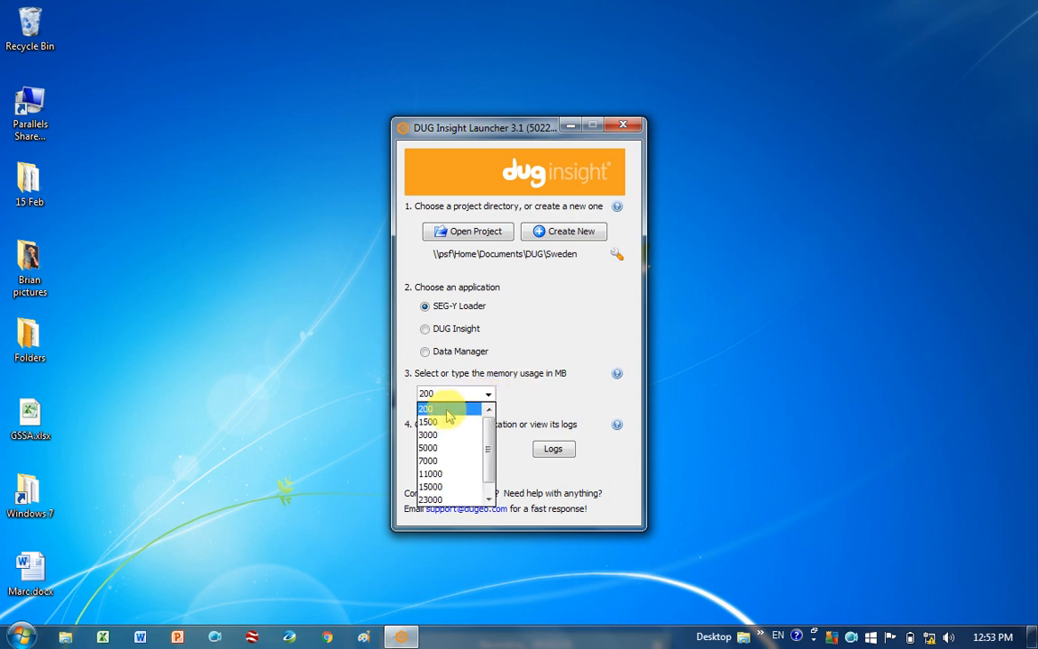
click(427, 409)
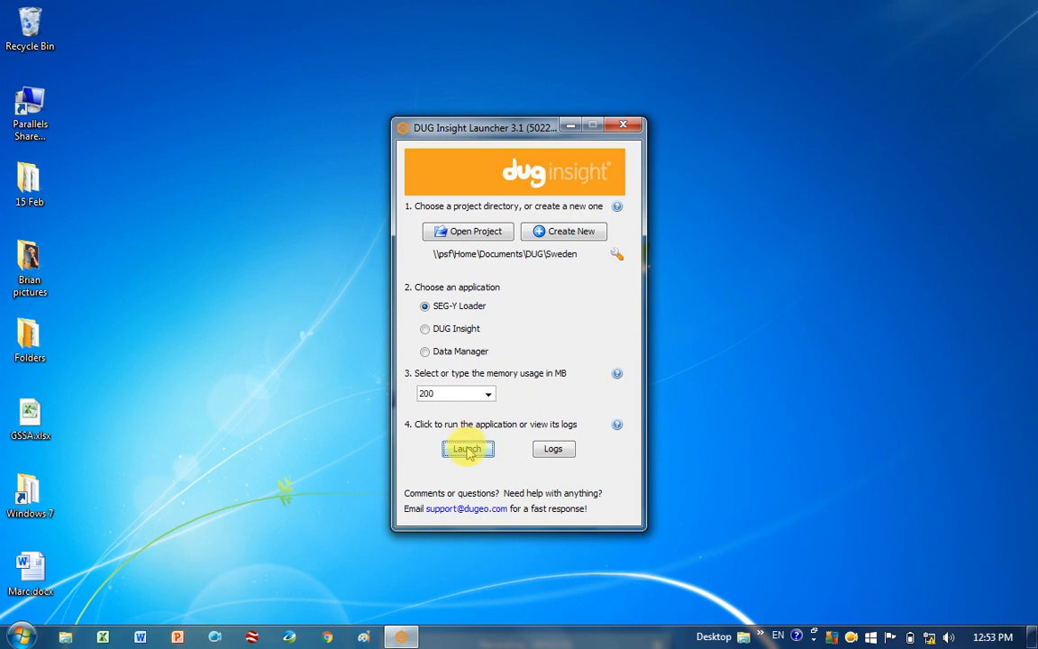
click(468, 449)
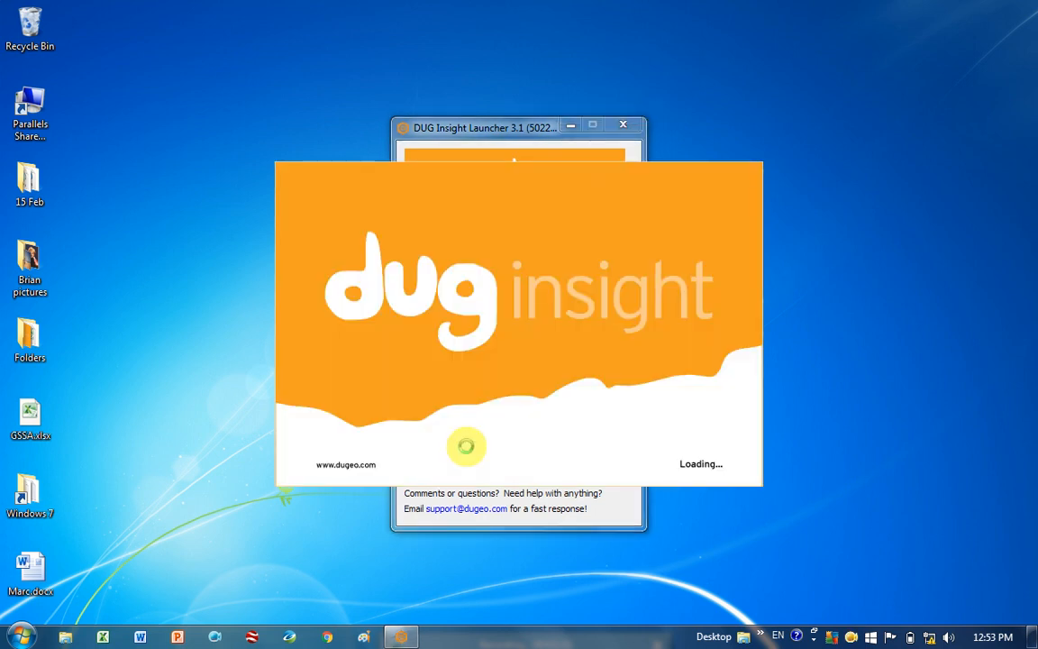
click(467, 449)
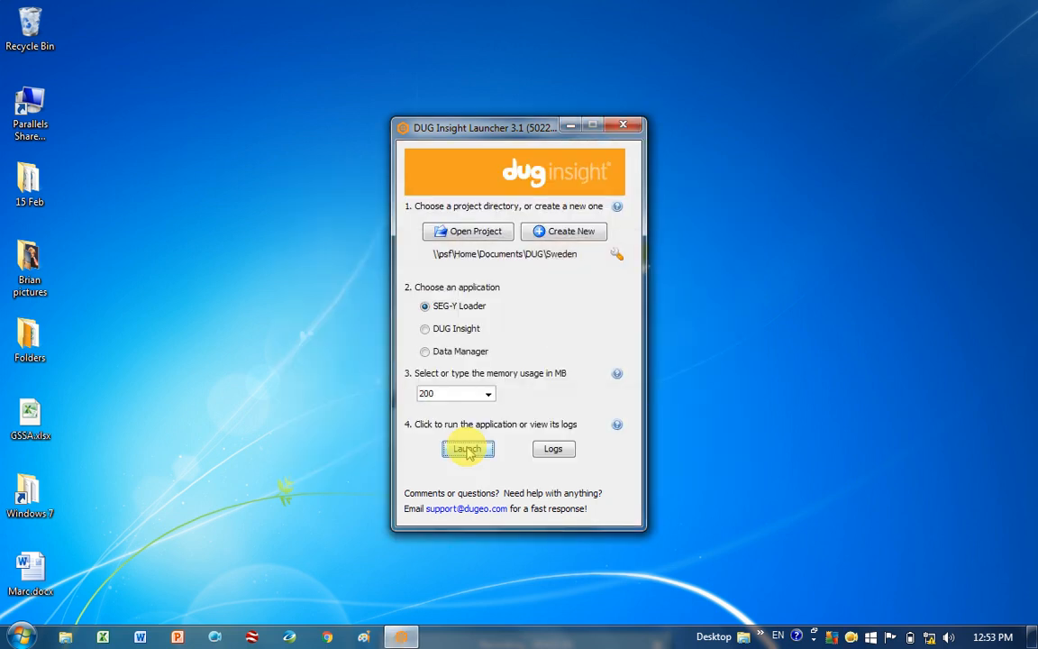
mouse_move(692, 324)
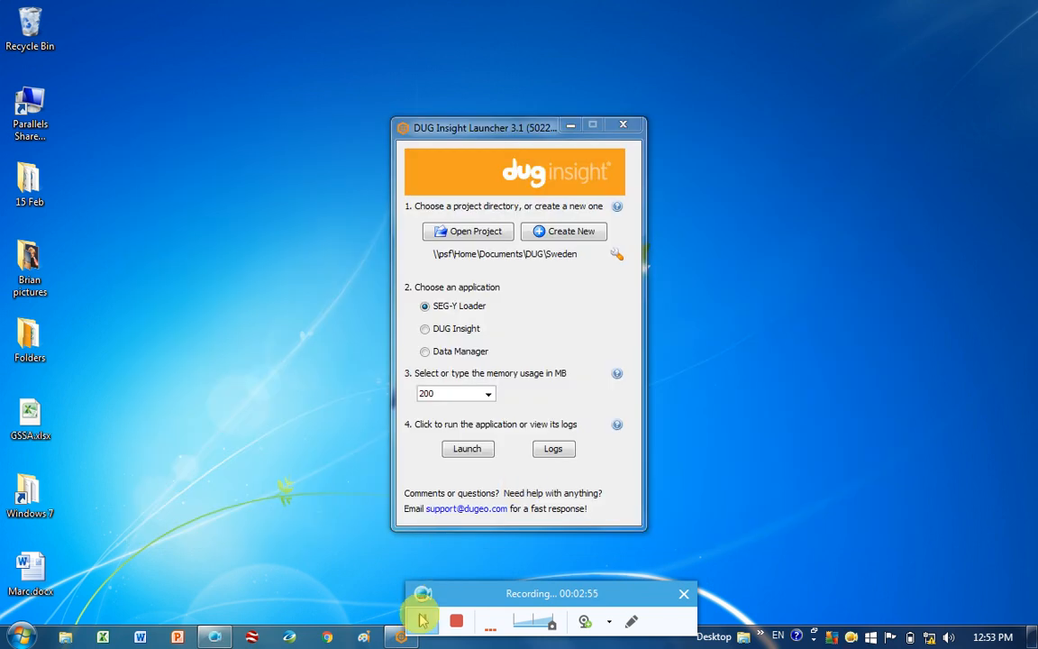
Set basic settings to 3D Volume, Time data and no gathers.
click(467, 447)
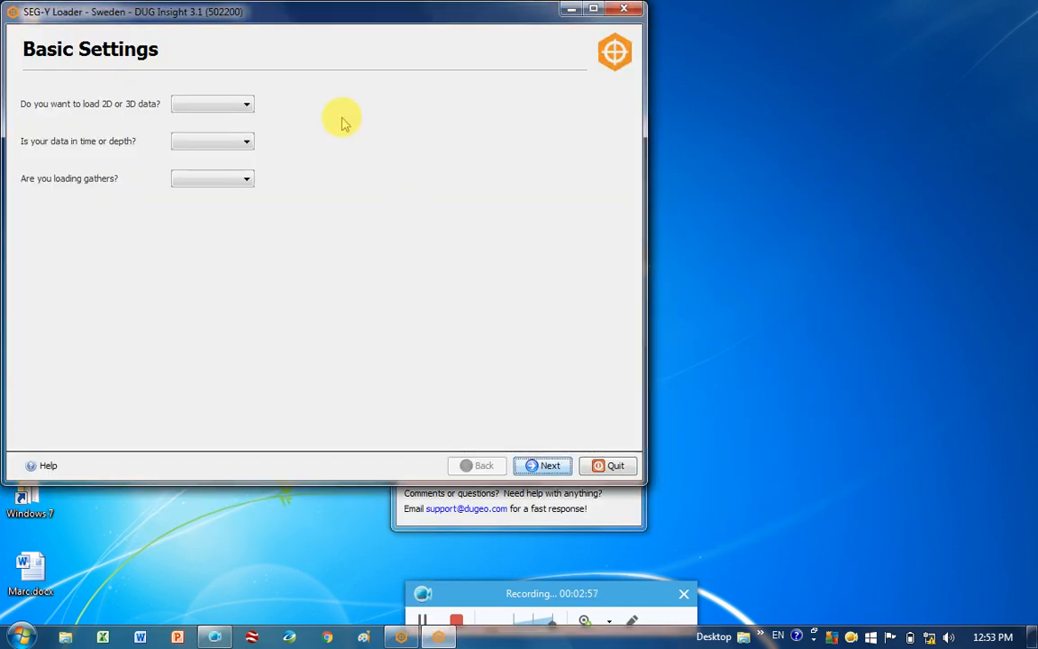
mouse_move(144, 118)
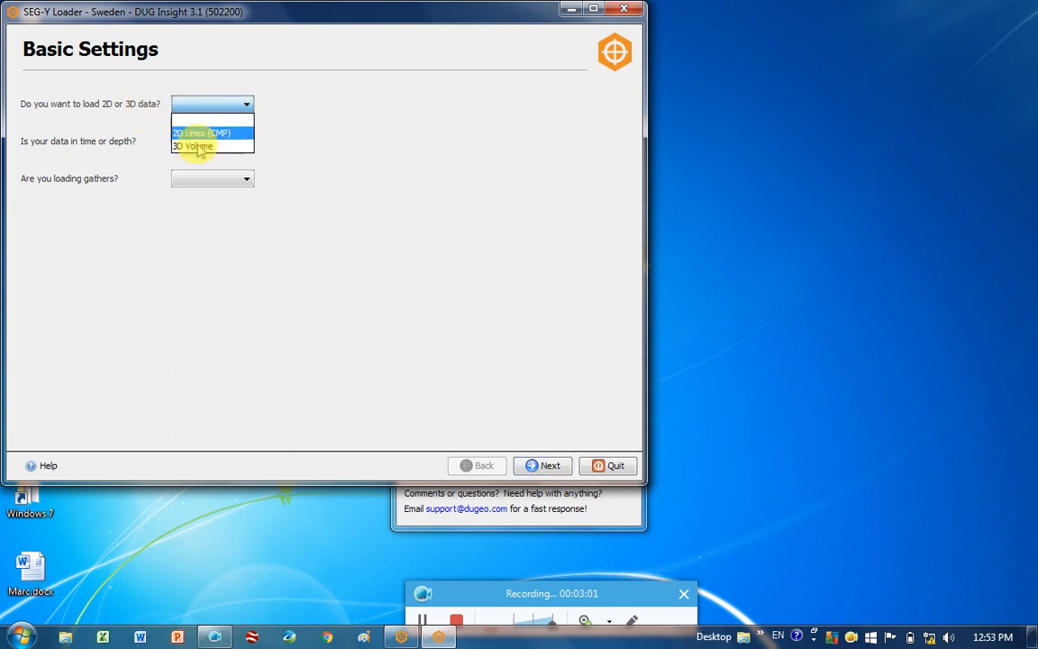
click(191, 146)
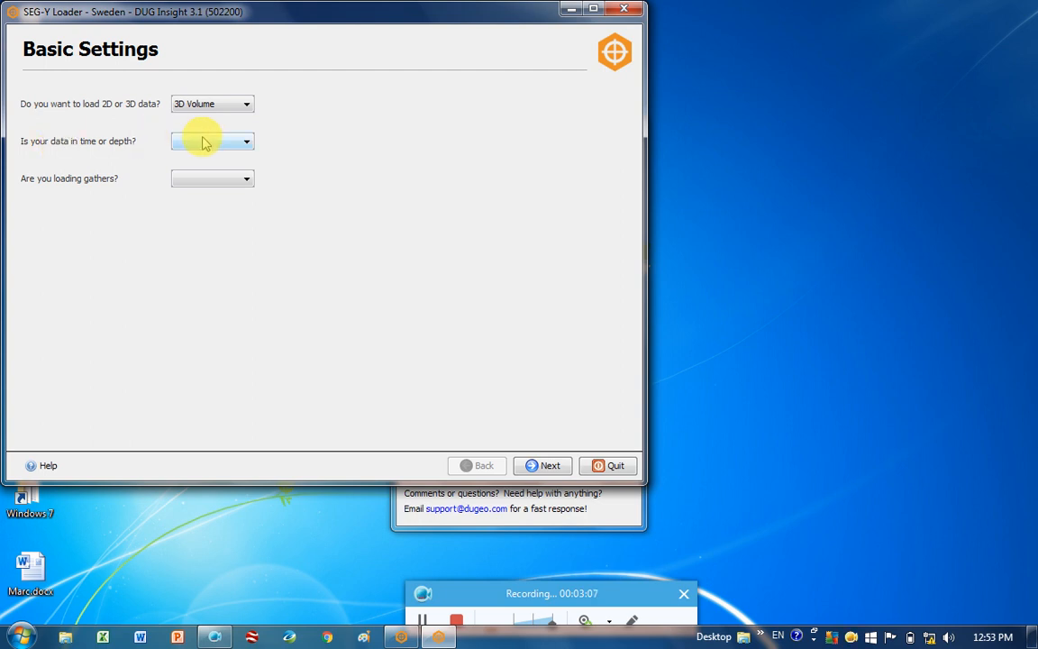
click(245, 140)
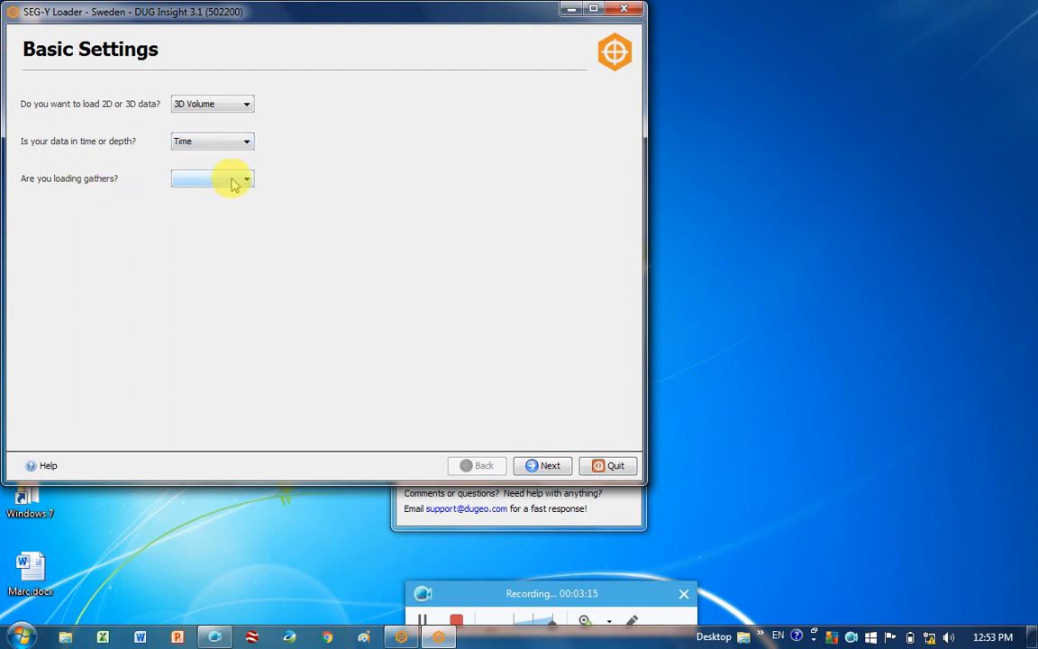
click(245, 178)
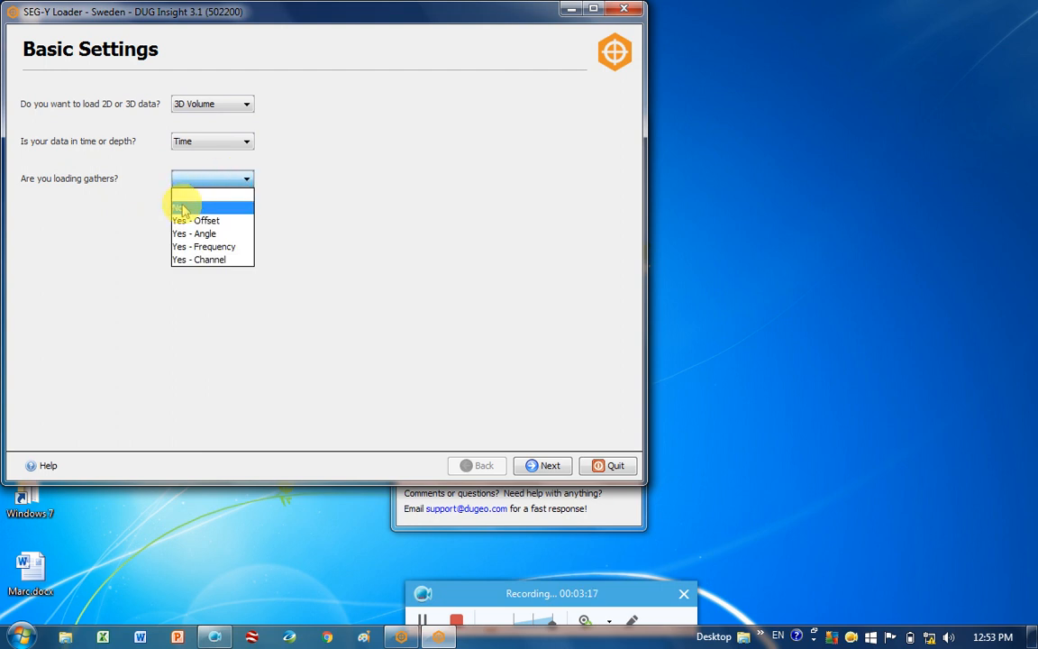
click(184, 207)
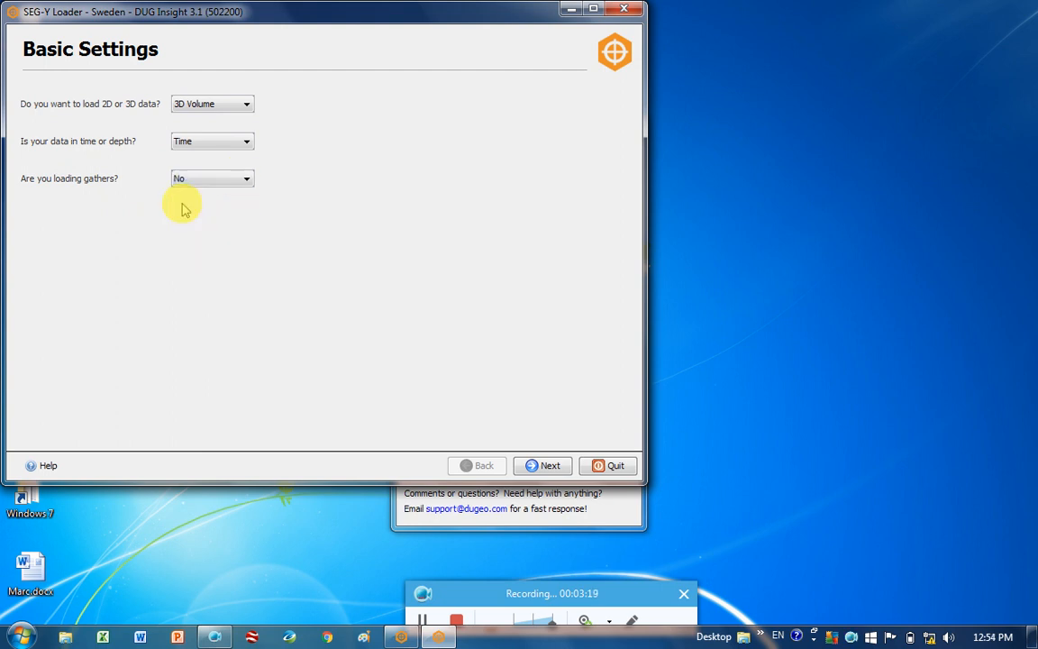
Move to file selection and browse the GCTRAINING (X:) drive.
click(542, 465)
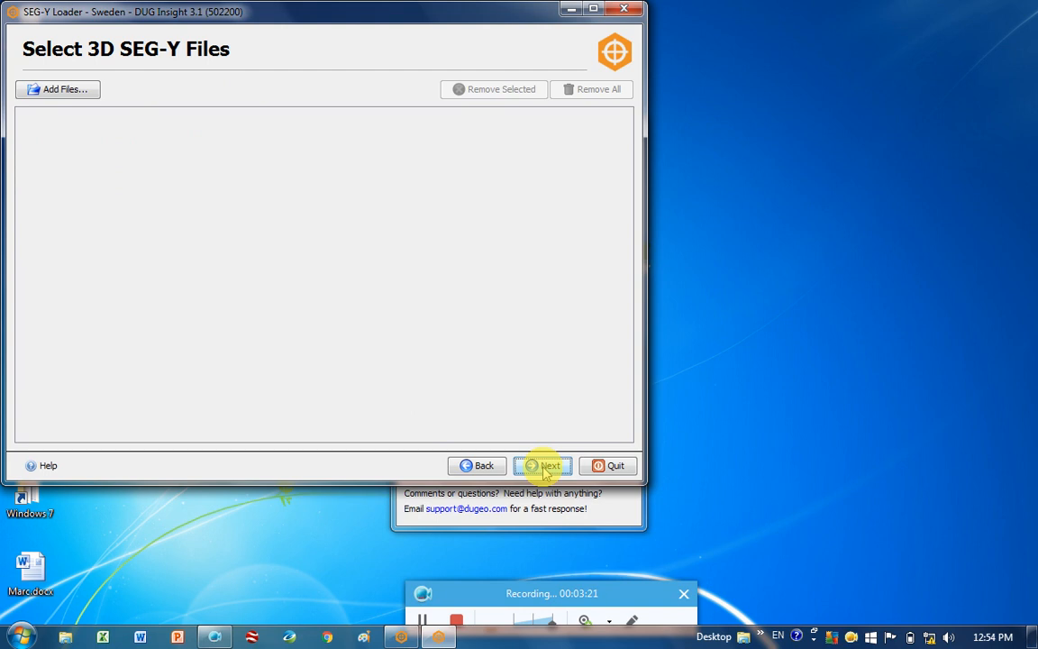
mouse_move(58, 88)
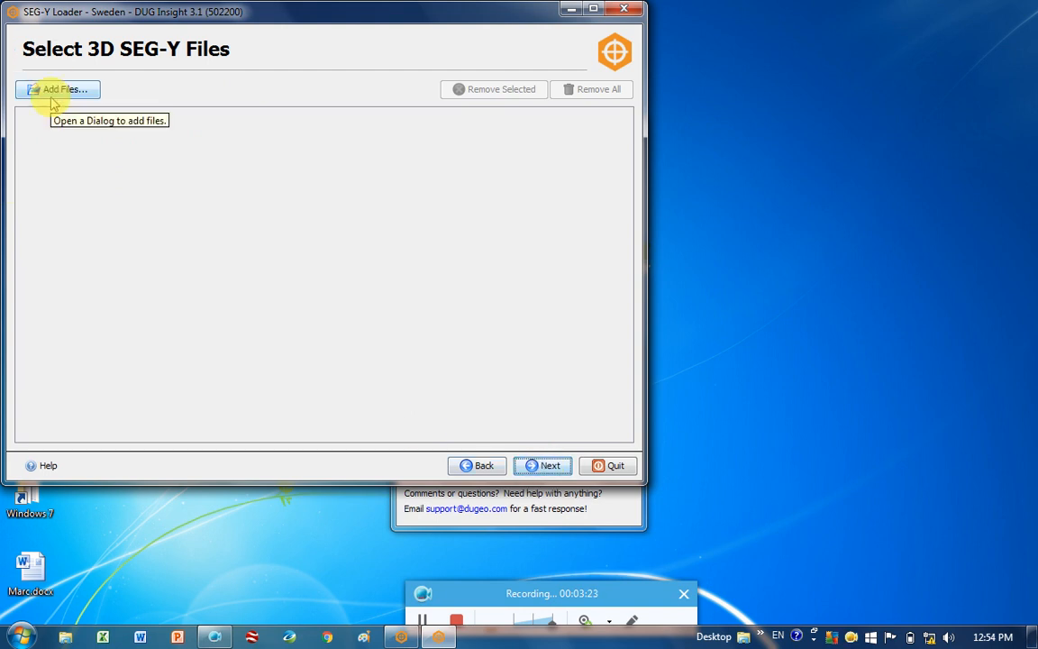
click(58, 90)
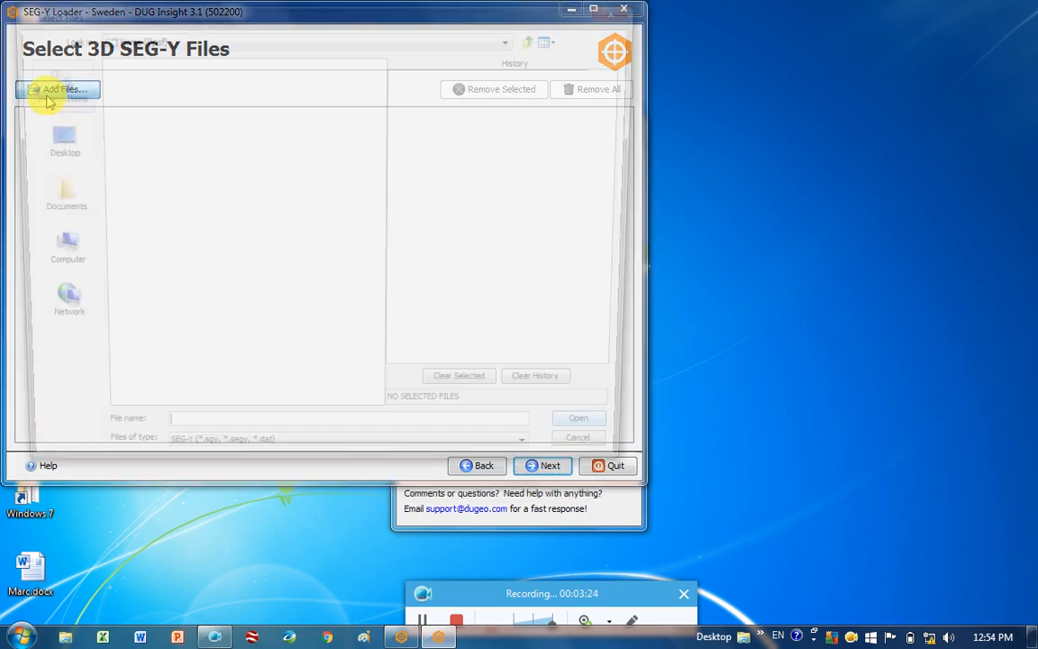
click(57, 91)
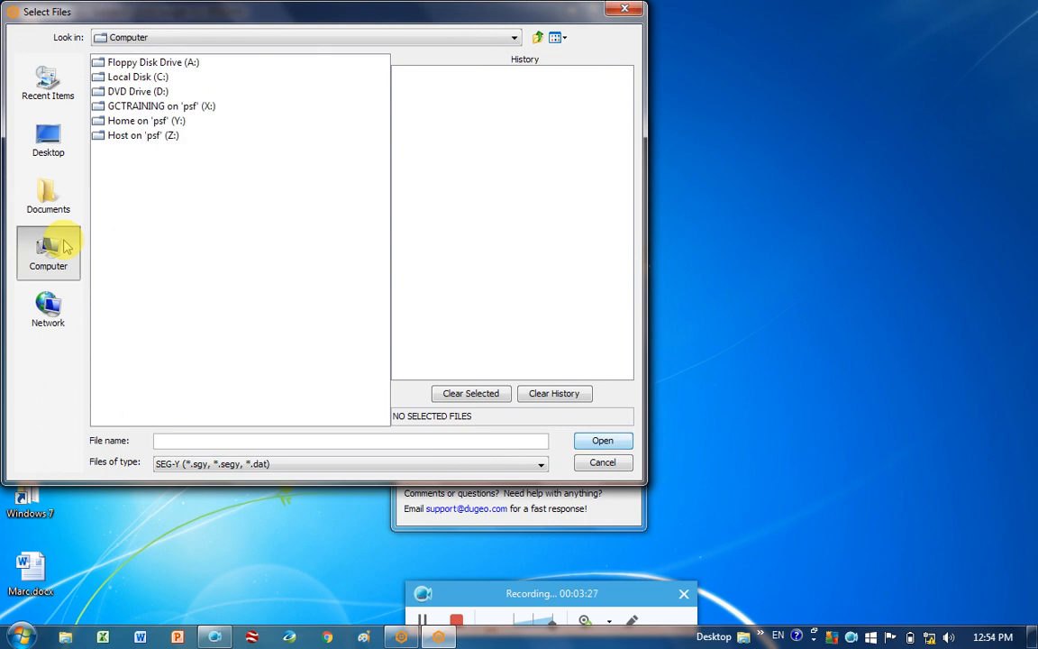
double_click(153, 105)
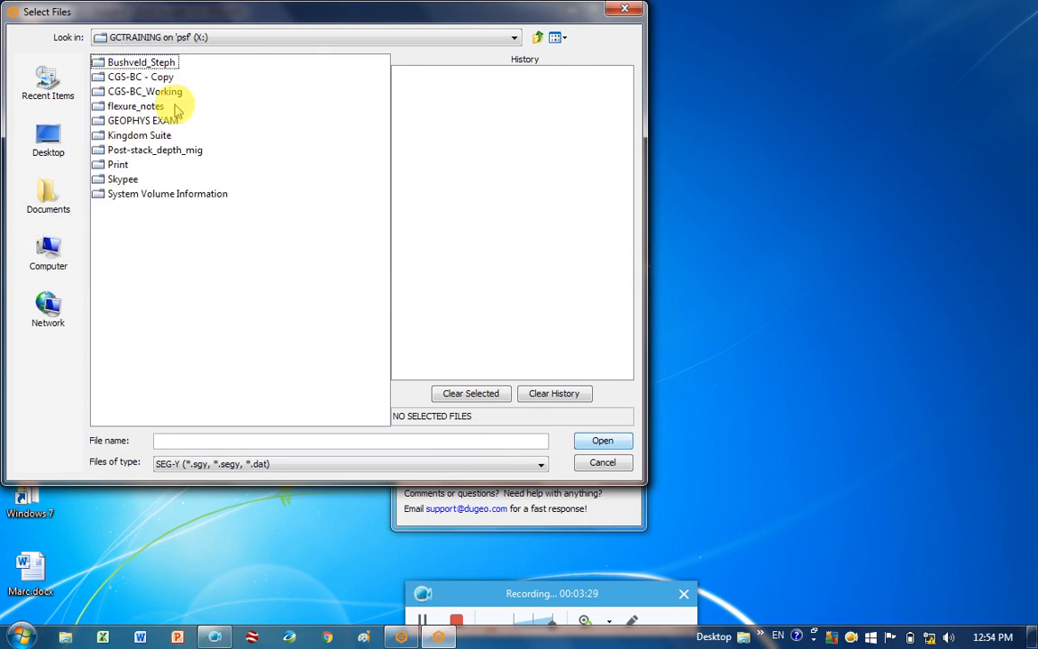
Add mig_time_DMO_1ms.Kevitsa10.segy from Post-stack_depth_mig to the load list.
click(155, 150)
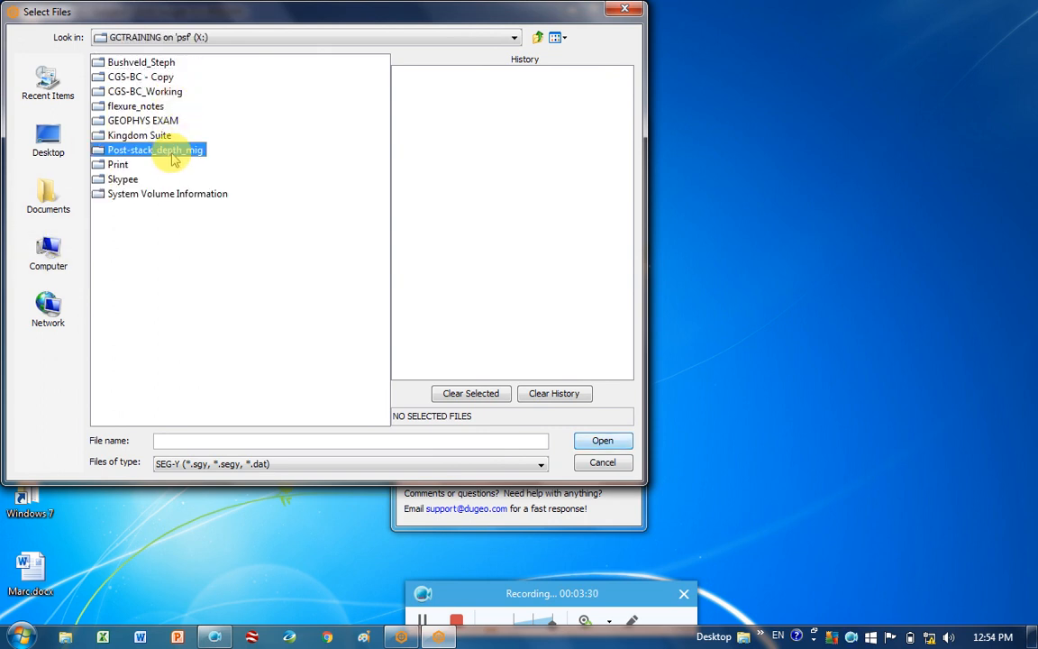
double_click(155, 150)
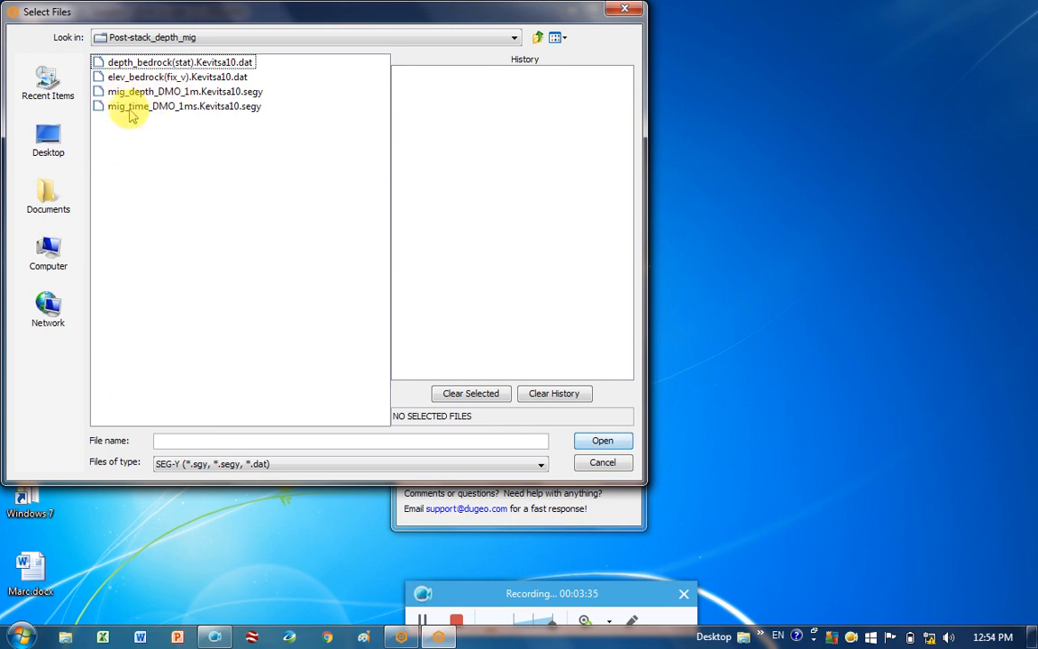
click(184, 104)
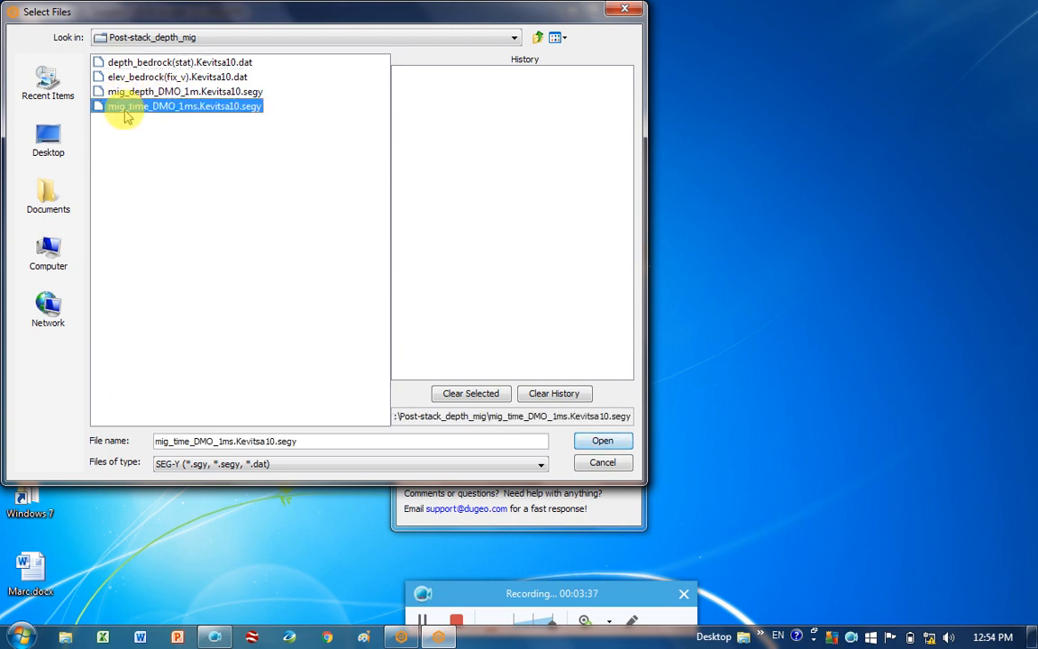
mouse_move(266, 123)
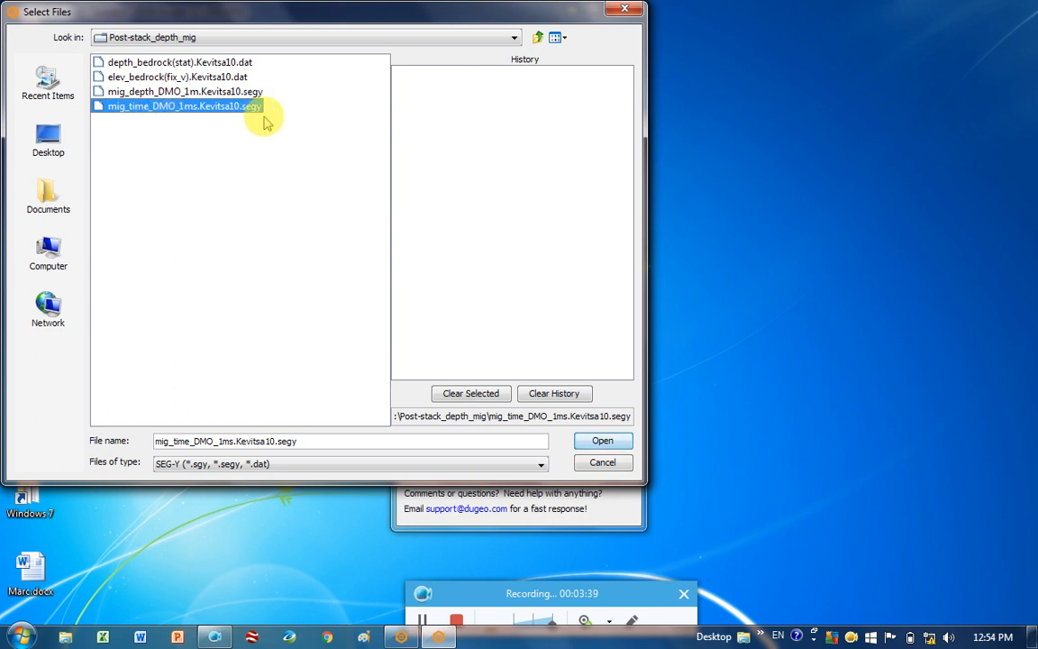
mouse_move(243, 172)
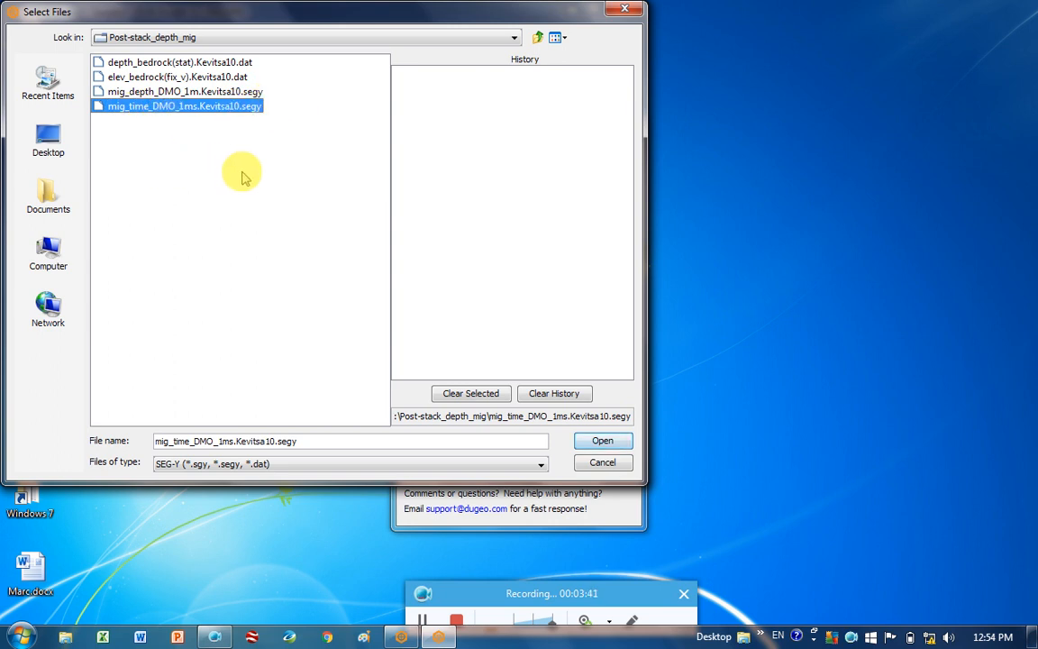
mouse_move(94, 232)
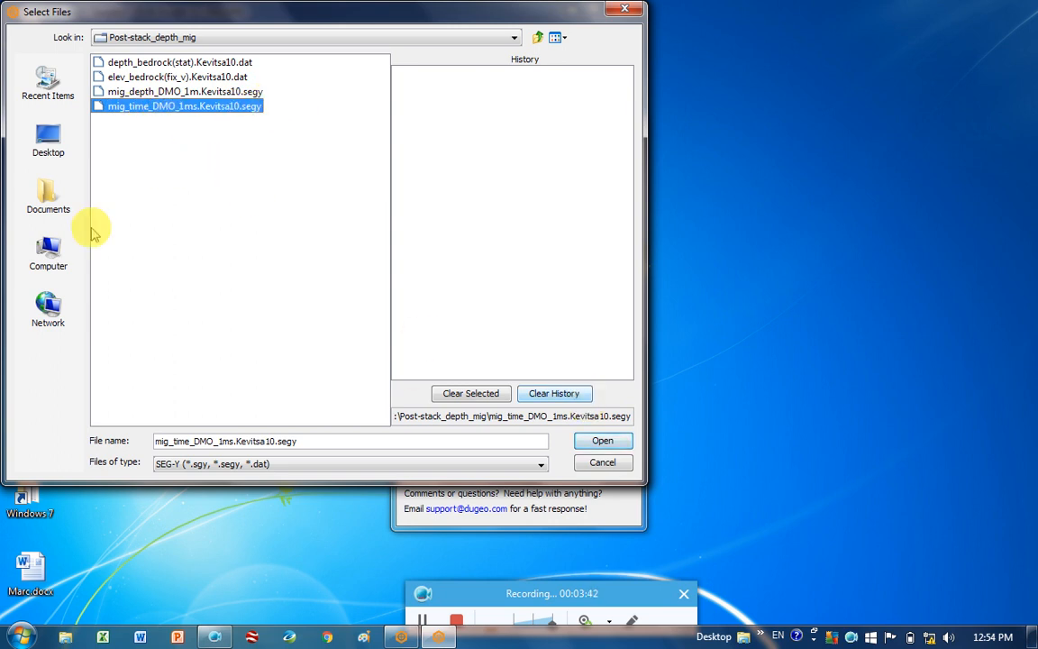
mouse_move(249, 195)
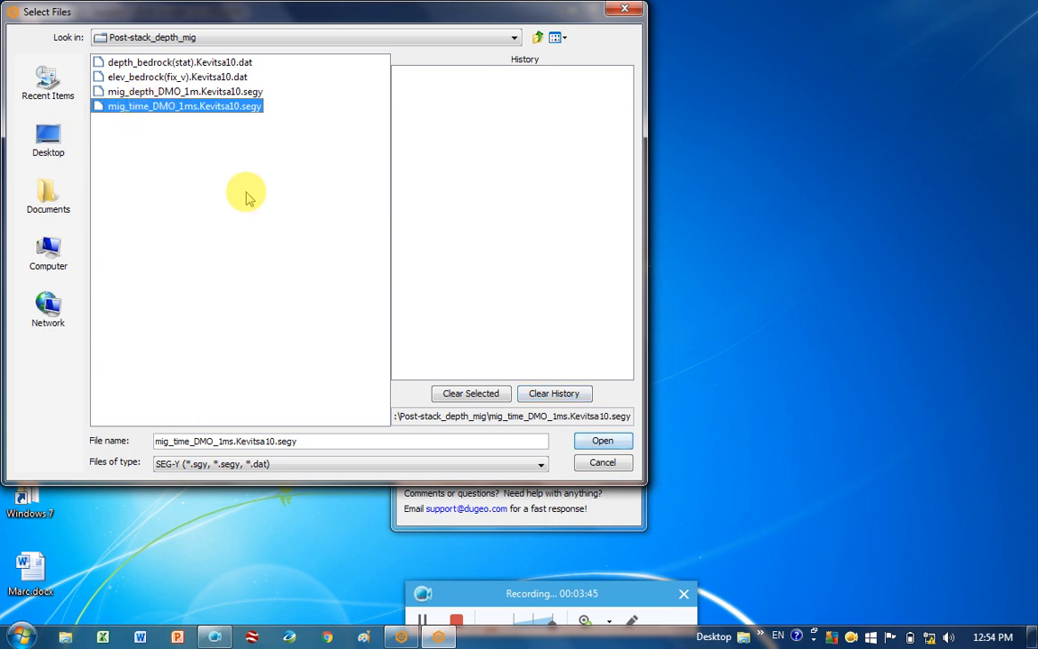
click(602, 440)
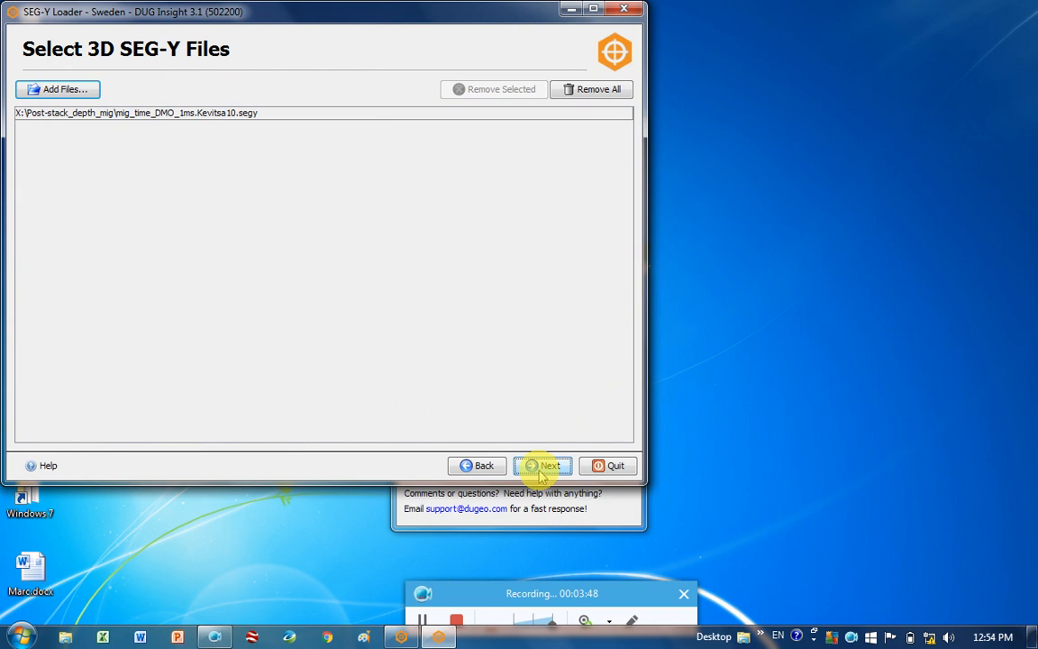
Proceed to the header byte mapping page and view the EBCDIC text header.
click(542, 465)
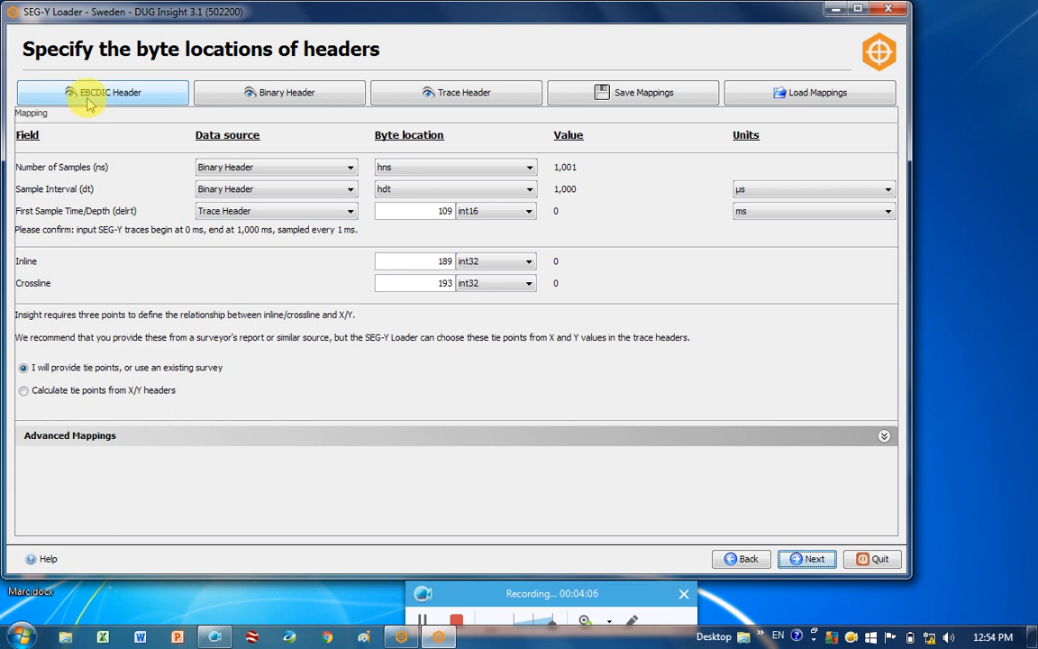
mouse_move(129, 99)
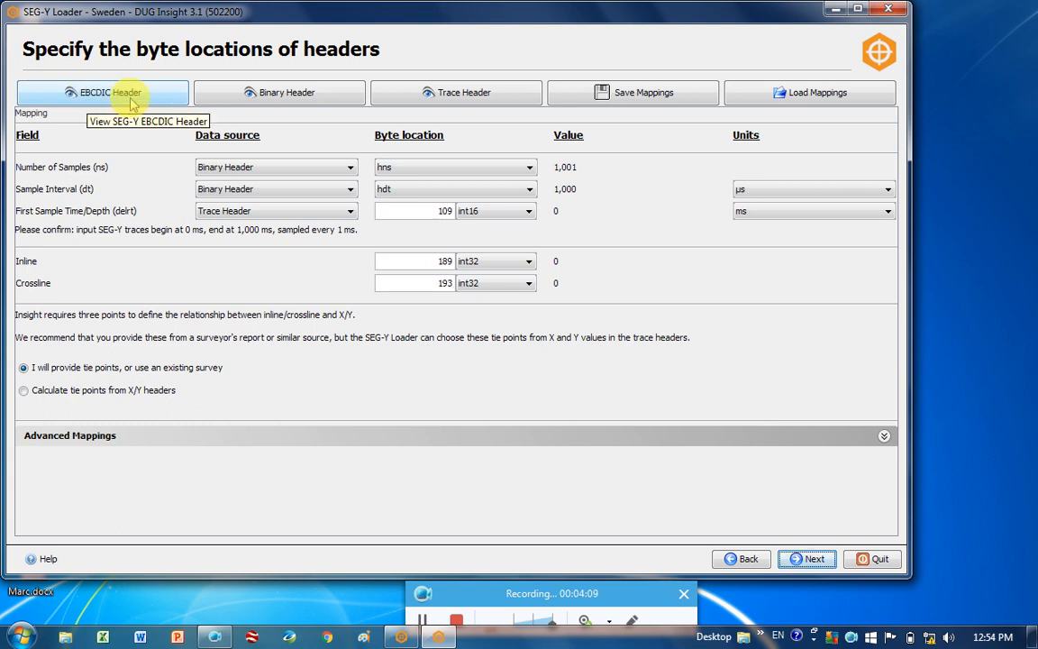
click(103, 92)
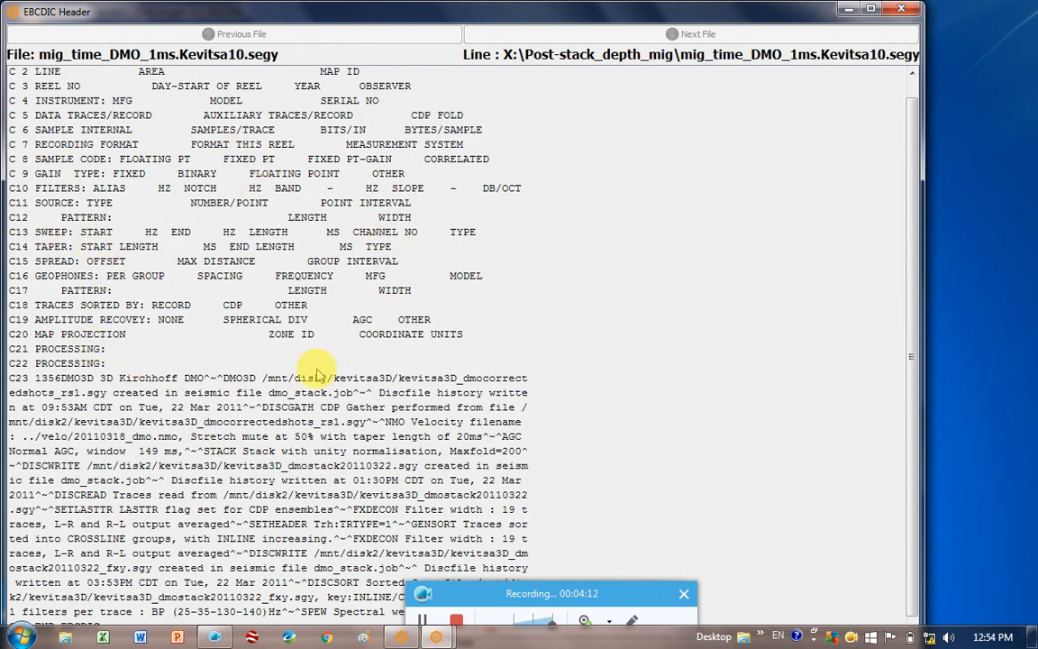
mouse_move(714, 169)
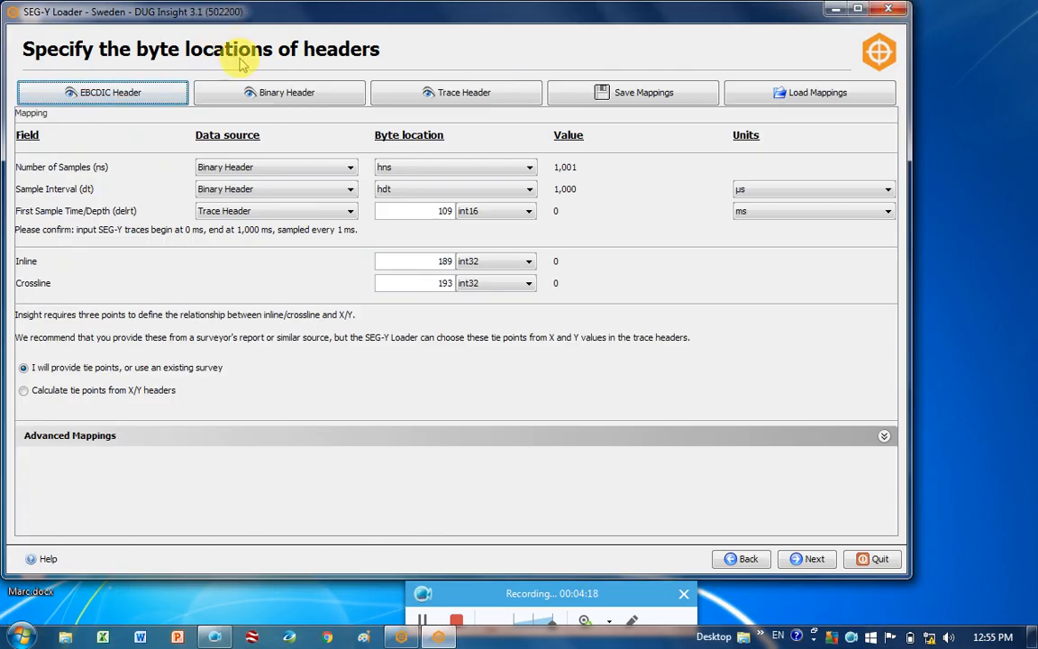
Review the binary header values, then show the first trace's header values.
click(279, 92)
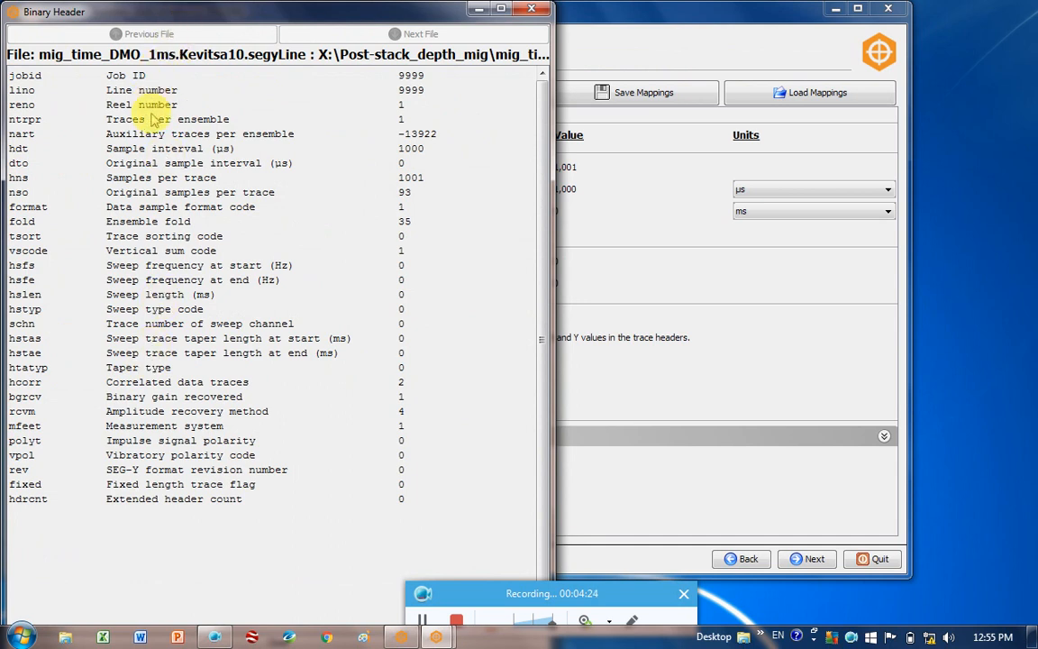
mouse_move(27, 279)
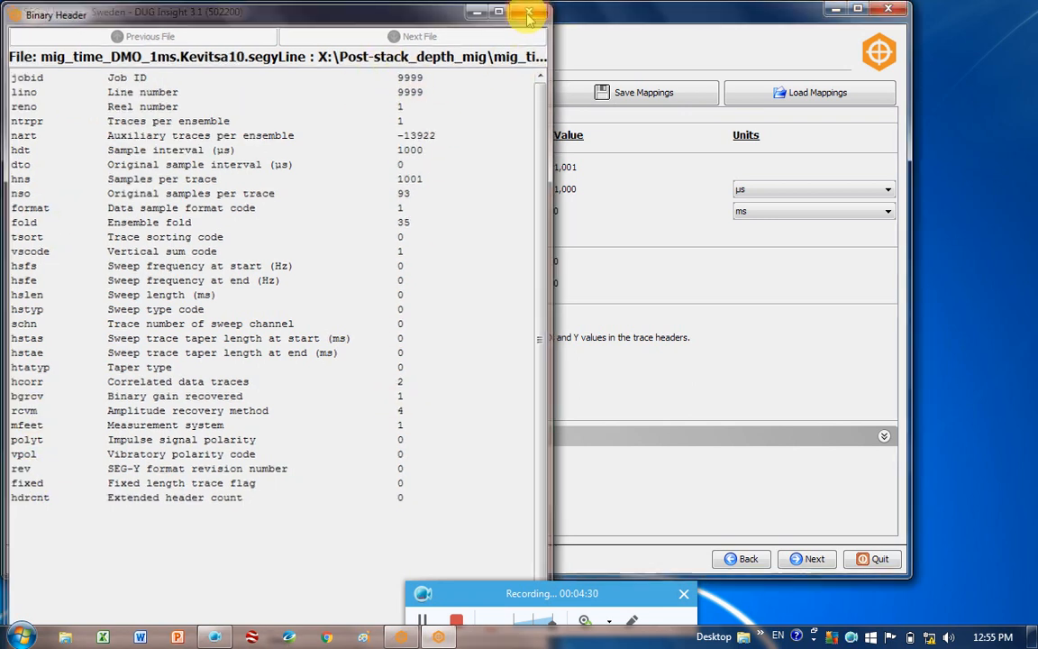
click(529, 14)
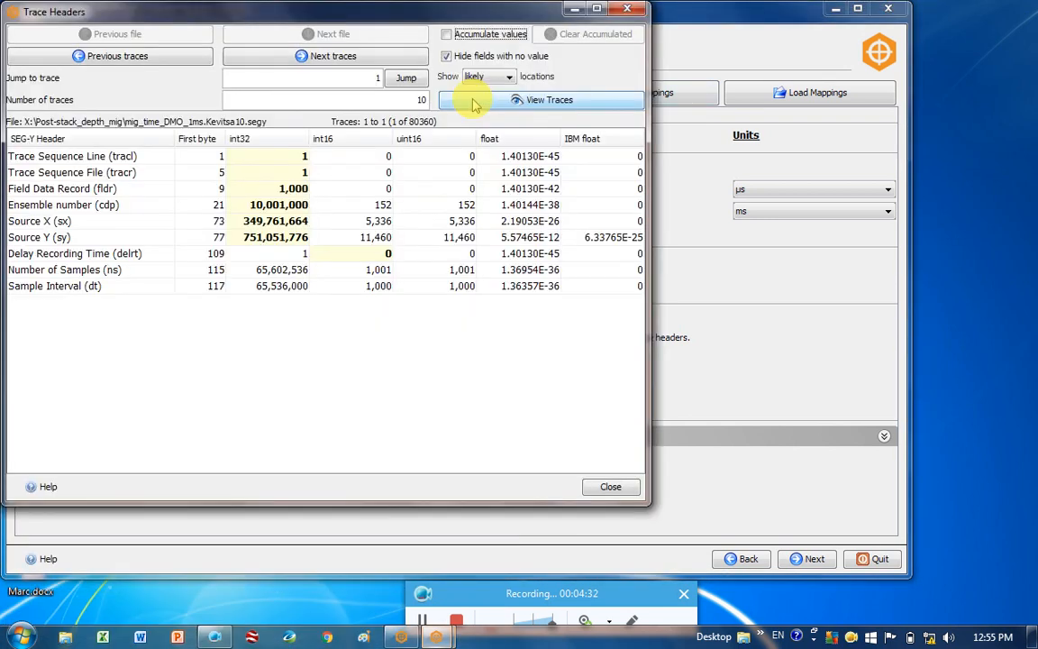
mouse_move(81, 163)
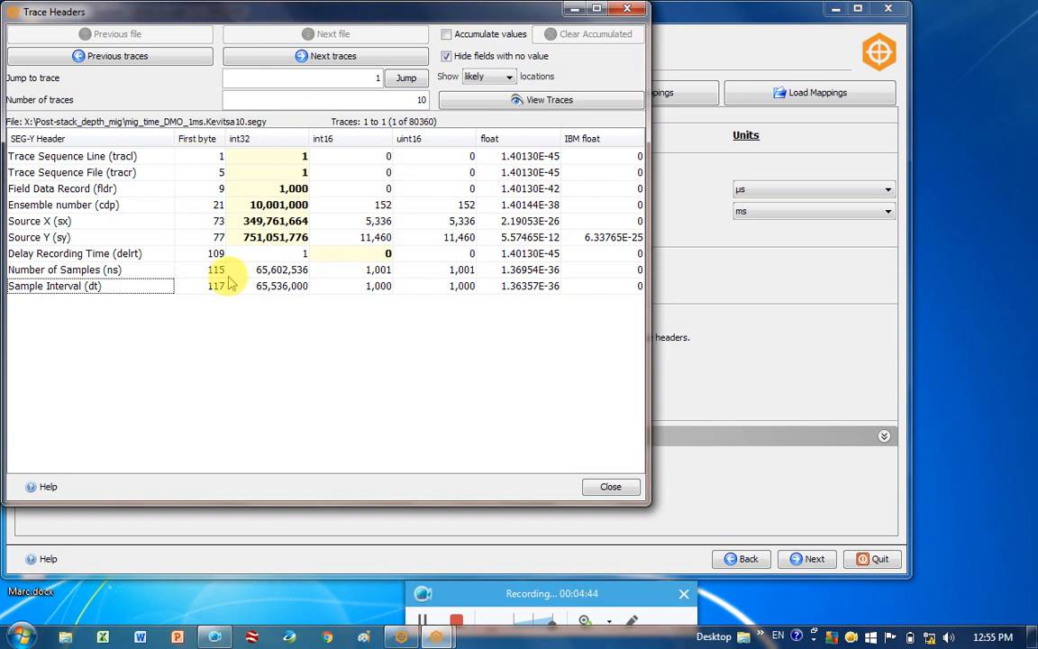
mouse_move(428, 447)
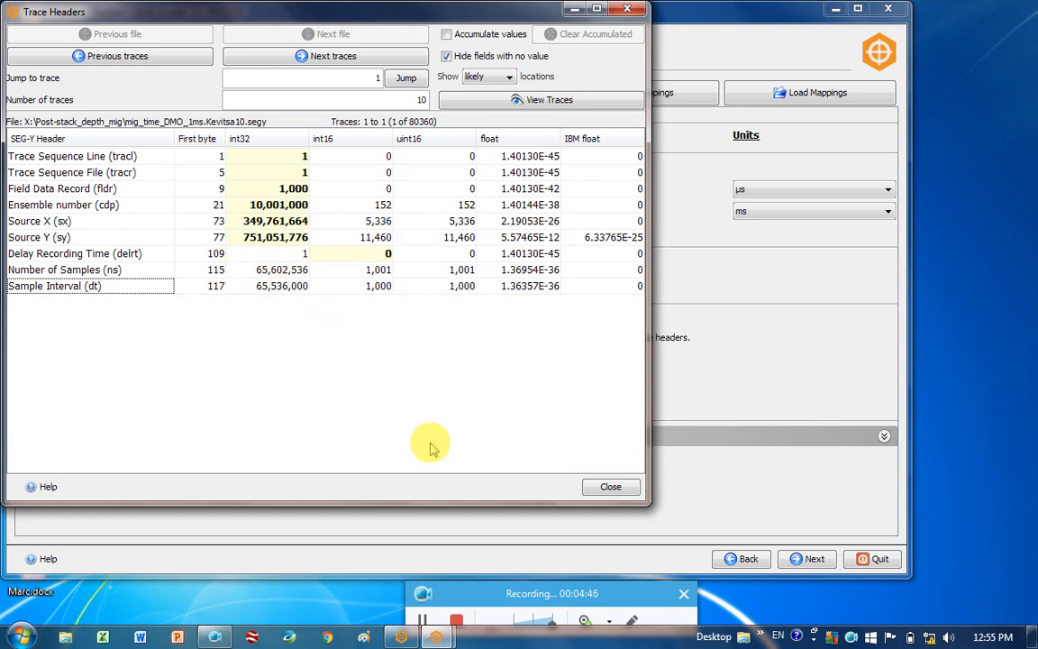
Review the trace header listing for the first ten traces, reposition it, then dismiss the header viewers.
click(609, 487)
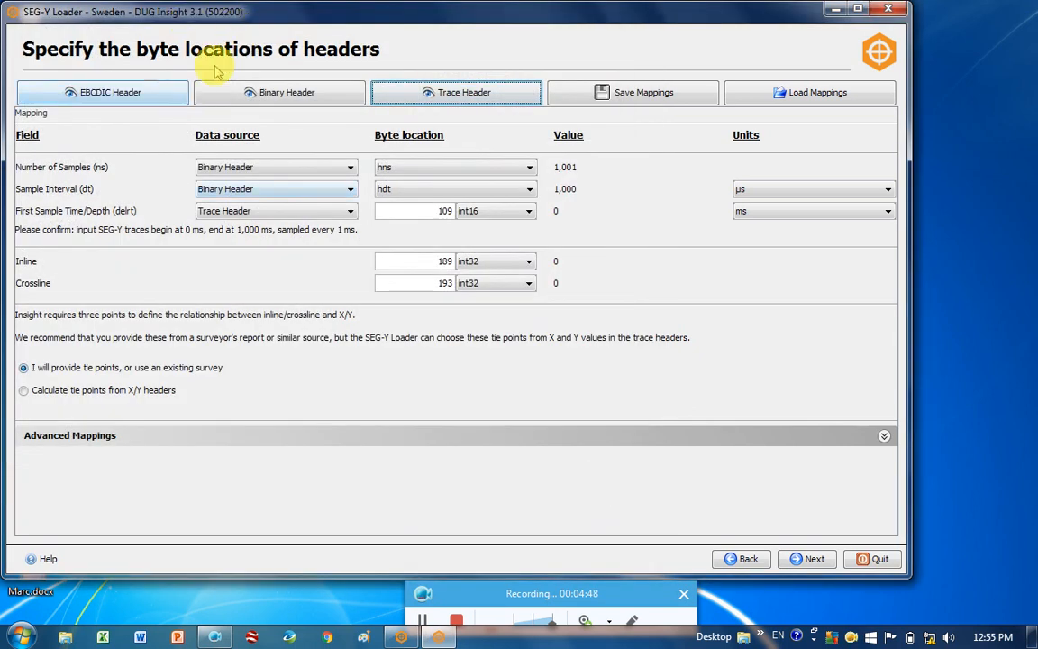
mouse_move(90, 153)
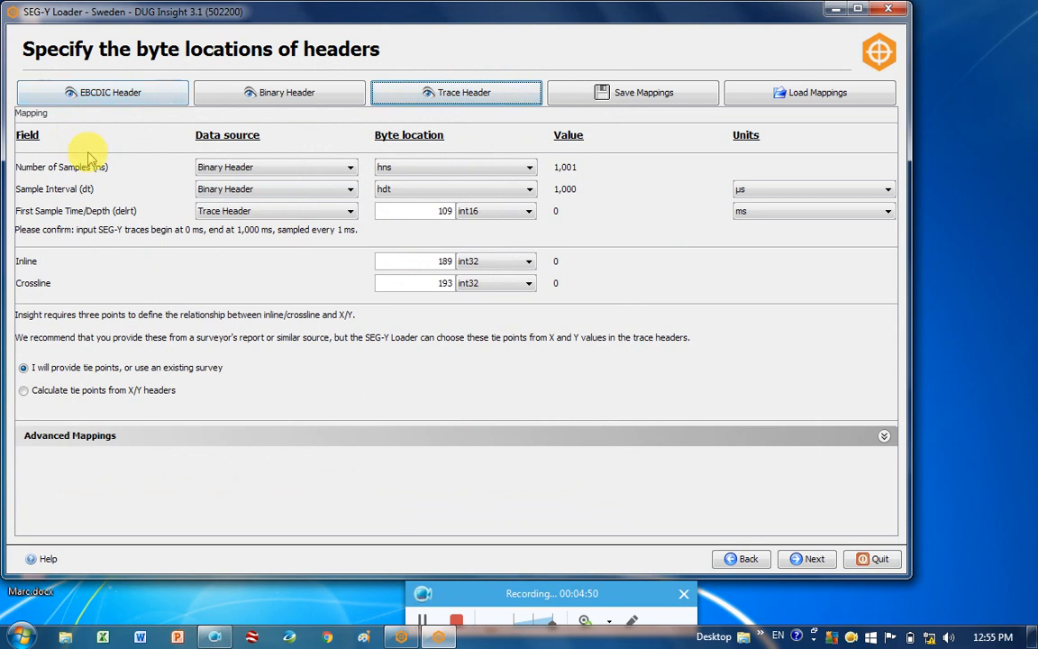
mouse_move(32, 180)
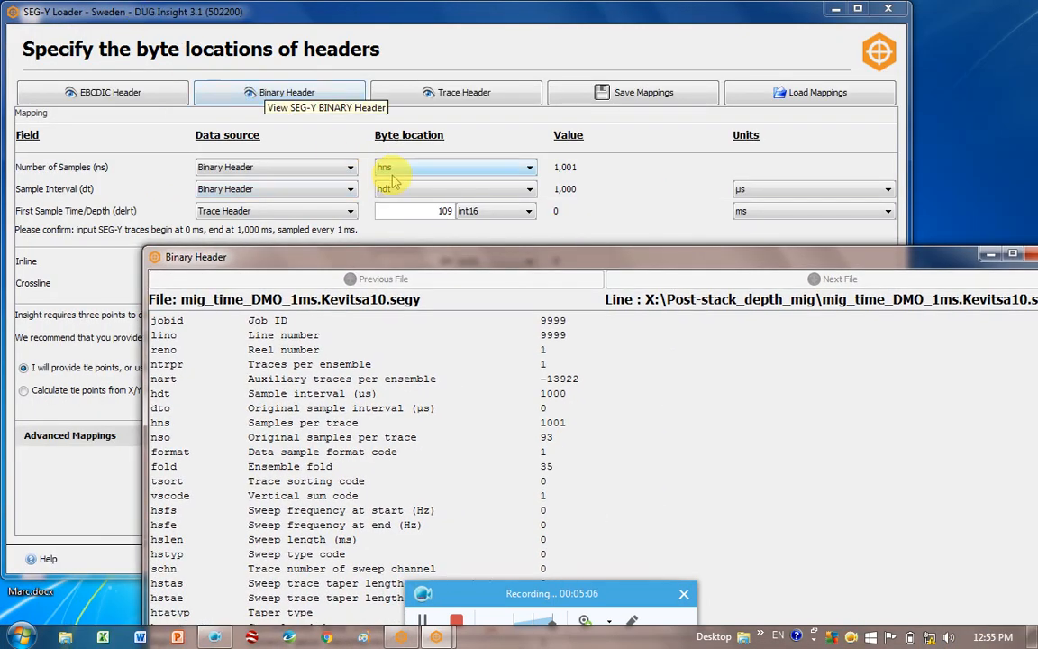
mouse_move(190, 379)
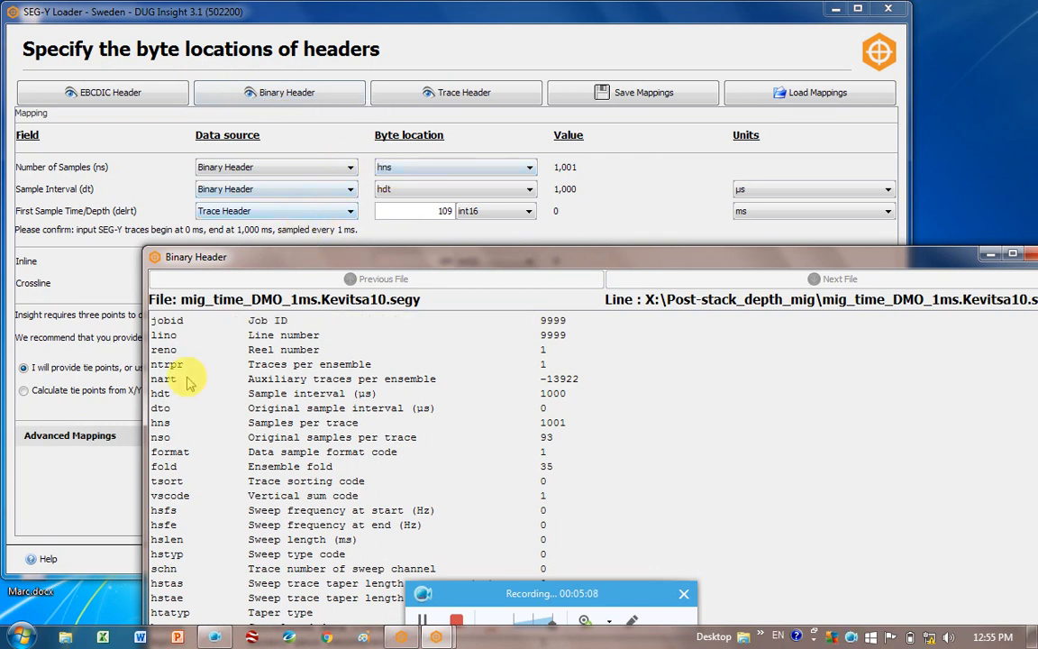
mouse_move(236, 431)
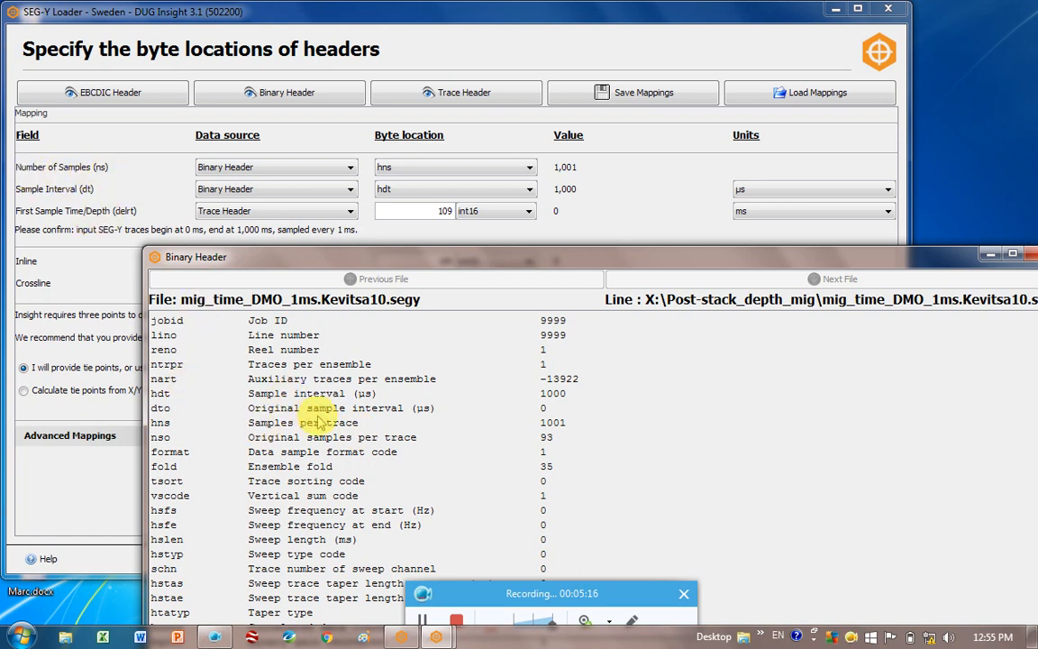
mouse_move(482, 281)
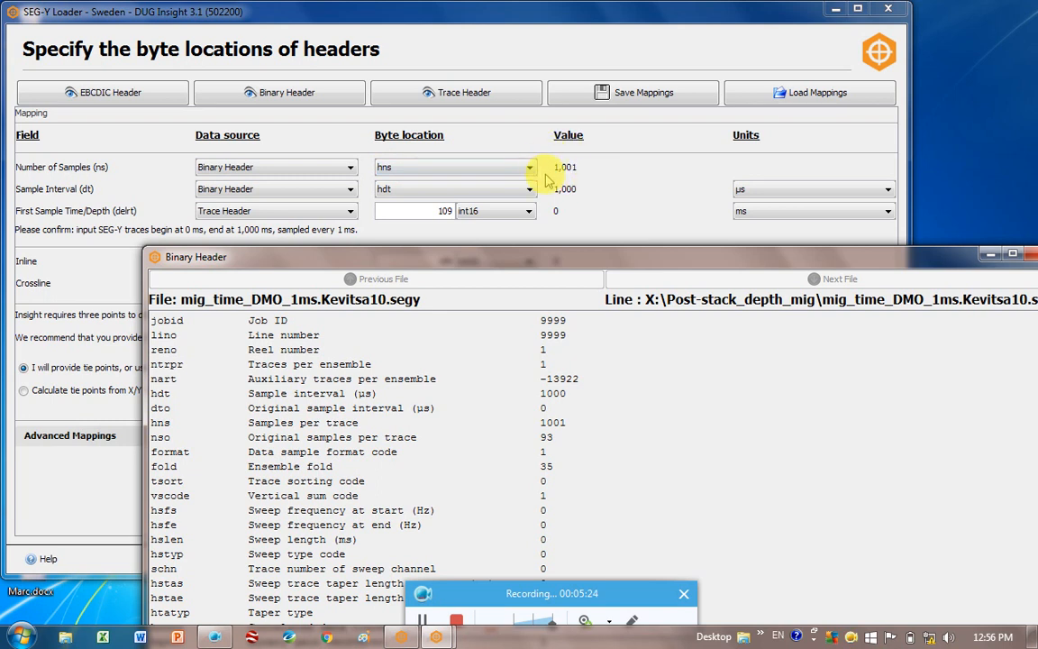
mouse_move(115, 140)
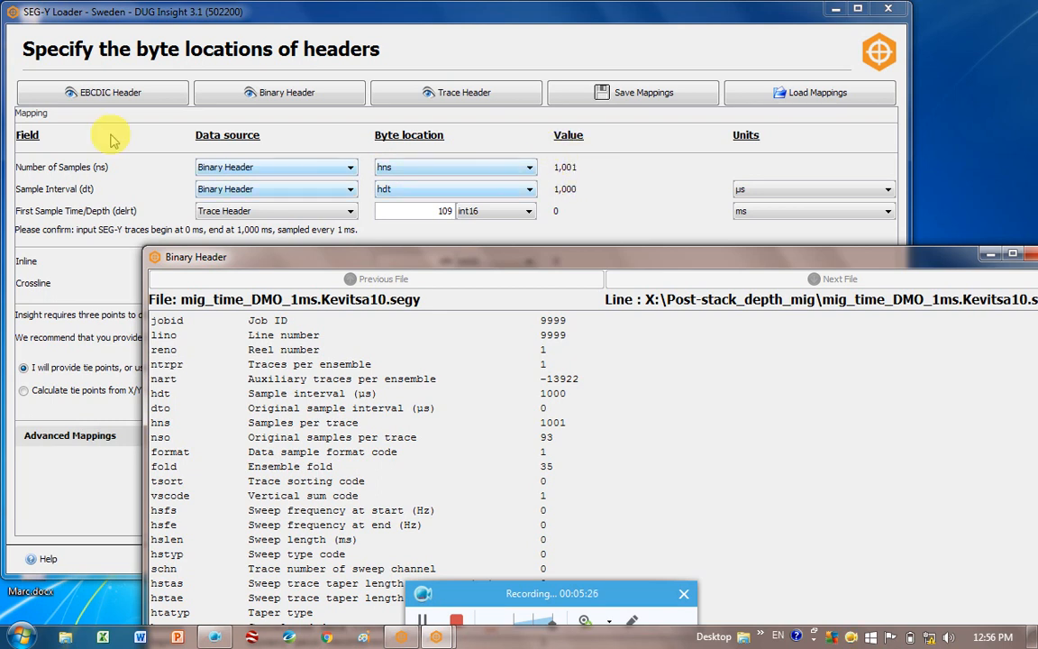
mouse_move(72, 200)
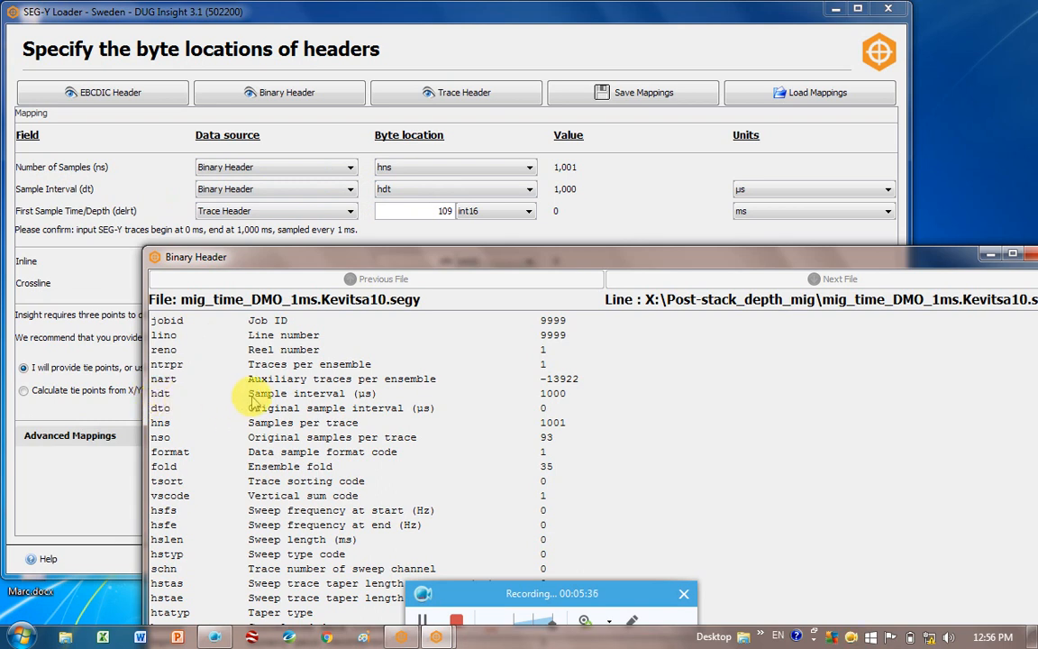
mouse_move(622, 270)
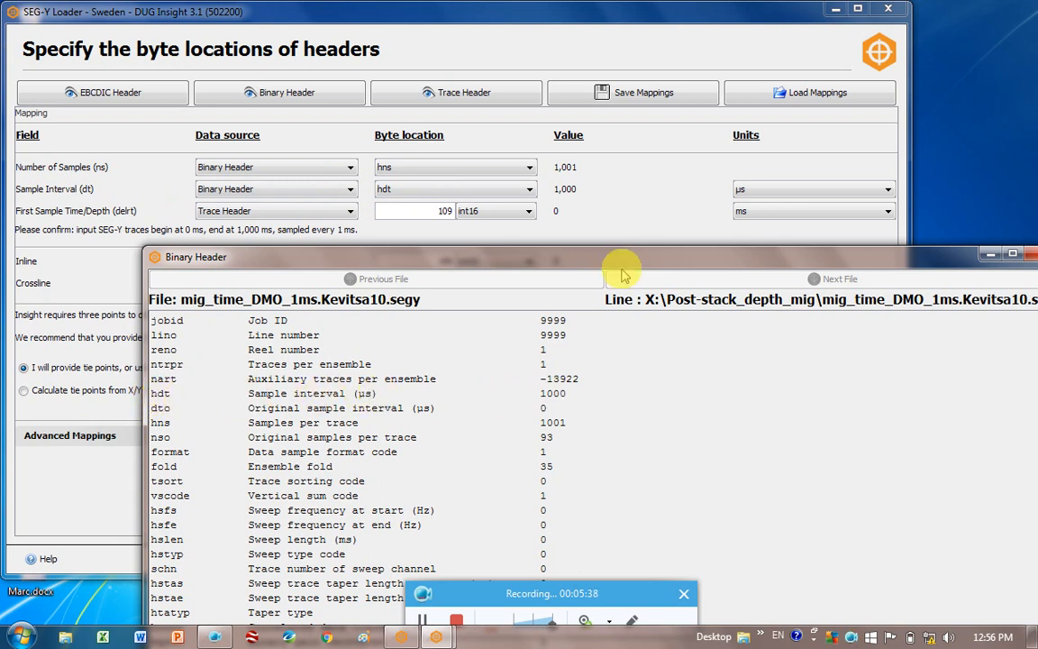
mouse_move(558, 200)
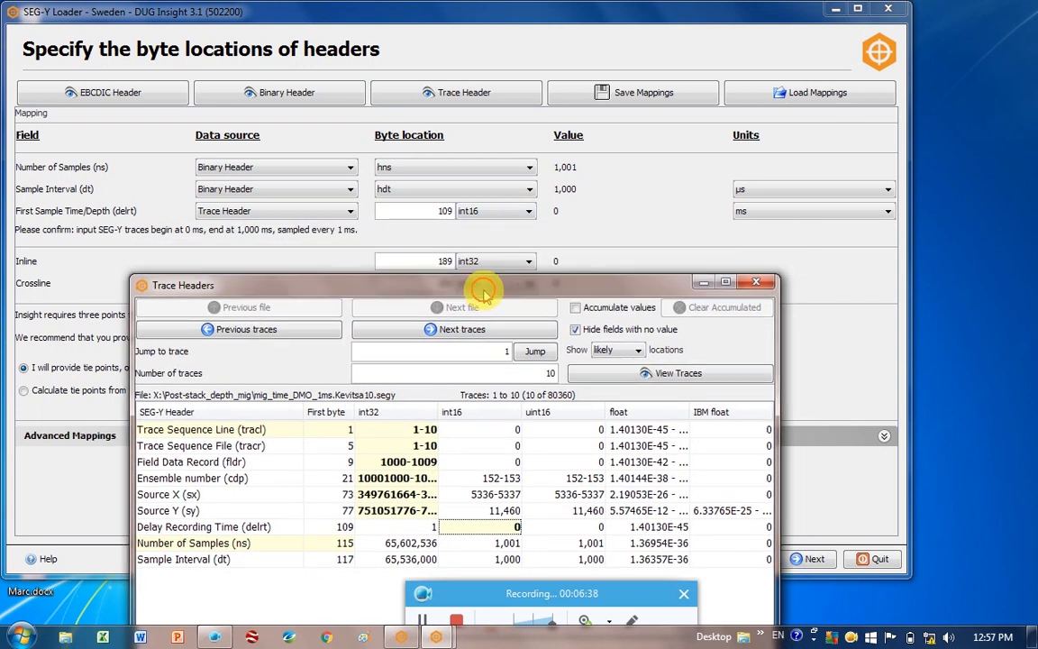
drag(483, 285, 562, 124)
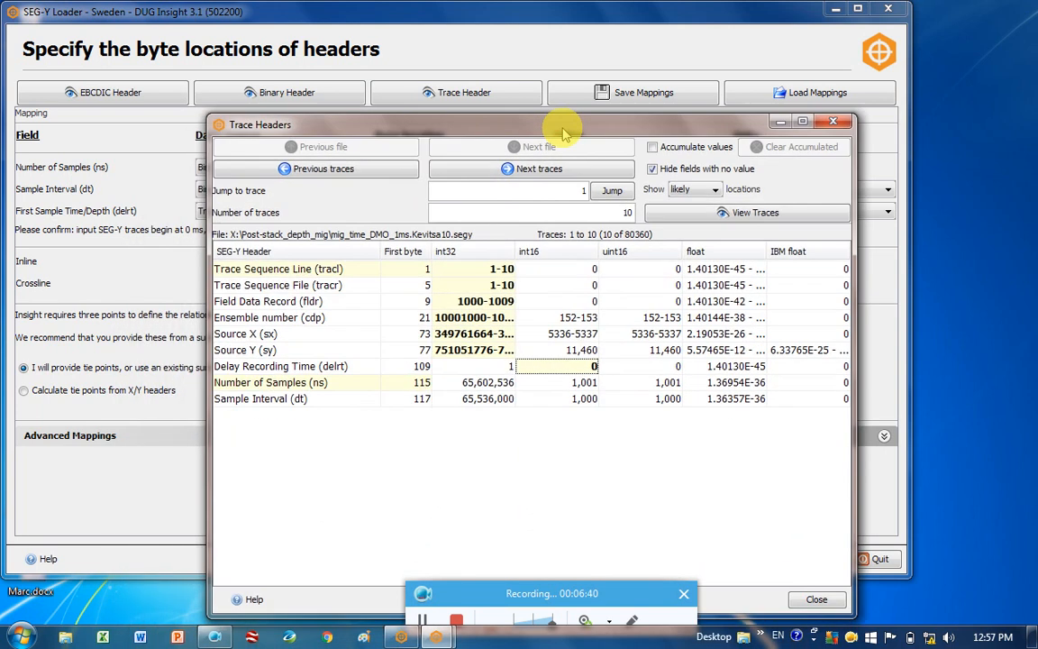
click(833, 121)
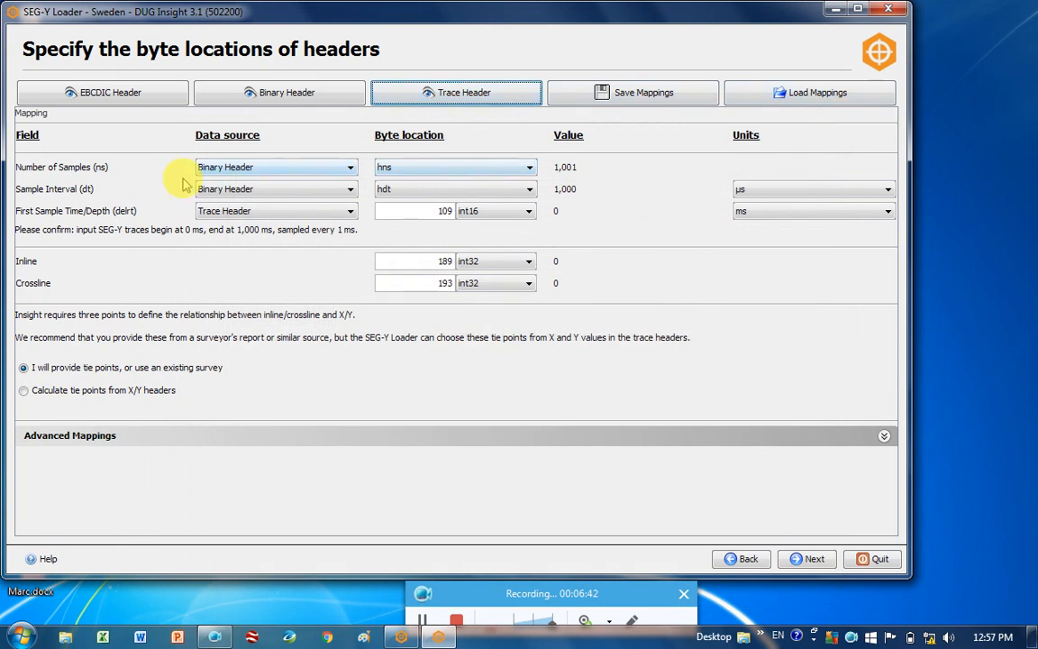
mouse_move(25, 272)
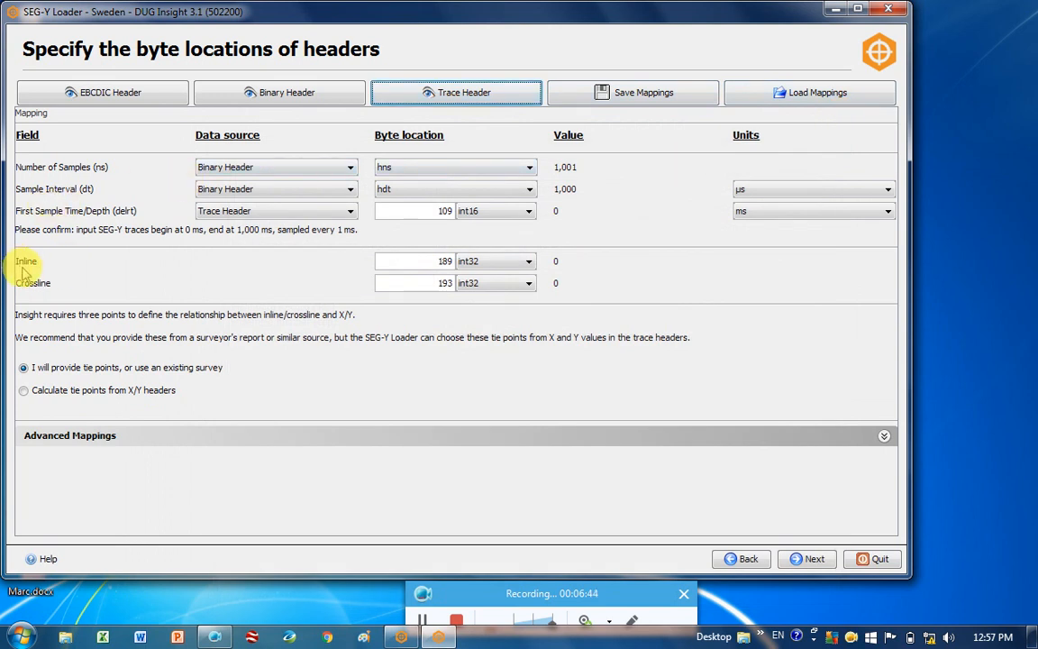
mouse_move(483, 261)
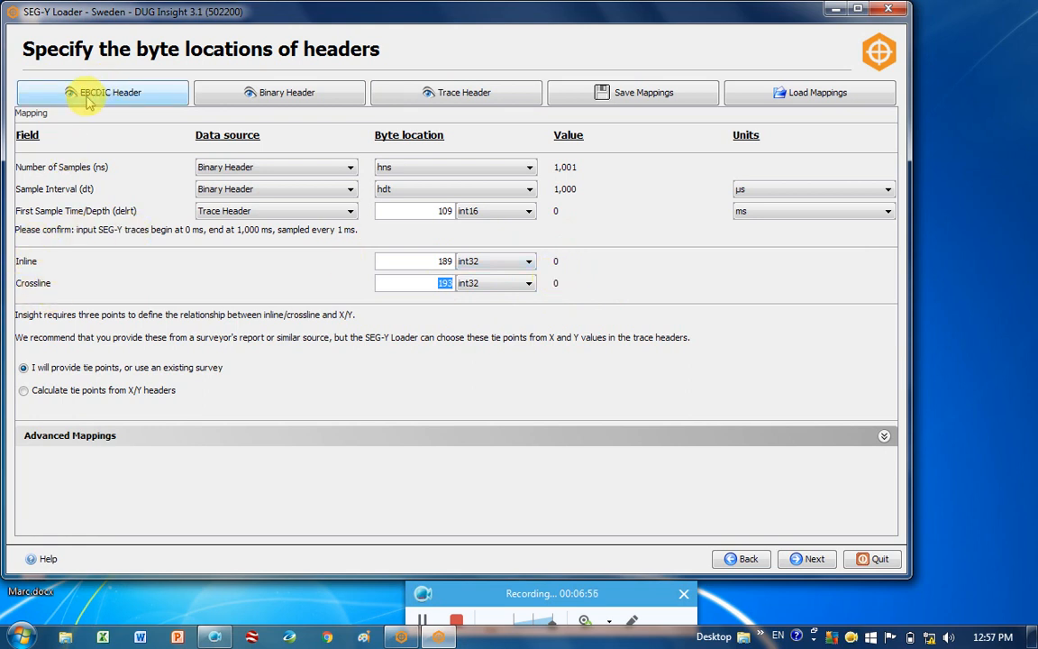
Show the migrated time SEG-Y file's EBCDIC text header from the byte locations page.
click(101, 92)
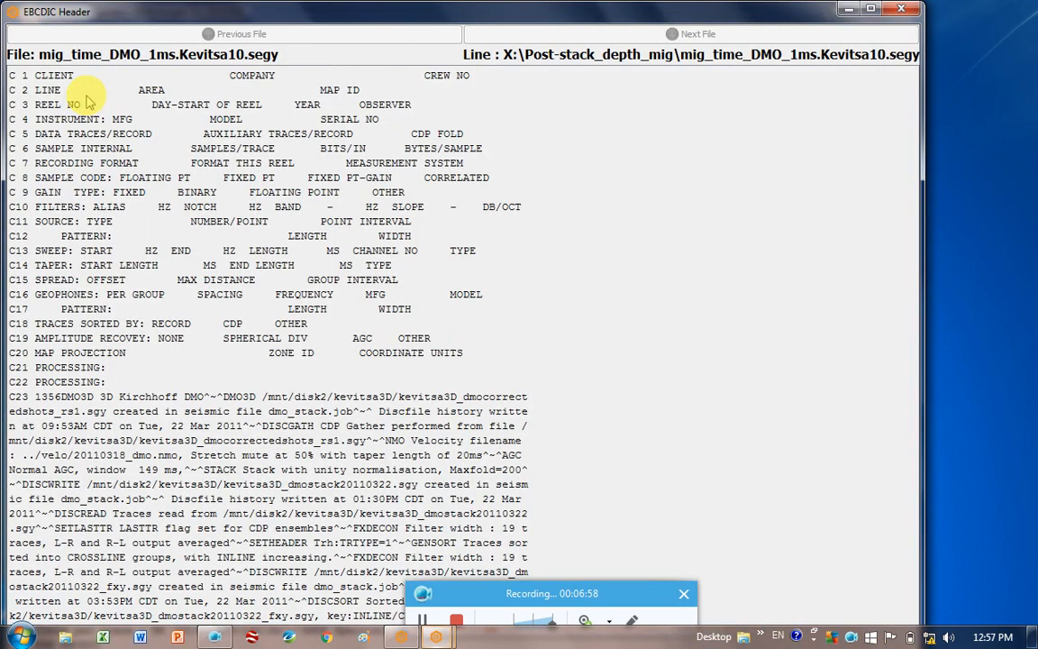
mouse_move(278, 179)
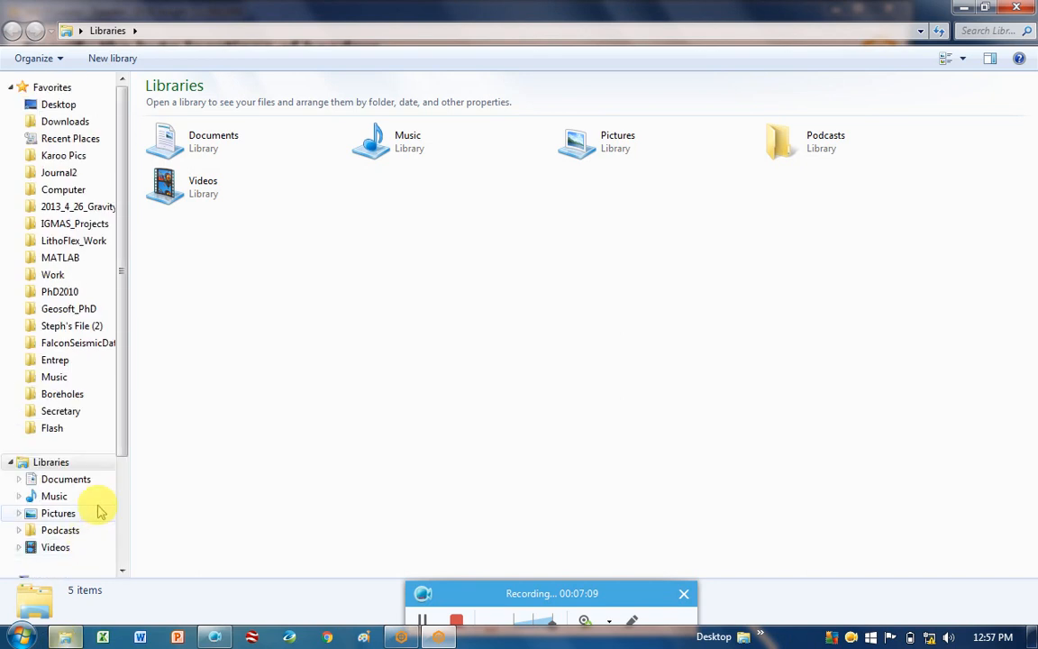
Browse into X:\Post-stack_depth_mig and open header_info.Kevitsa10_SEGY.txt.
scroll(down, 3)
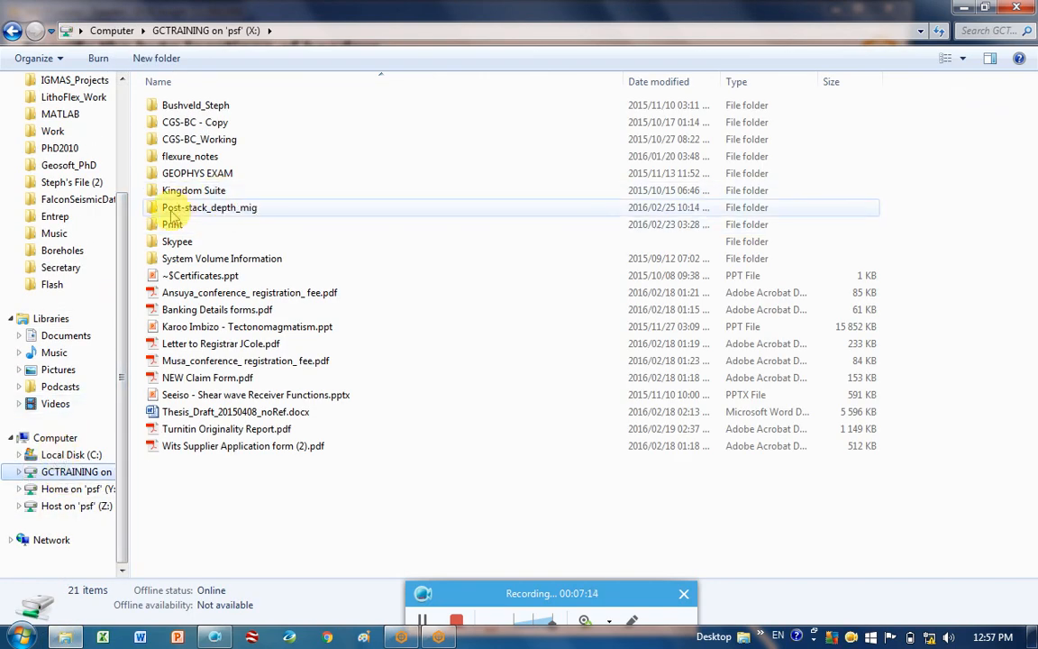
mouse_move(209, 207)
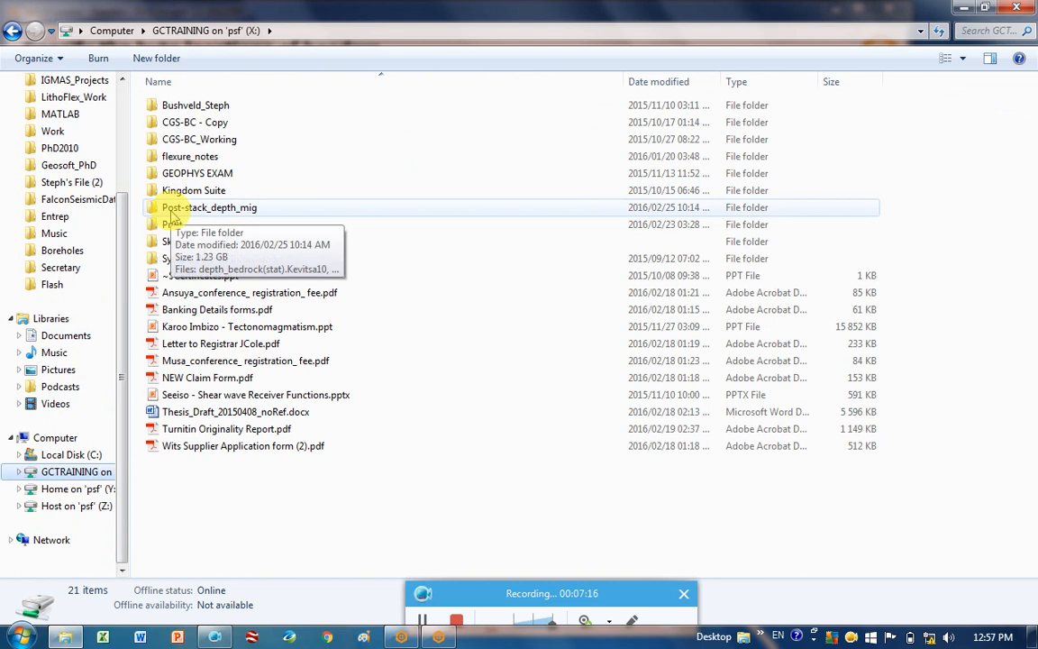
double_click(209, 207)
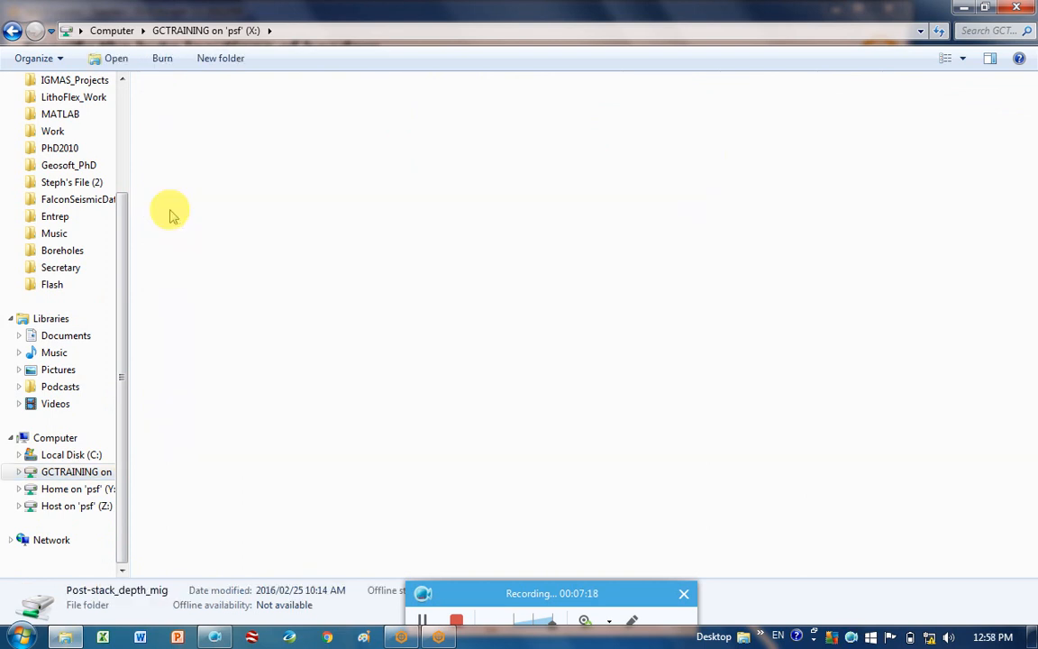
double_click(117, 589)
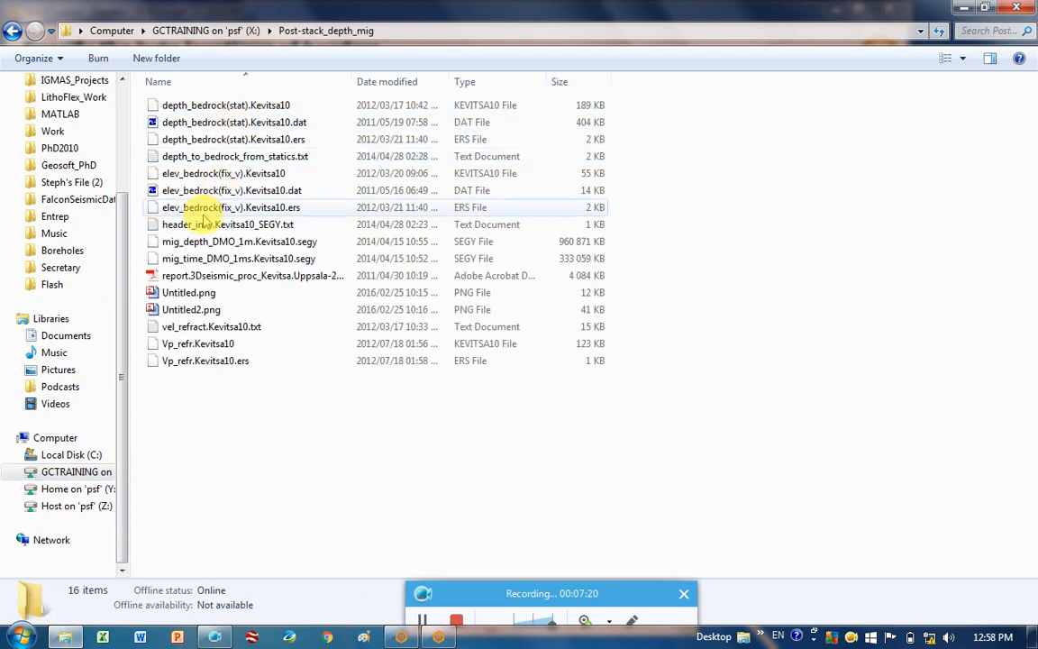
click(227, 223)
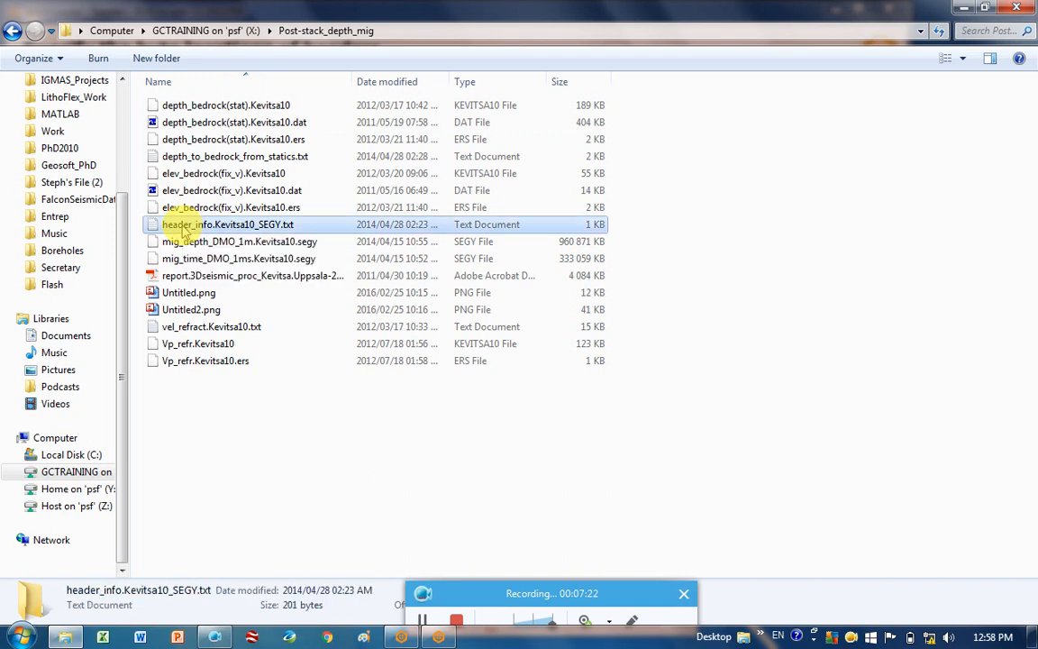
double_click(227, 224)
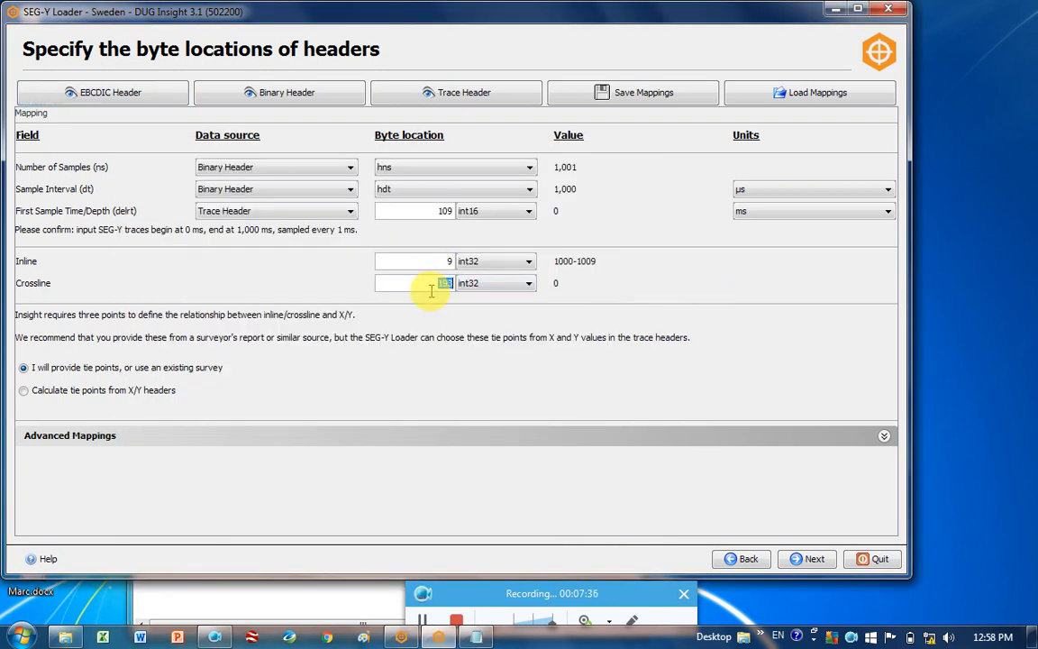
Set the crossline header byte location to 13 (int32), giving a value of 1,000.
text(13)
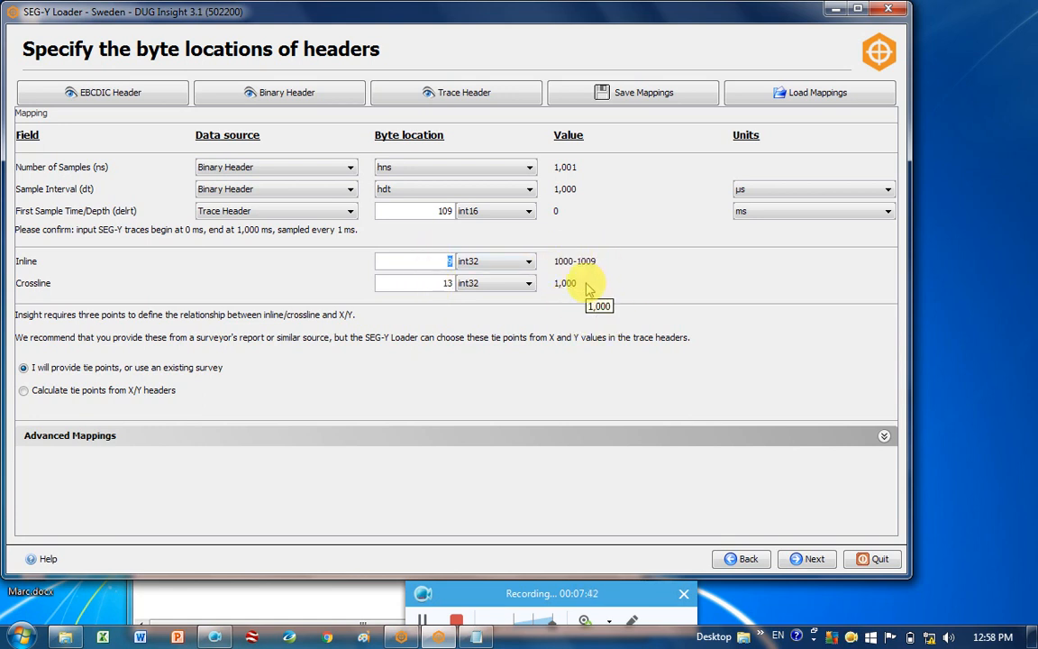
mouse_move(25, 389)
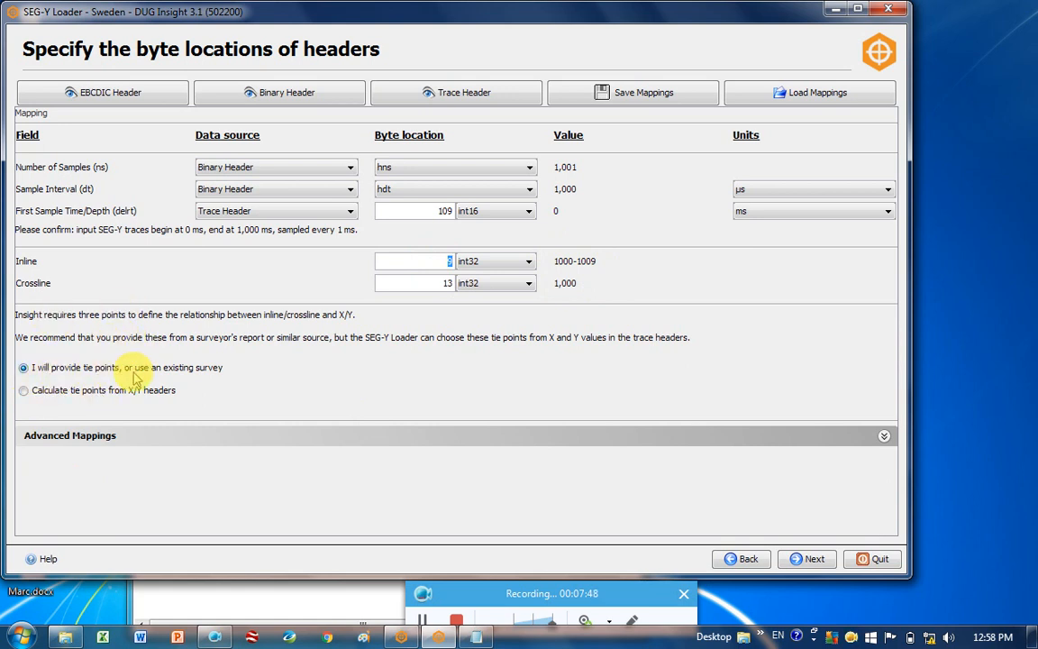
mouse_move(36, 398)
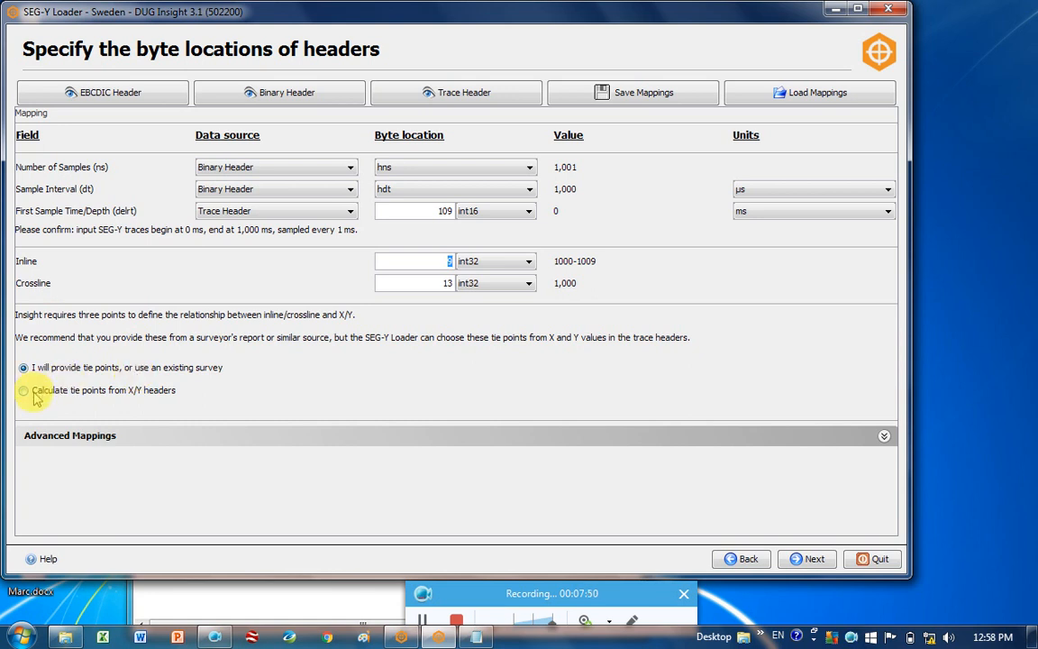
mouse_move(25, 397)
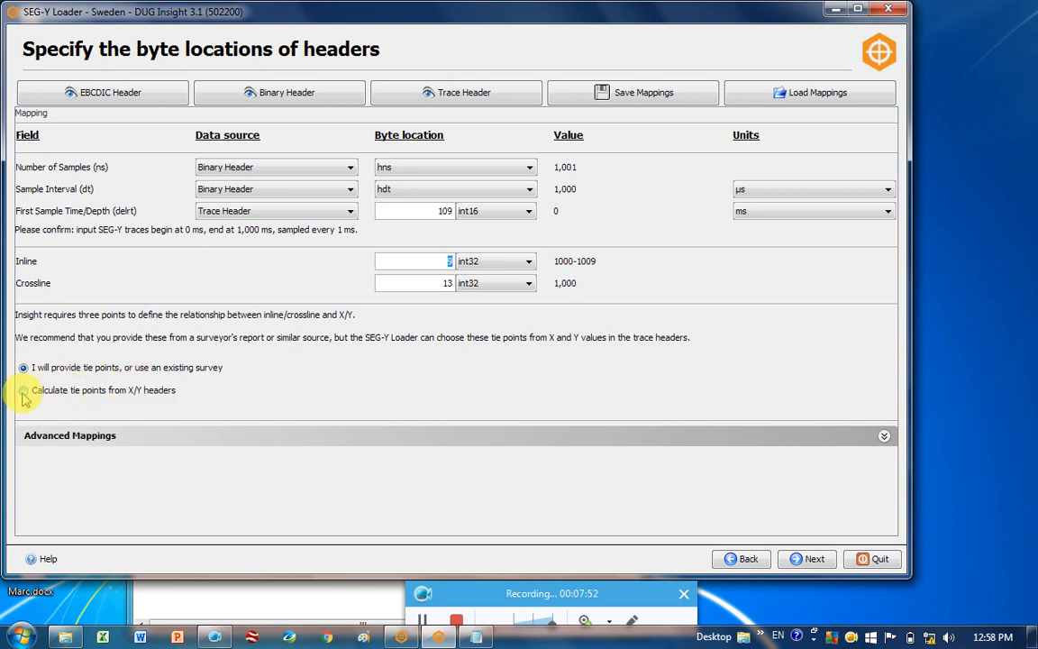
Switch to calculating tie points from X/Y trace headers and review the coordinate ranges.
click(23, 390)
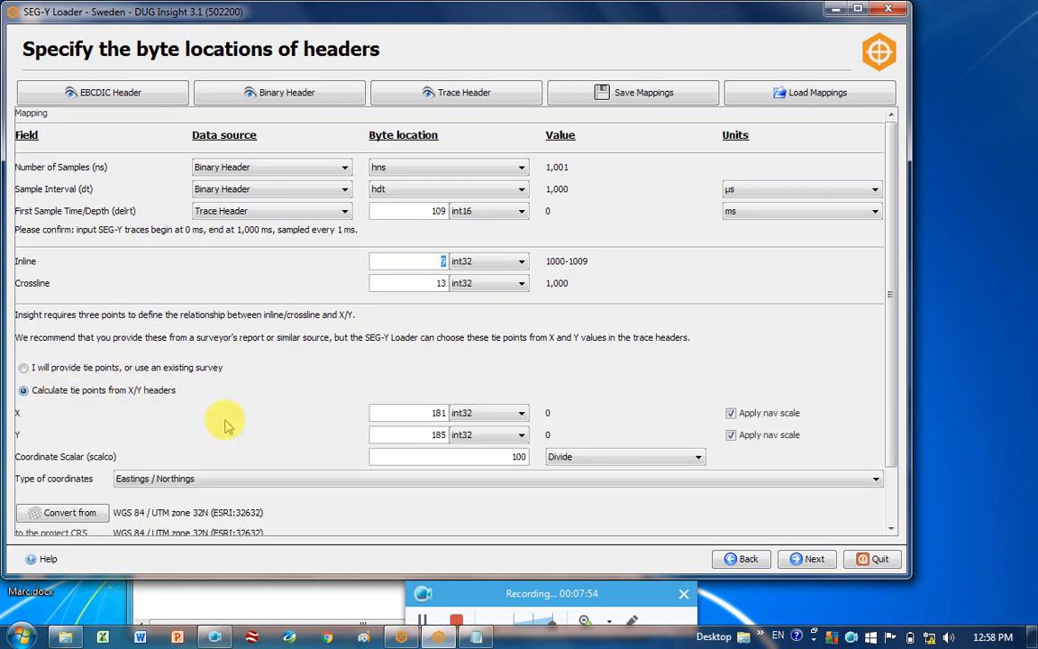
scroll(down, 3)
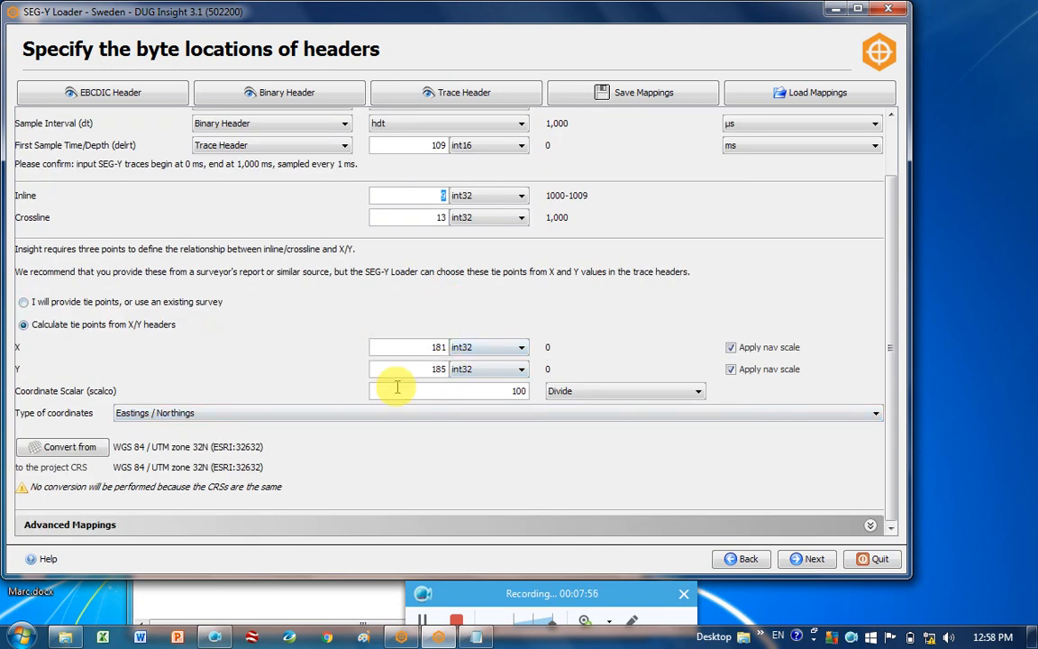
mouse_move(63, 332)
text(73)
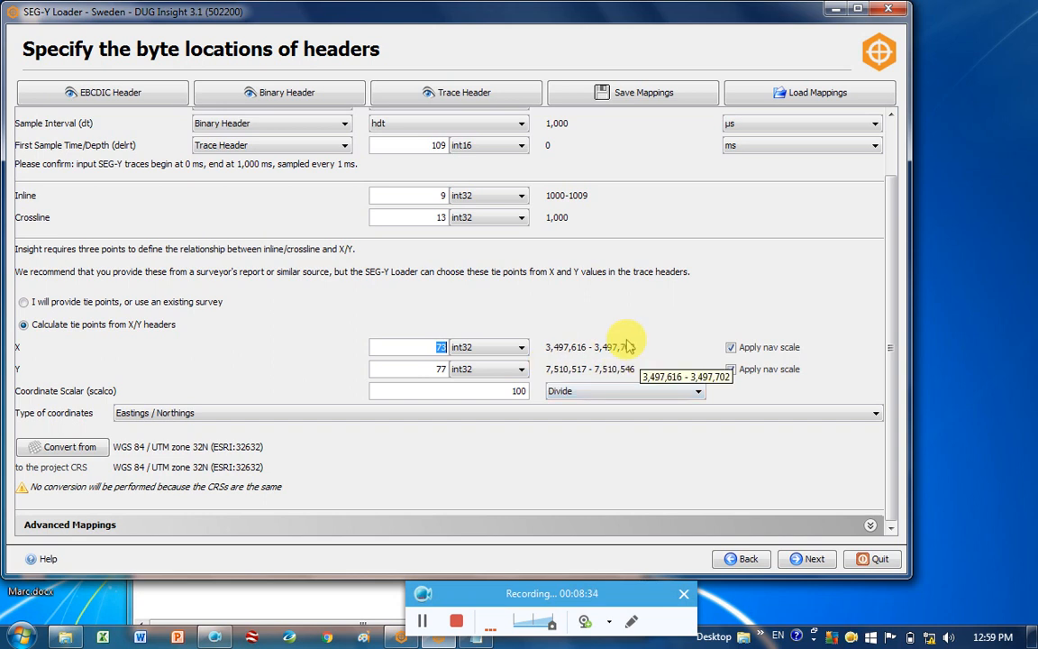
mouse_move(555, 357)
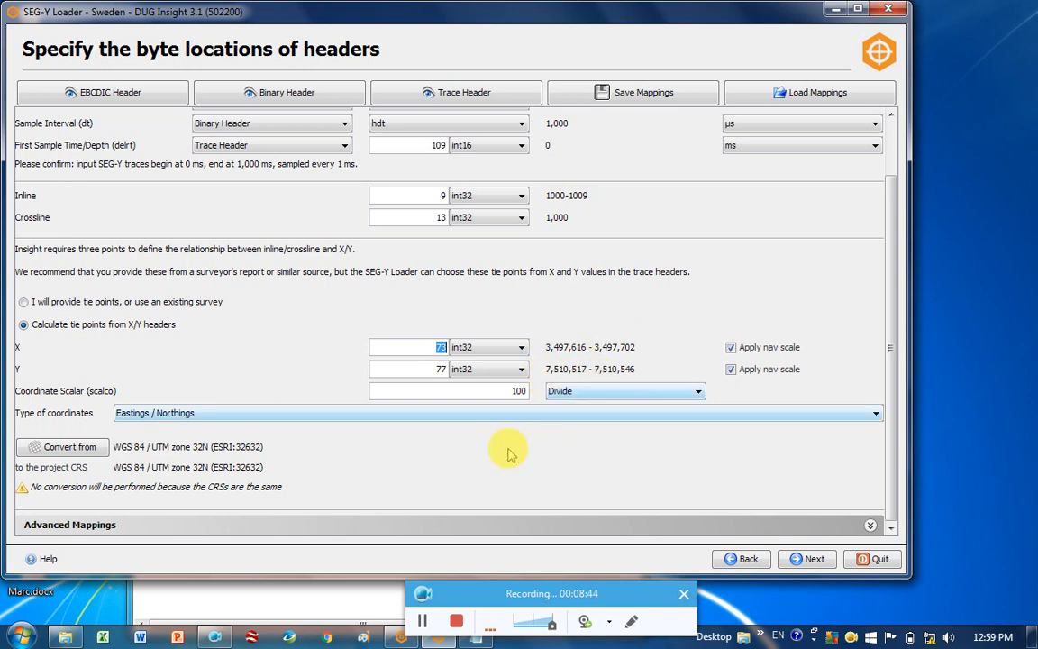
mouse_move(434, 453)
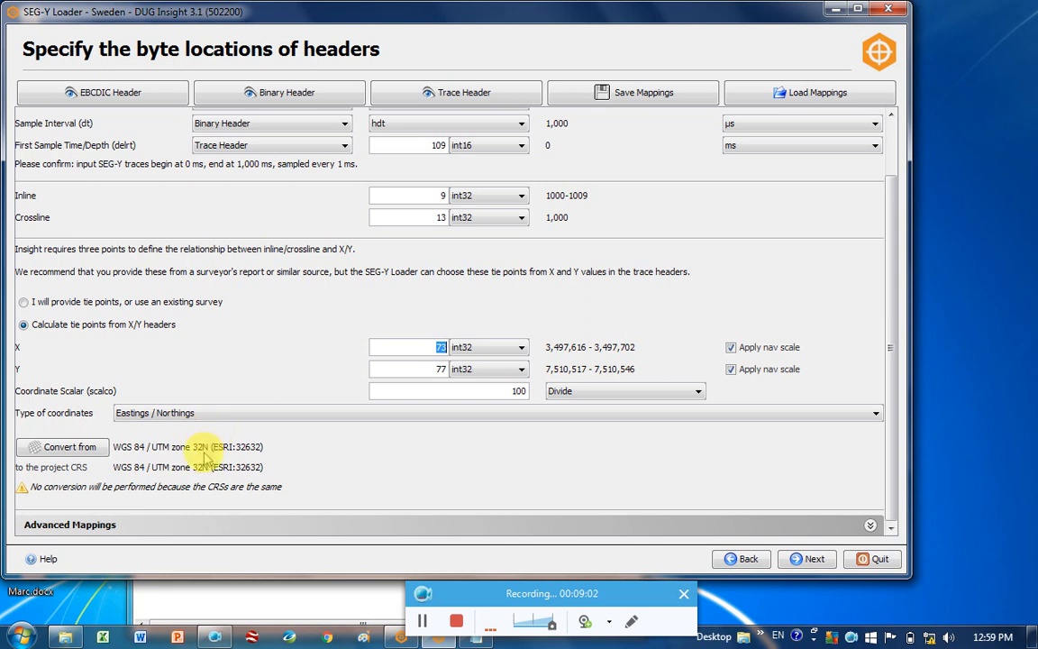
mouse_move(270, 465)
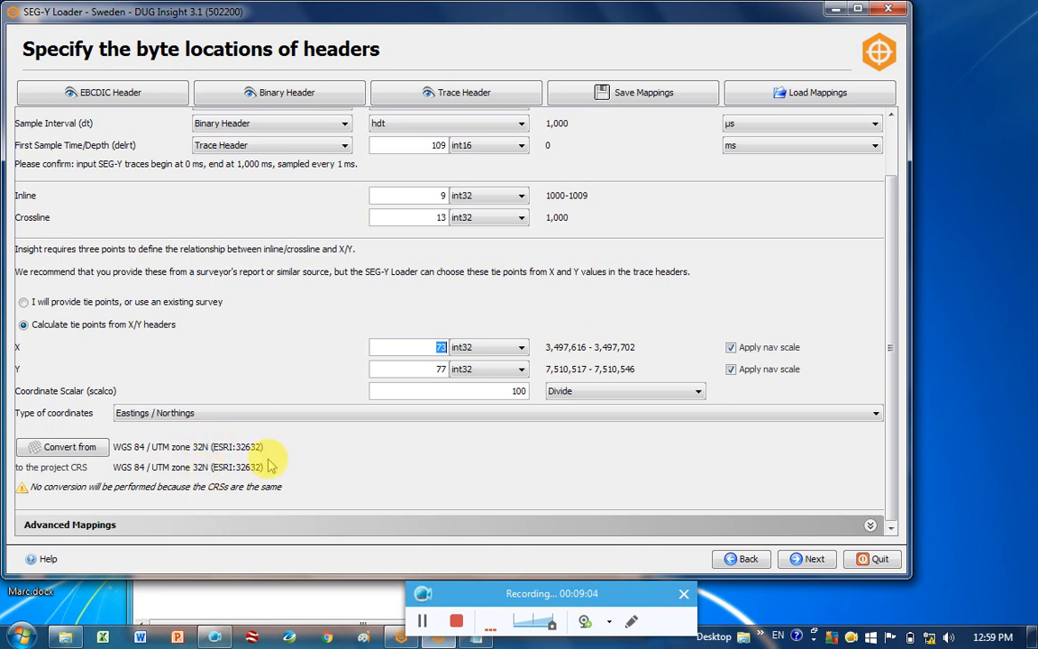
Continue past the header mappings, accept the X > 833,000 warning, and keep the default trace filters.
click(808, 558)
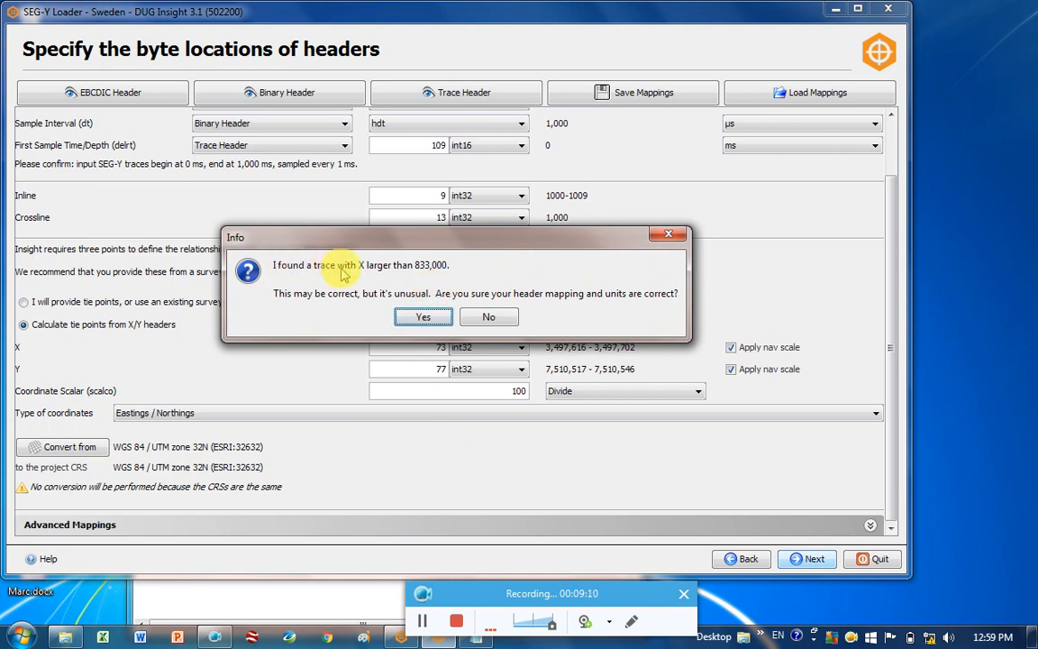
mouse_move(432, 274)
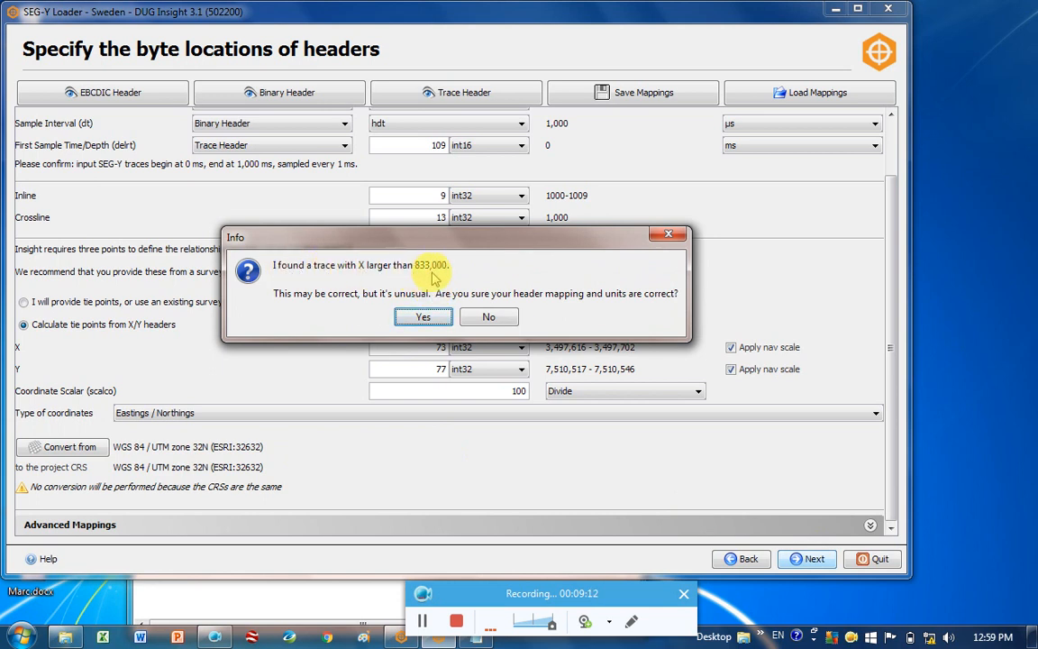
mouse_move(340, 295)
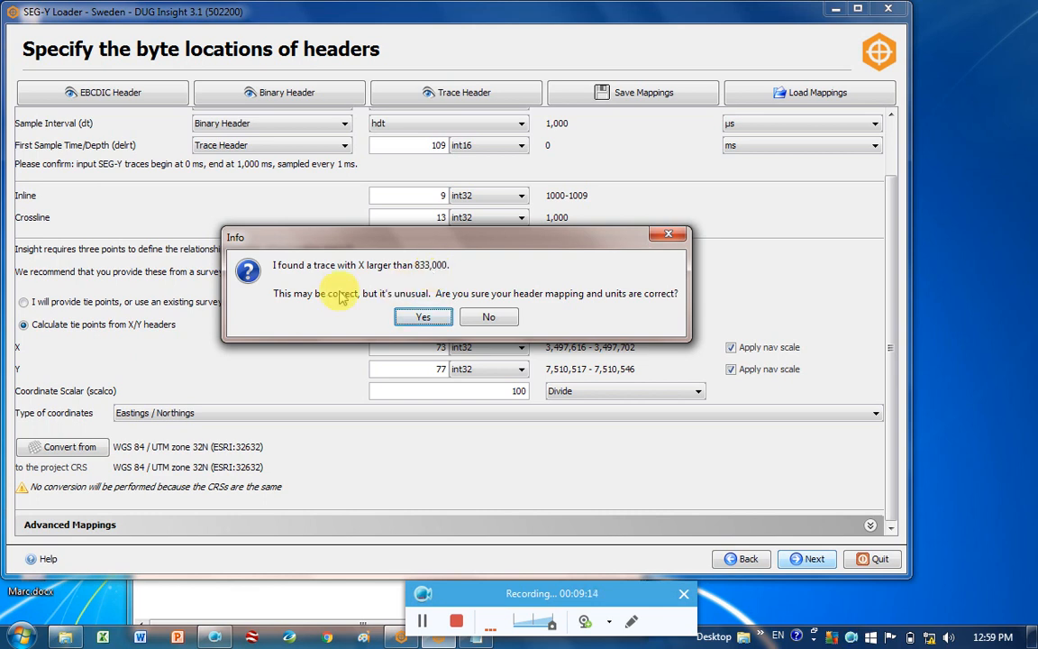
mouse_move(423, 317)
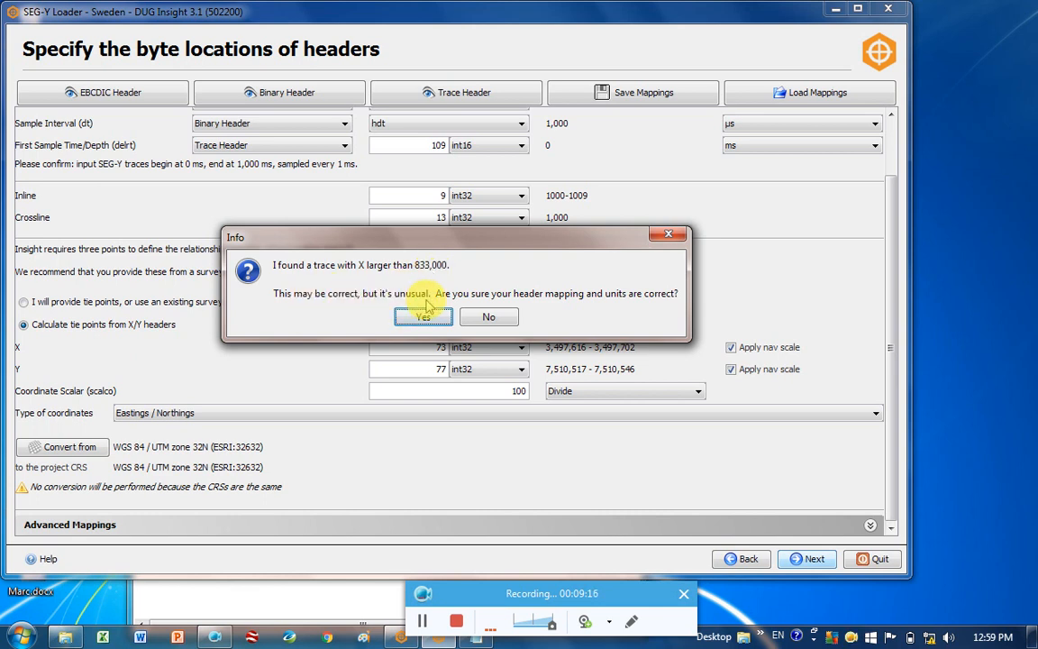
mouse_move(552, 310)
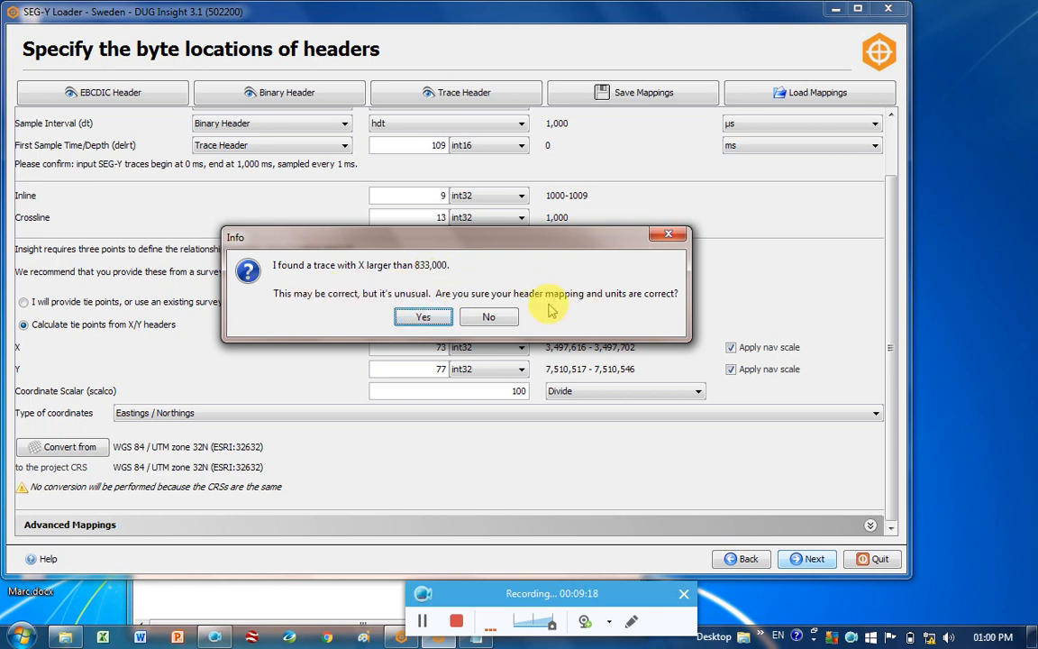
click(421, 317)
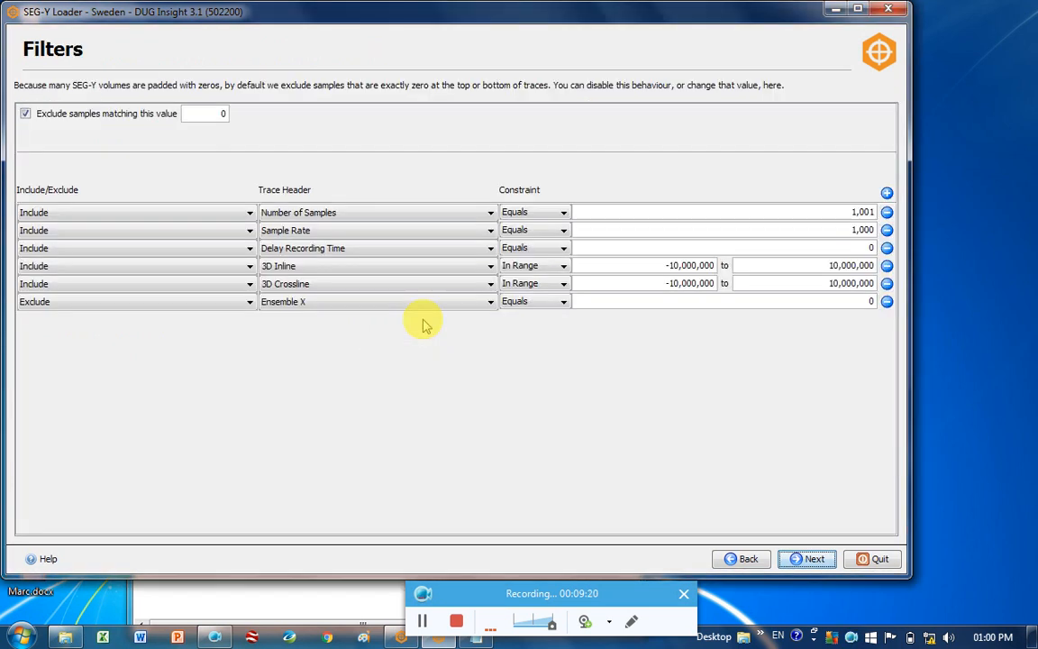
mouse_move(555, 162)
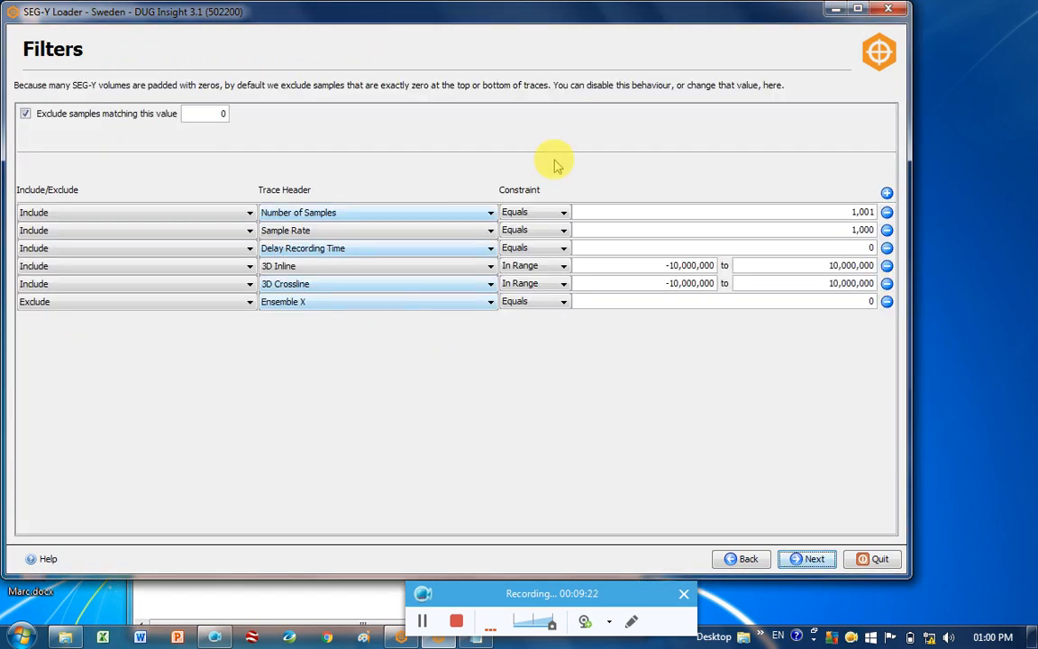
mouse_move(808, 559)
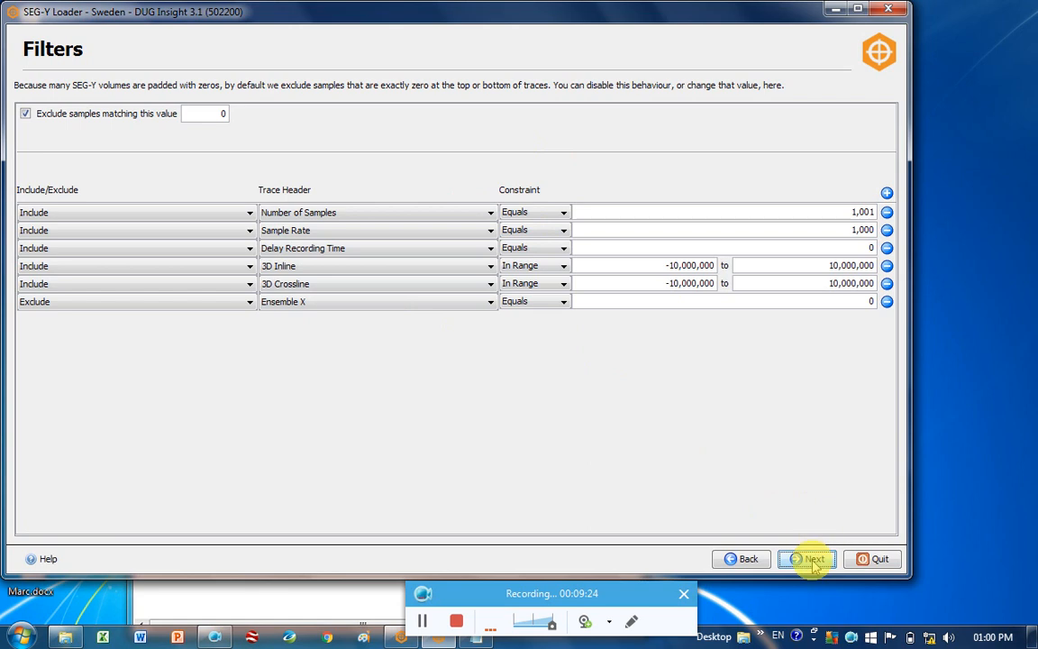
click(807, 559)
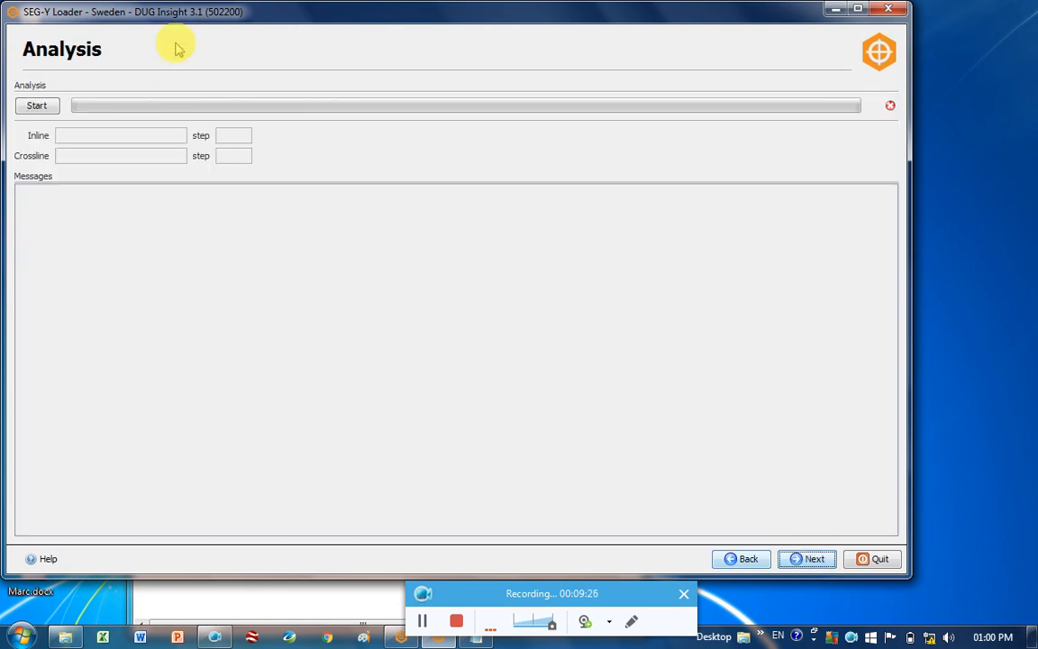
Run the trace analysis, accepting 222 traces with three tie points, and proceed to Survey.
click(36, 105)
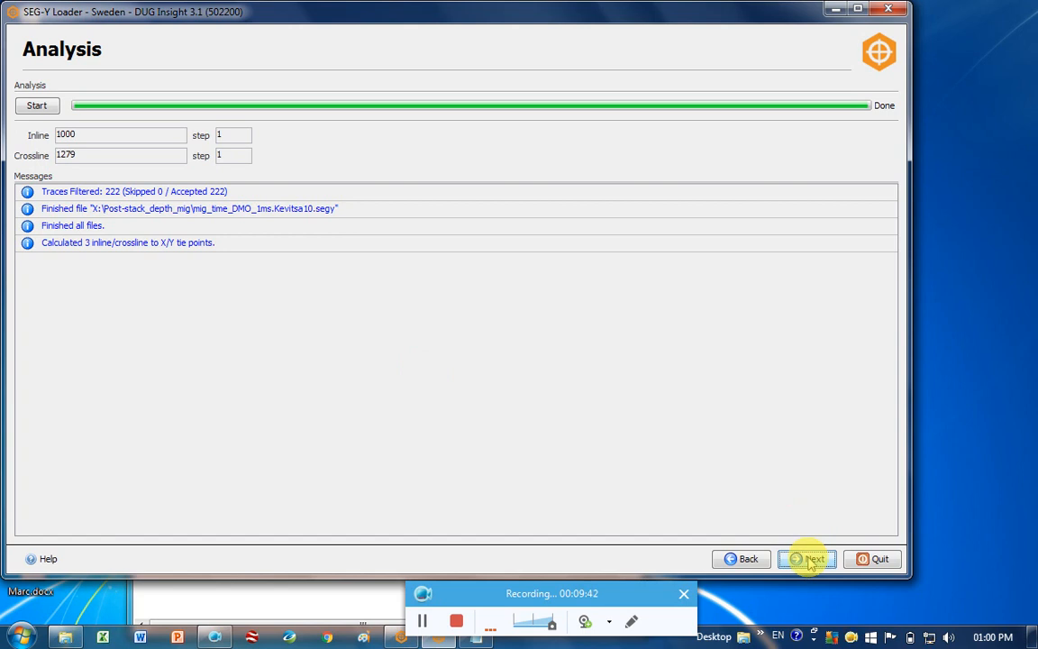
click(808, 559)
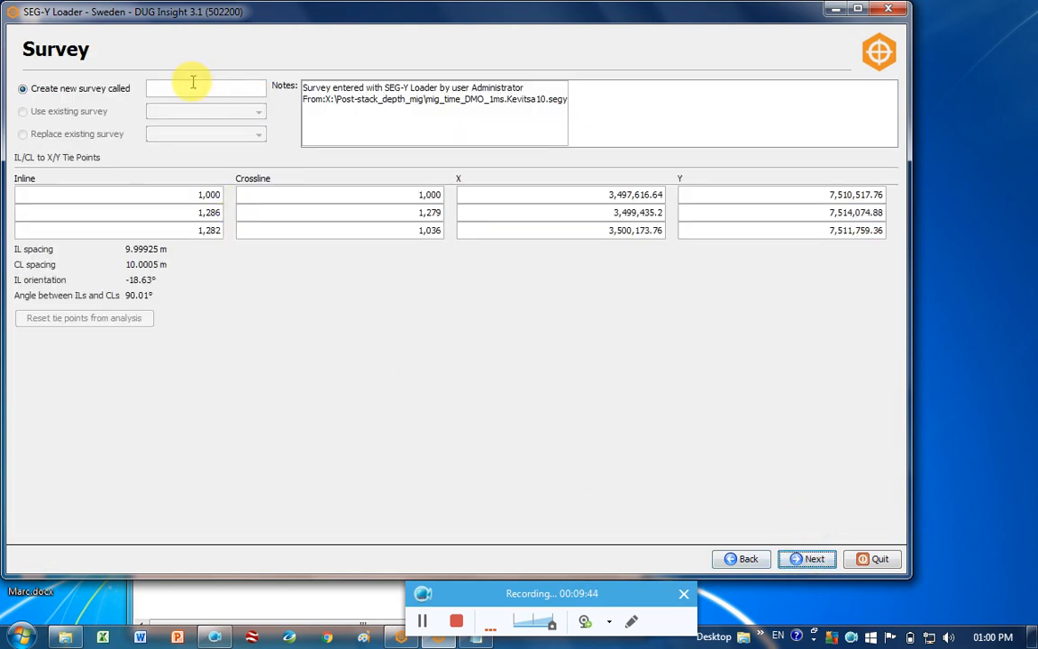
Name the new survey 'Sweden' above the three analysed tie points.
text(Sweden)
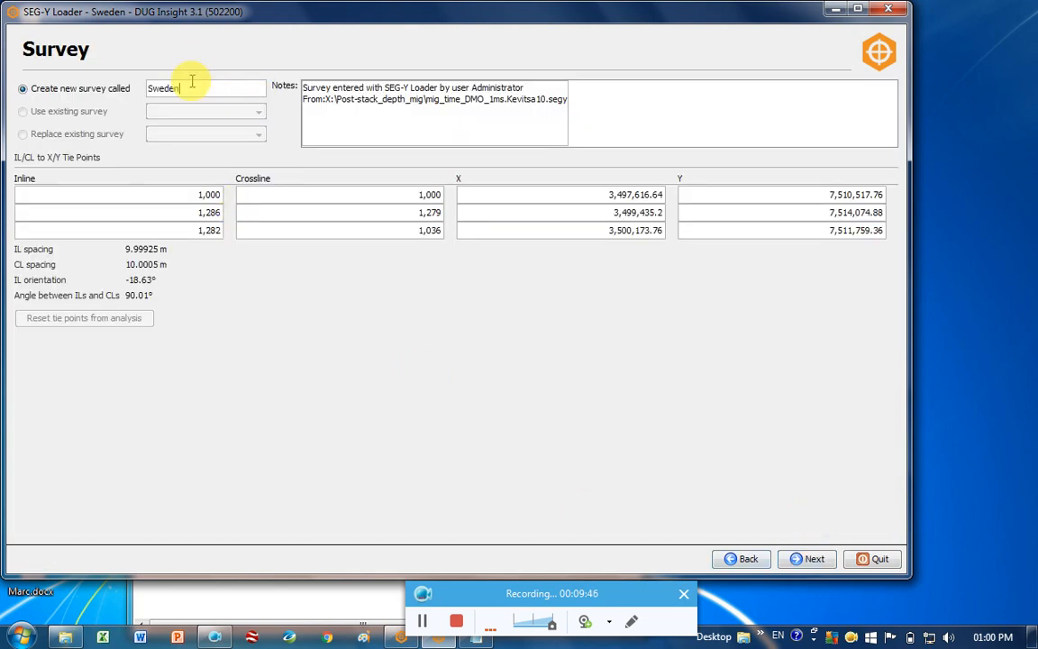
mouse_move(81, 180)
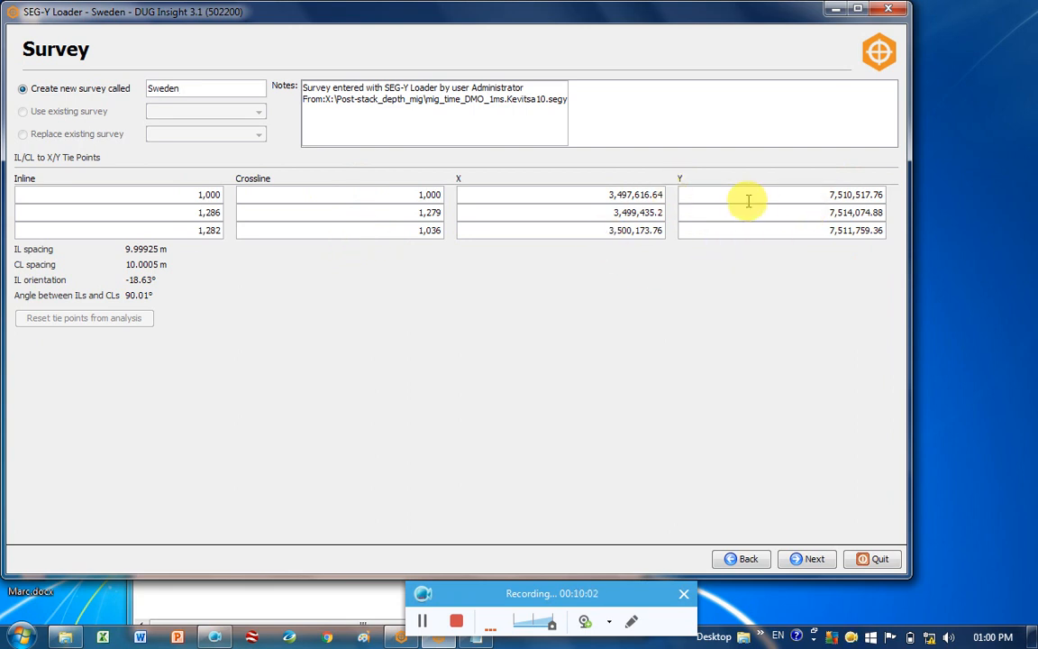
mouse_move(537, 214)
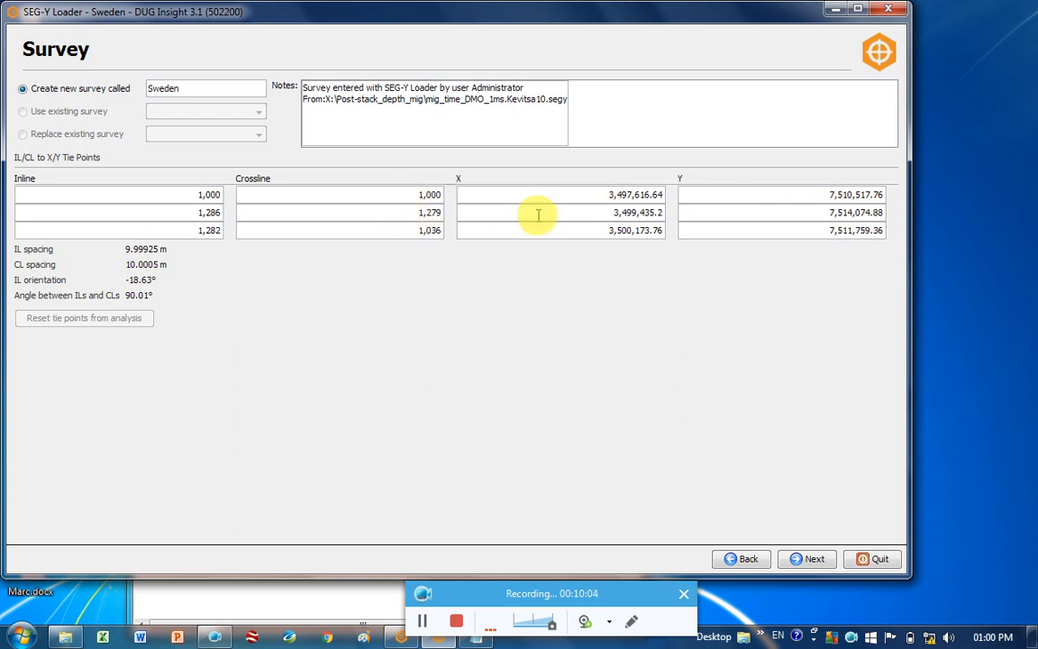
mouse_move(353, 193)
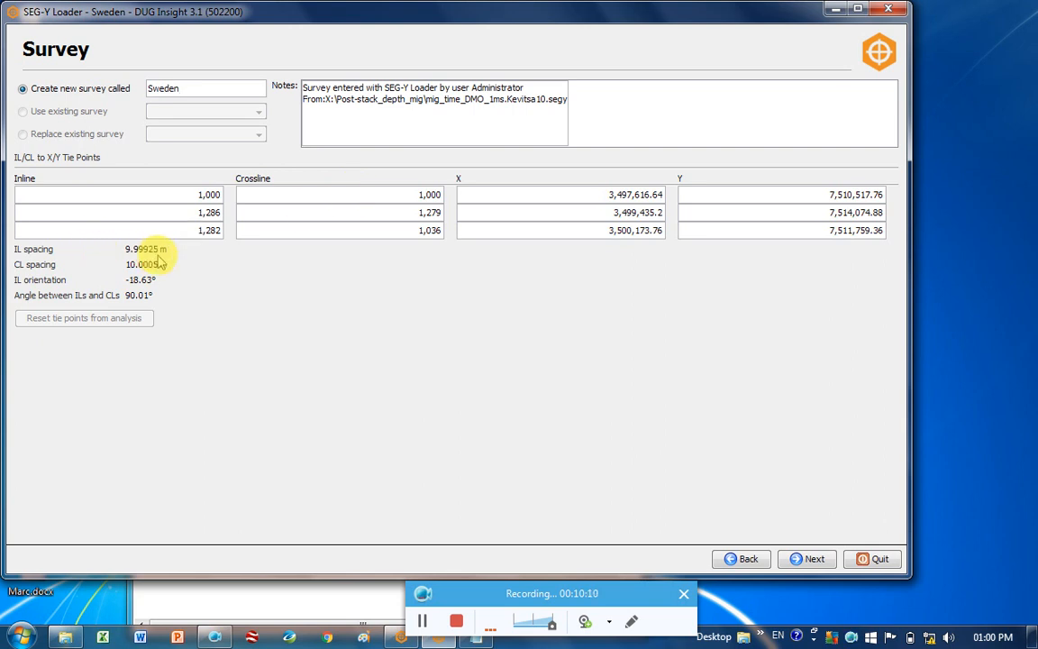
mouse_move(158, 285)
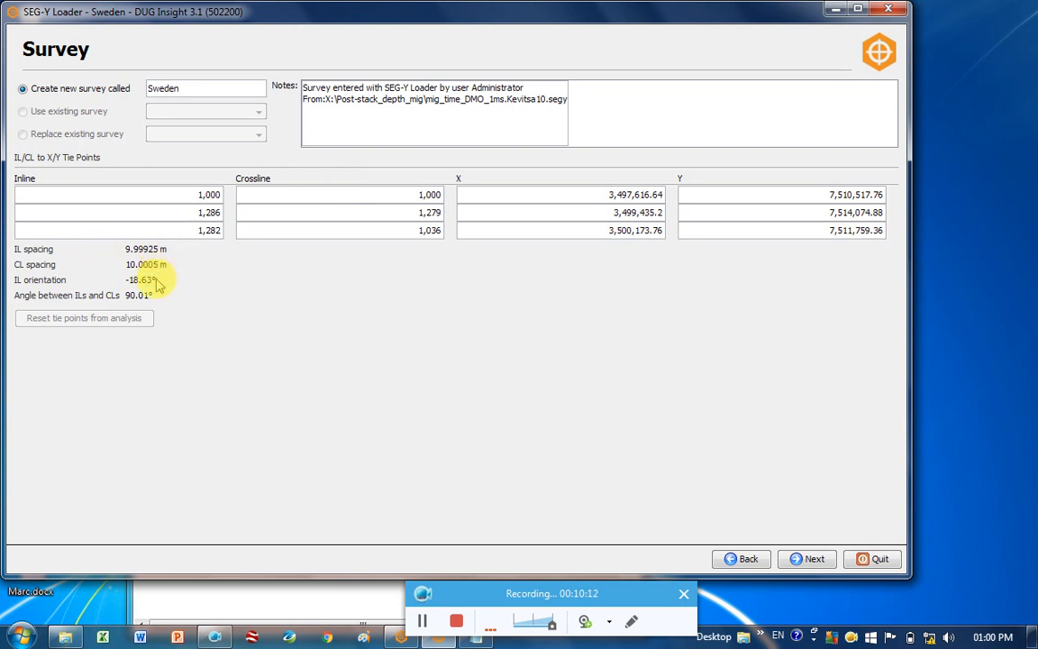
mouse_move(191, 299)
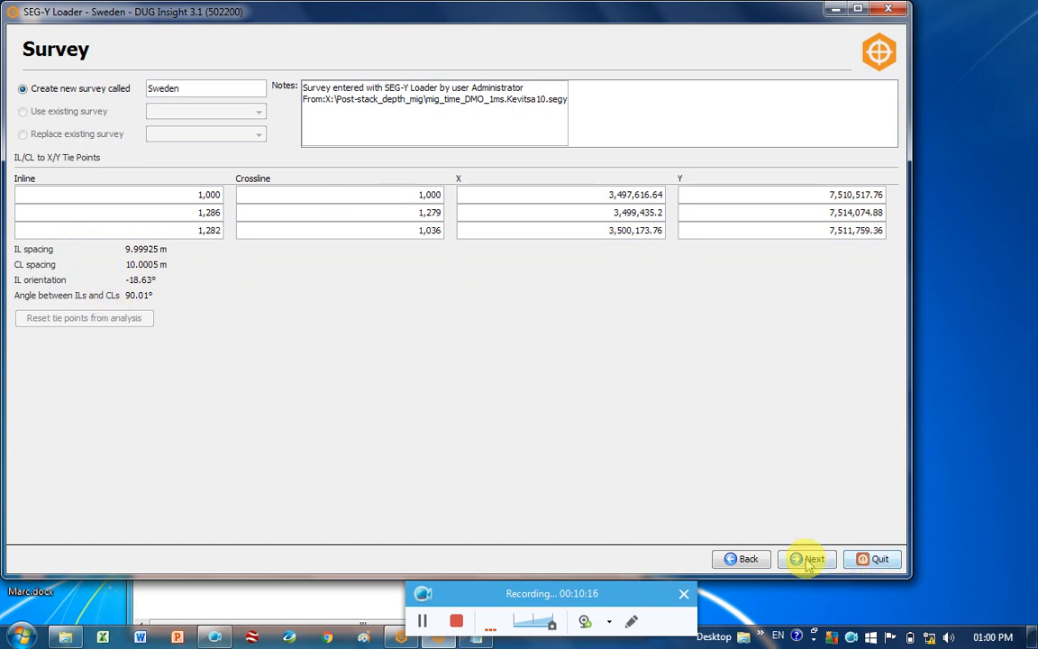
click(807, 559)
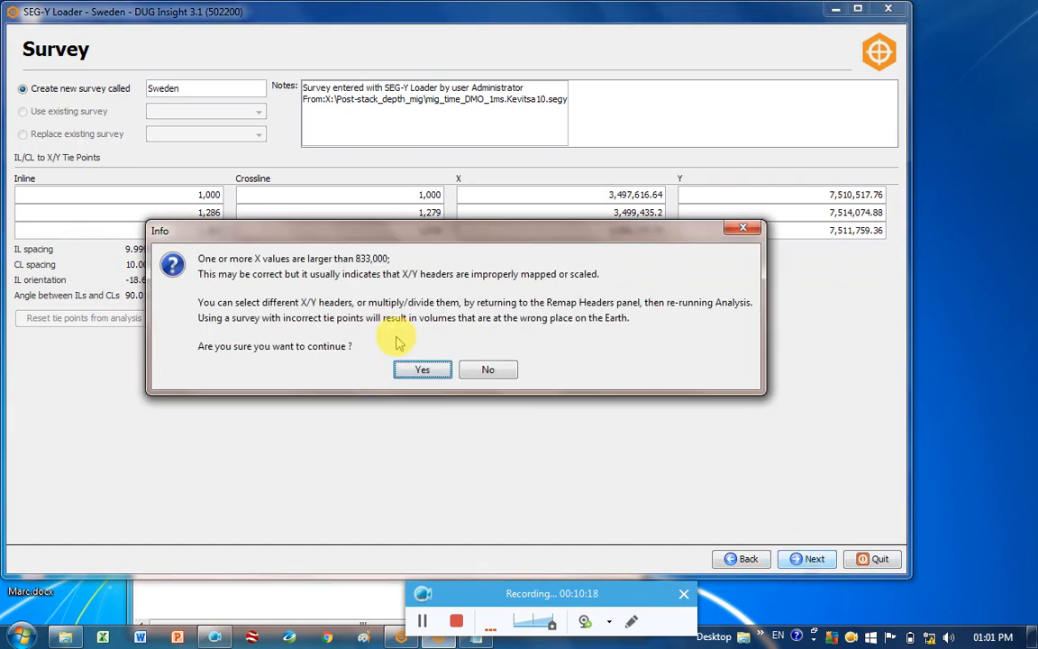
mouse_move(436, 280)
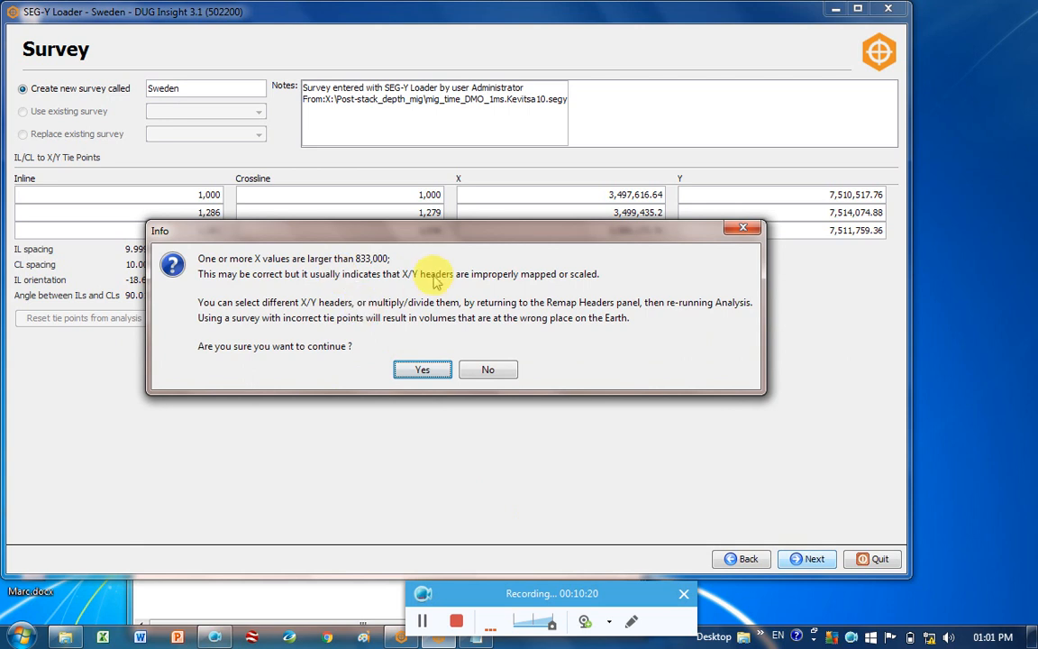
mouse_move(281, 277)
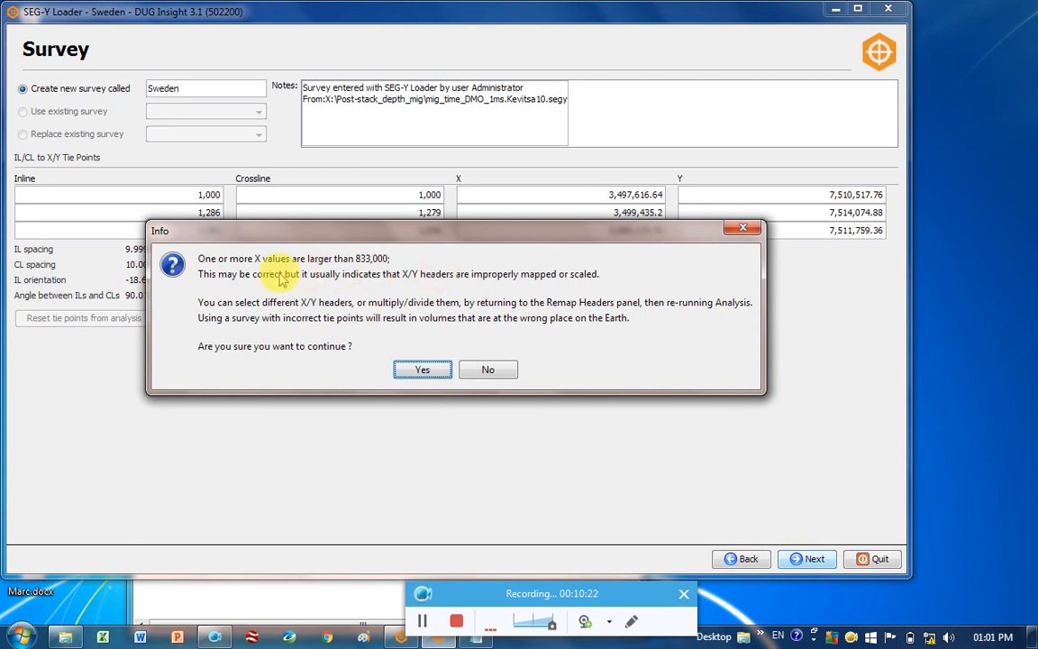
click(421, 369)
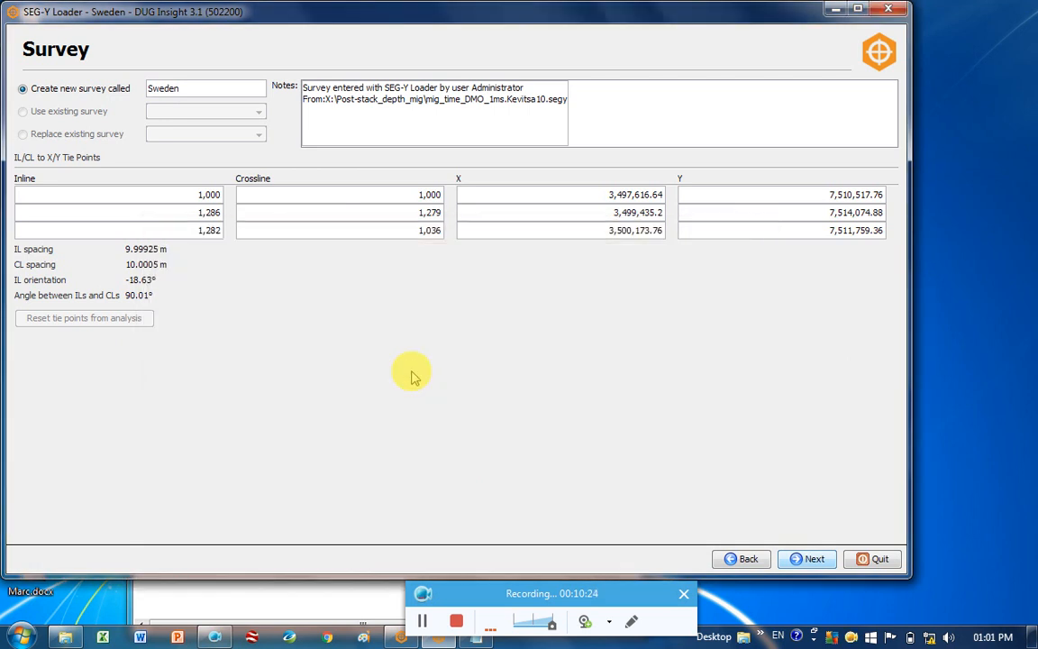
Reach Output Options and set the output volume filename to Sweden.dugio.
click(807, 558)
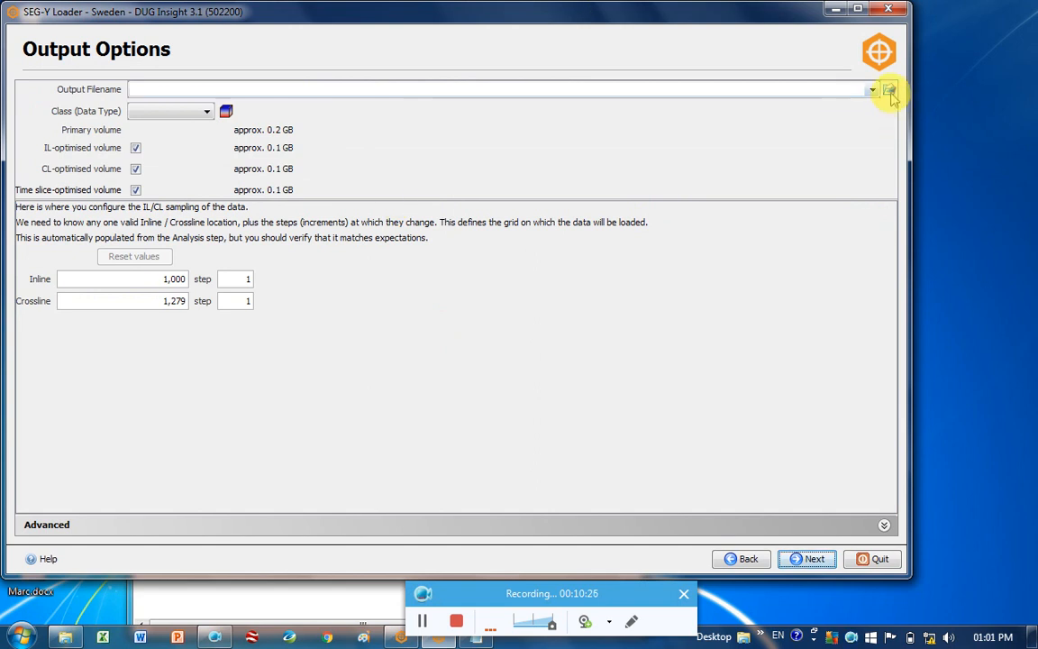
mouse_move(890, 94)
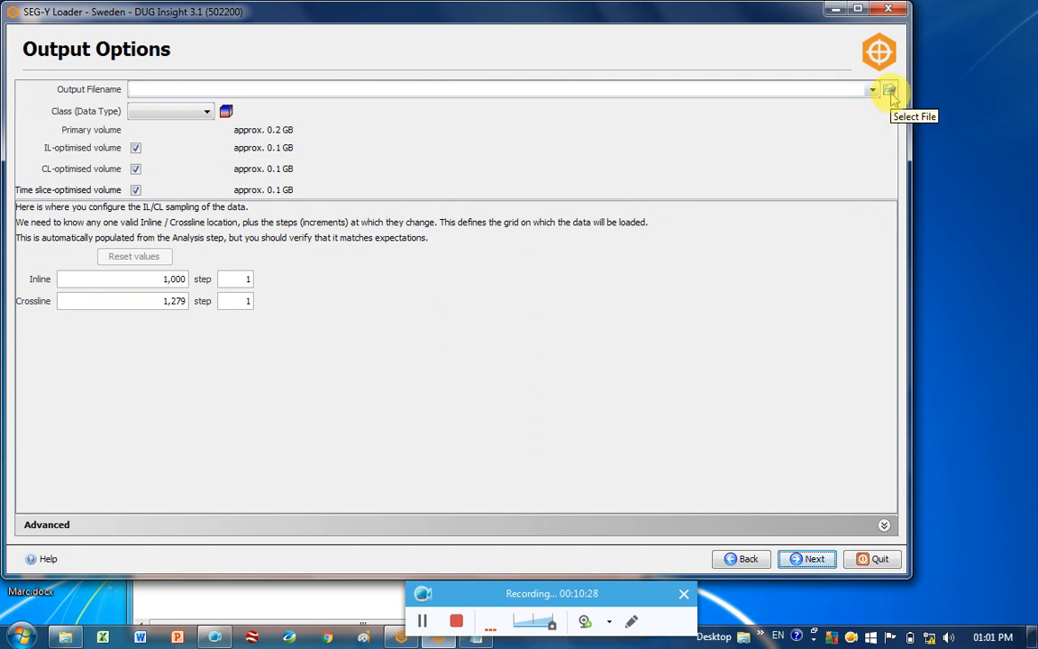
click(890, 91)
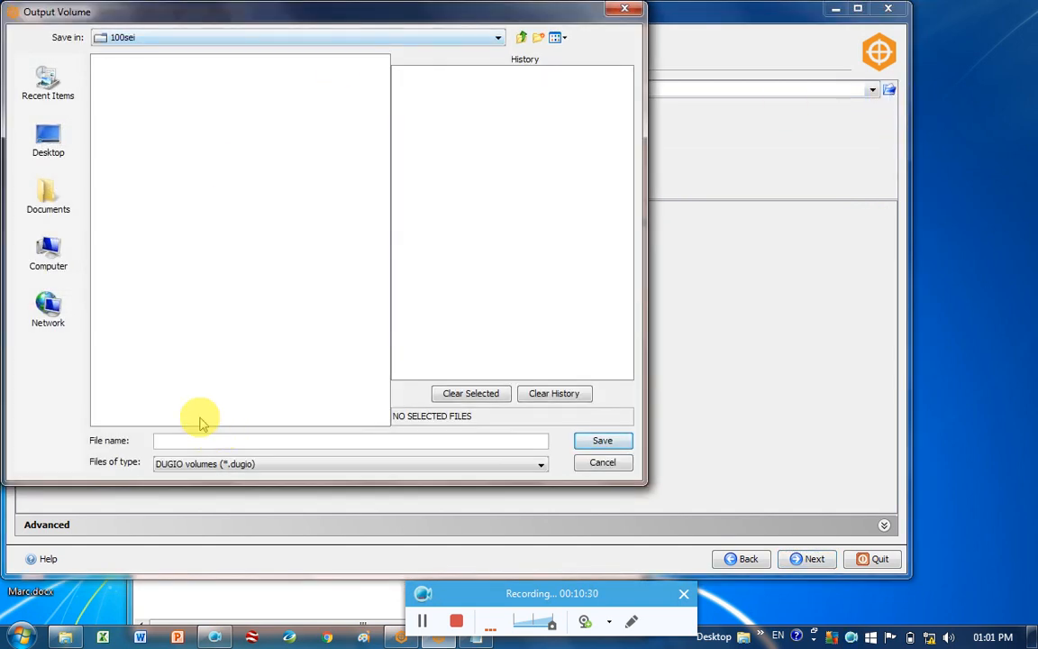
text(Swede)
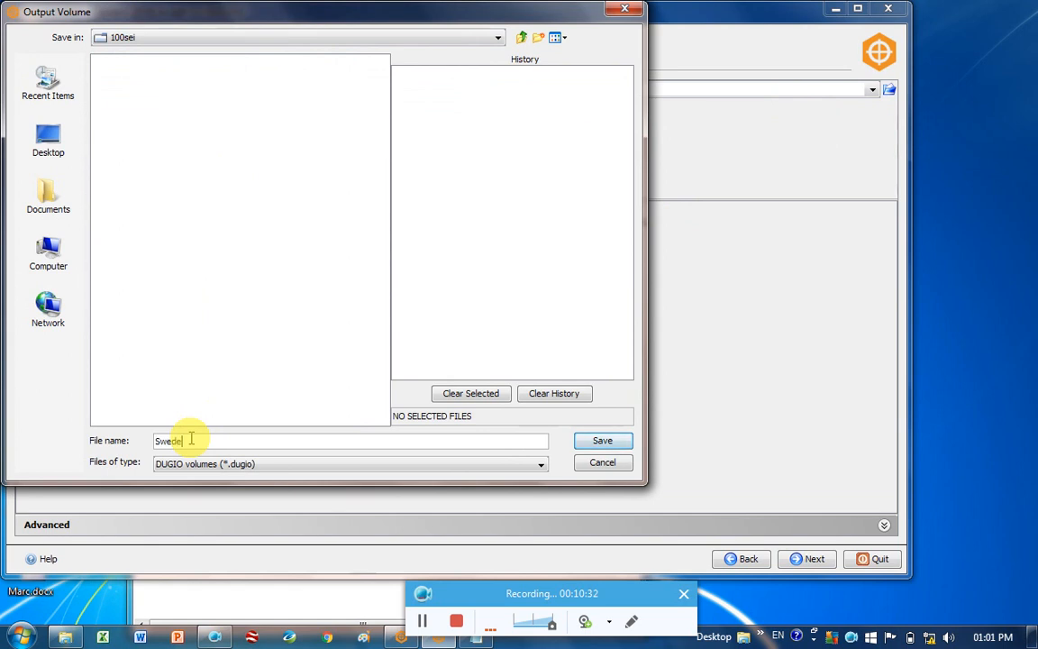
click(601, 439)
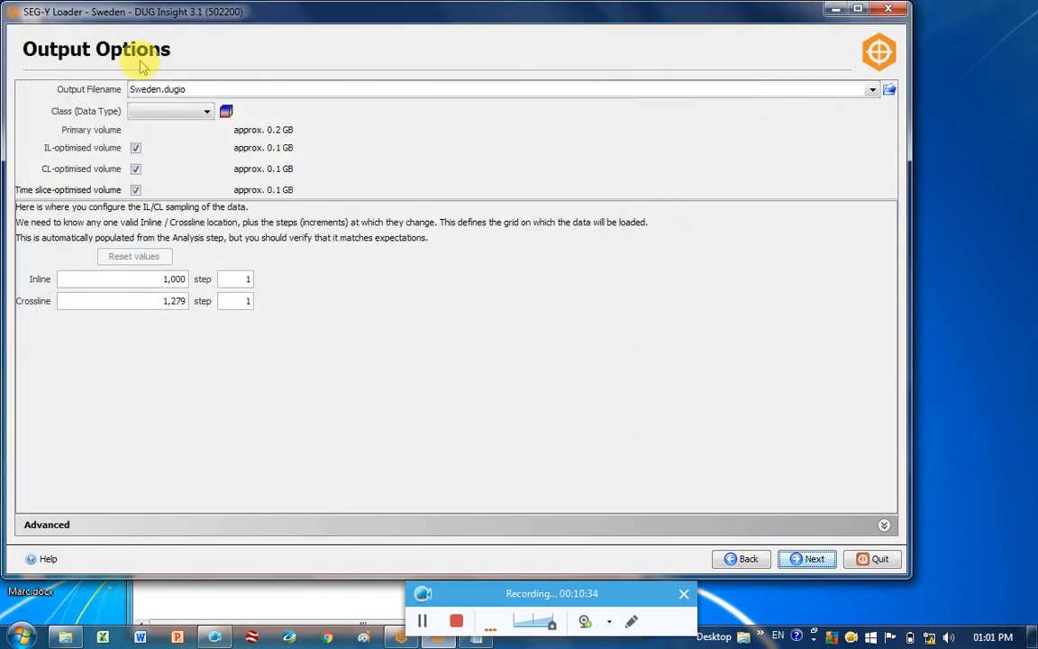
Set the output volume's data type class to Stack (Full).
click(205, 111)
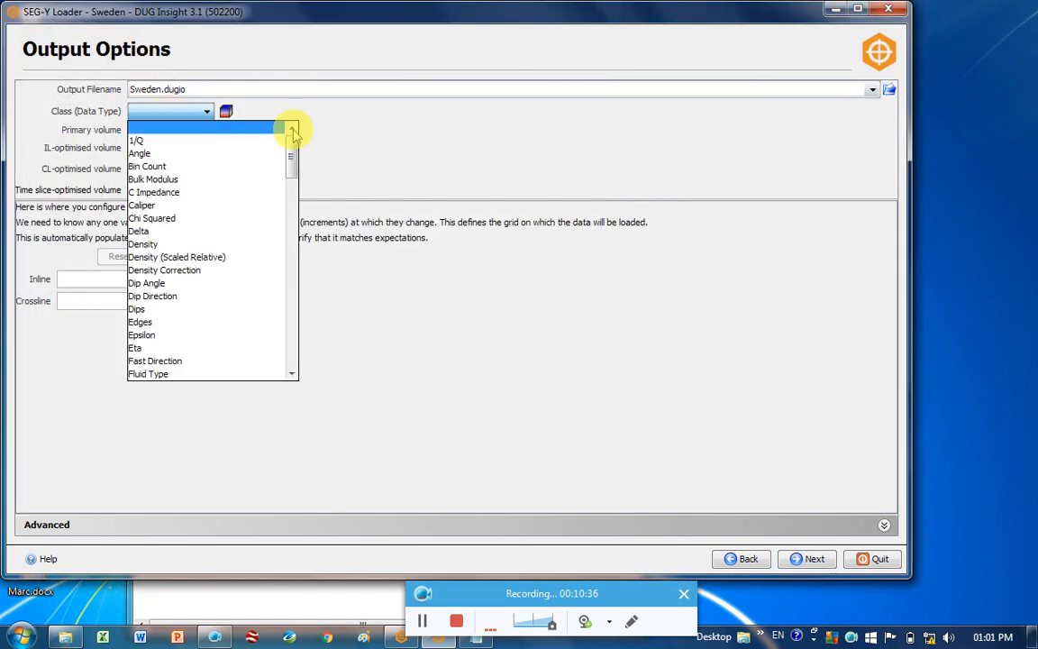
scroll(down, 3)
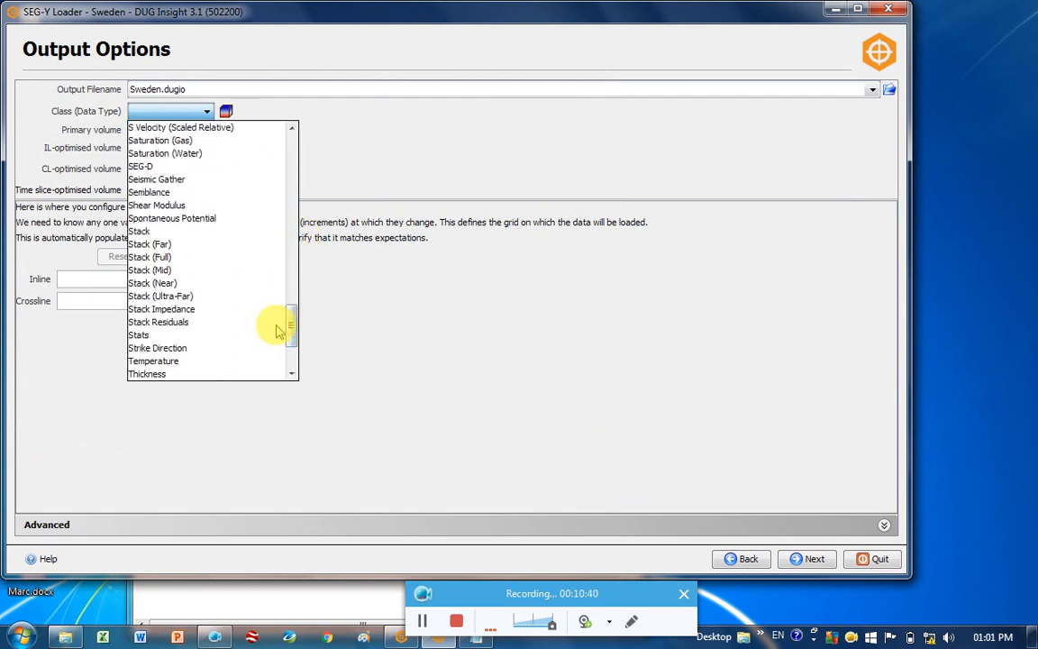
click(148, 256)
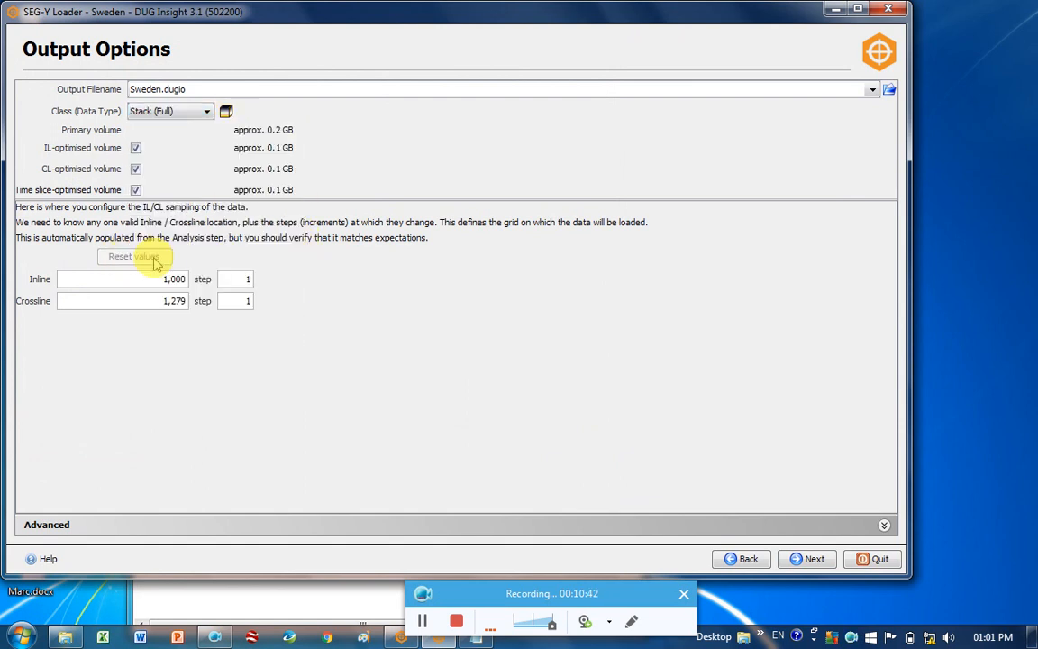
mouse_move(551, 469)
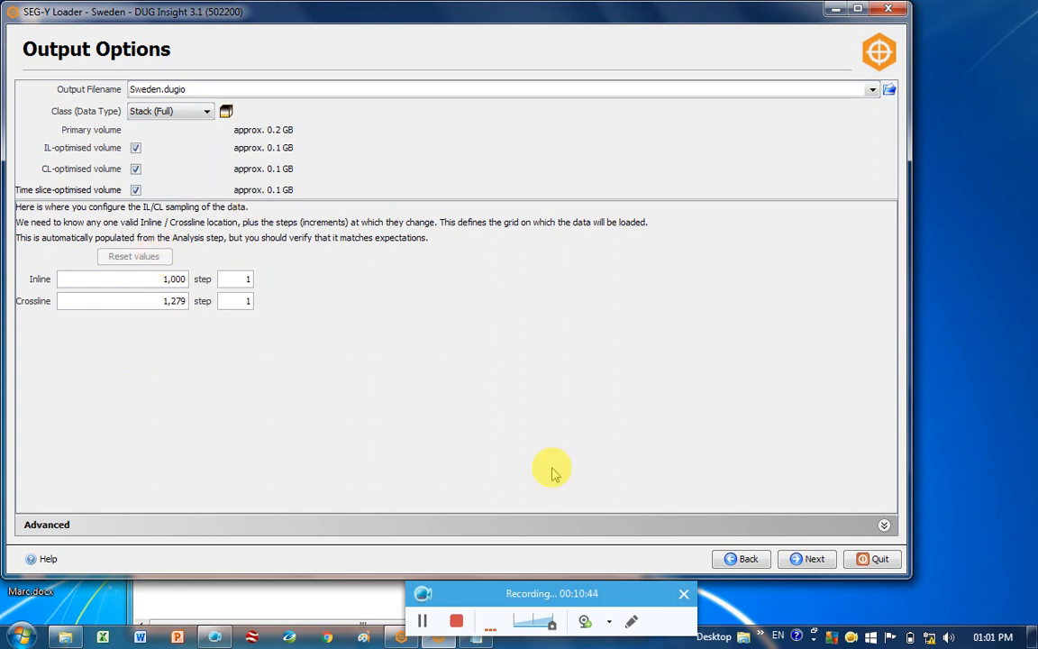
Write the Sweden.dugio volume (80,360 traces accepted), then finish and quit the loader.
click(813, 559)
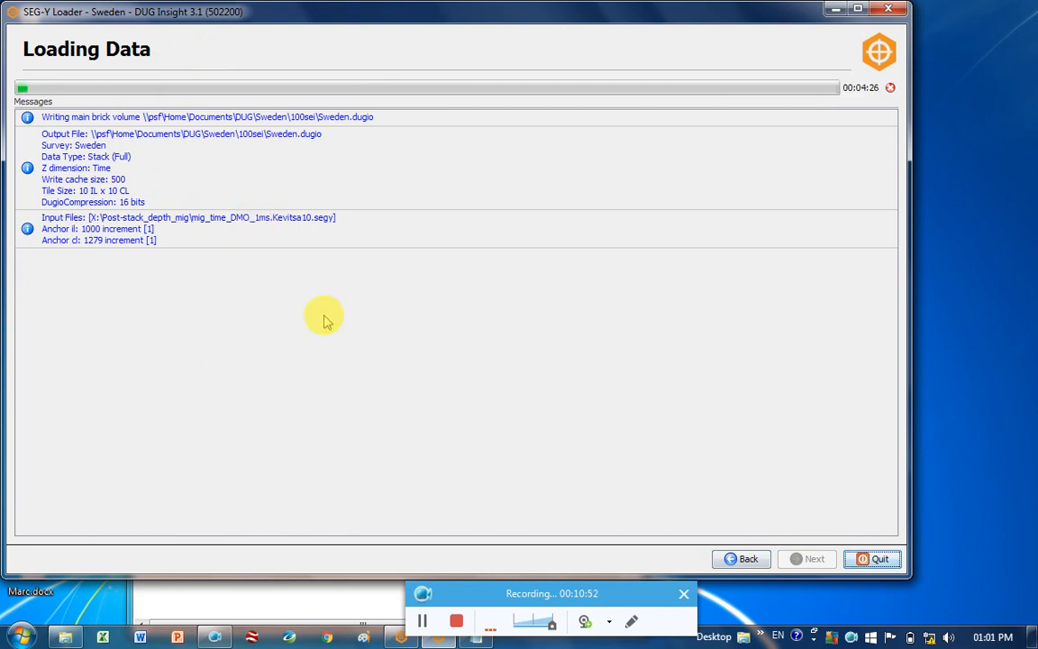
mouse_move(209, 249)
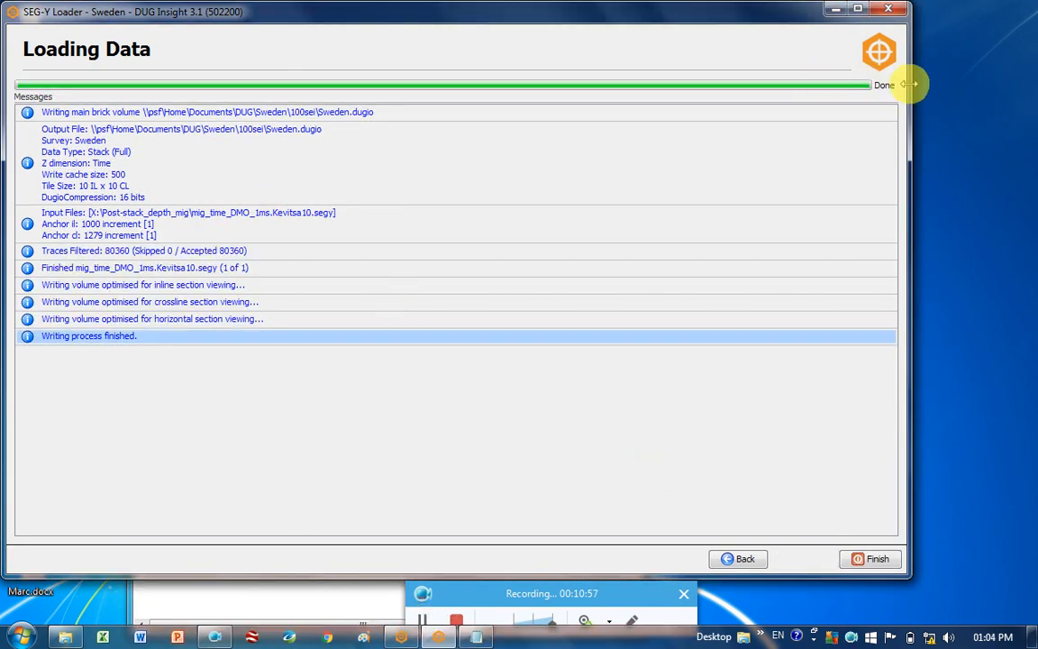
click(869, 559)
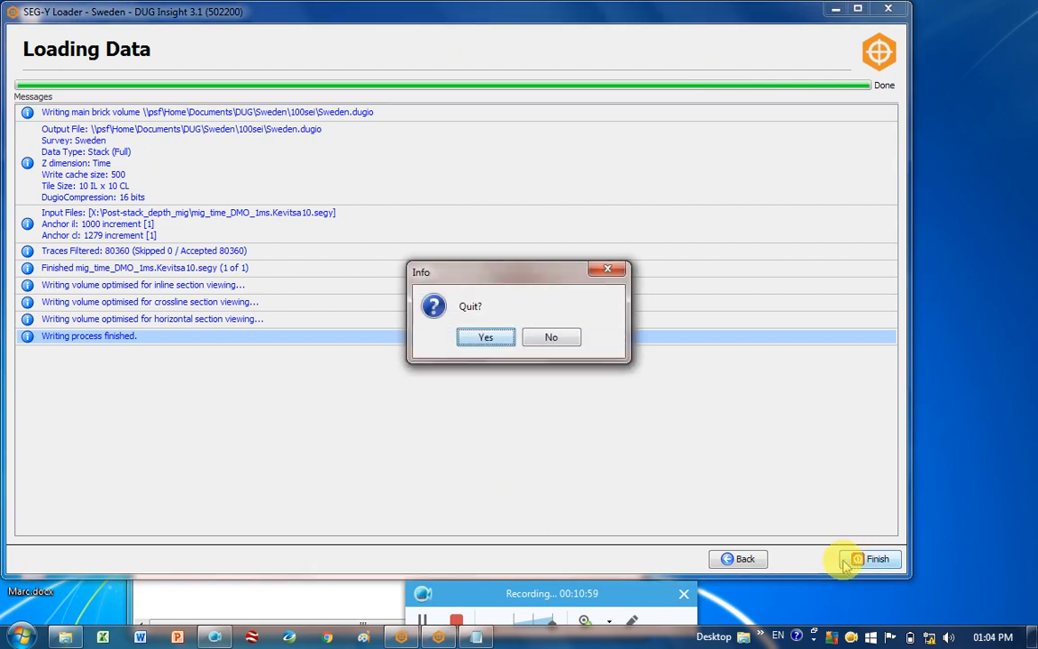
click(487, 337)
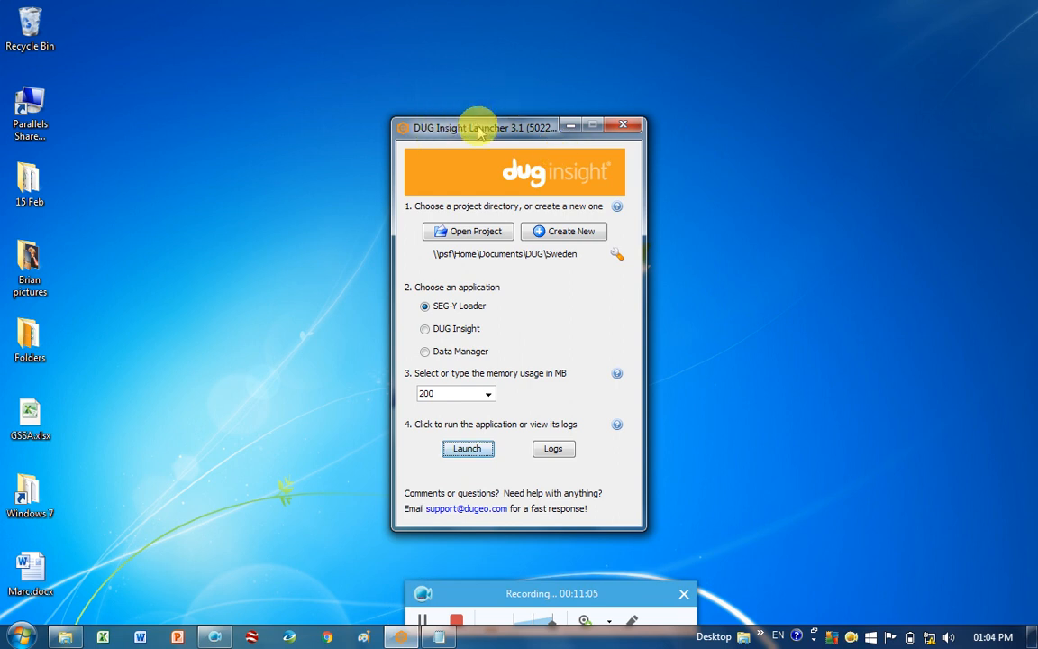
Launch the main DUG Insight application from the launcher for the Sweden project.
click(426, 328)
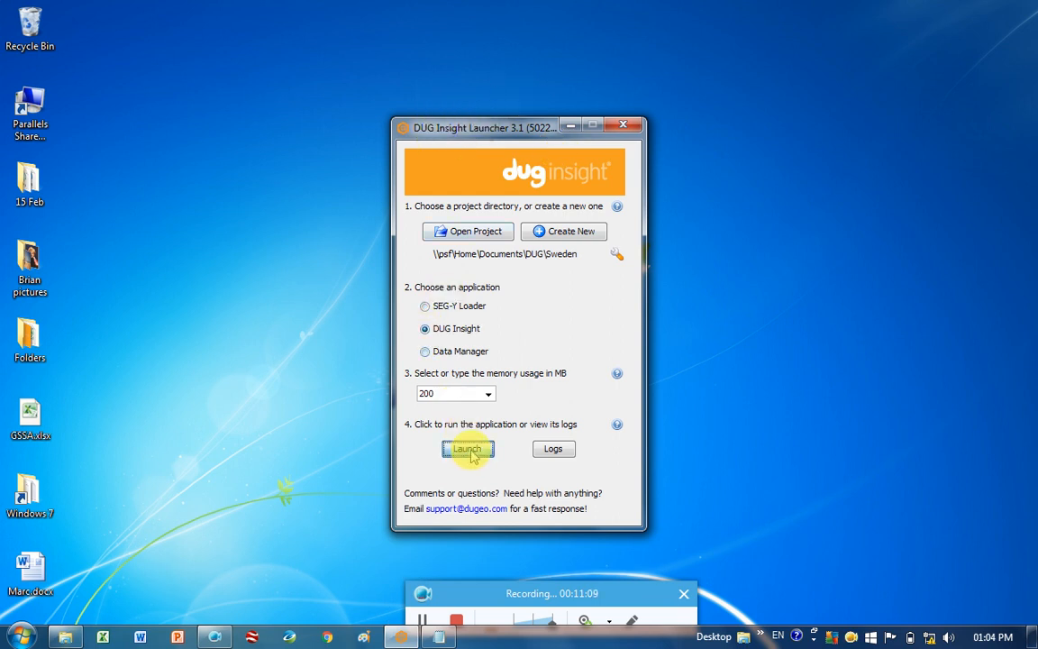
click(469, 449)
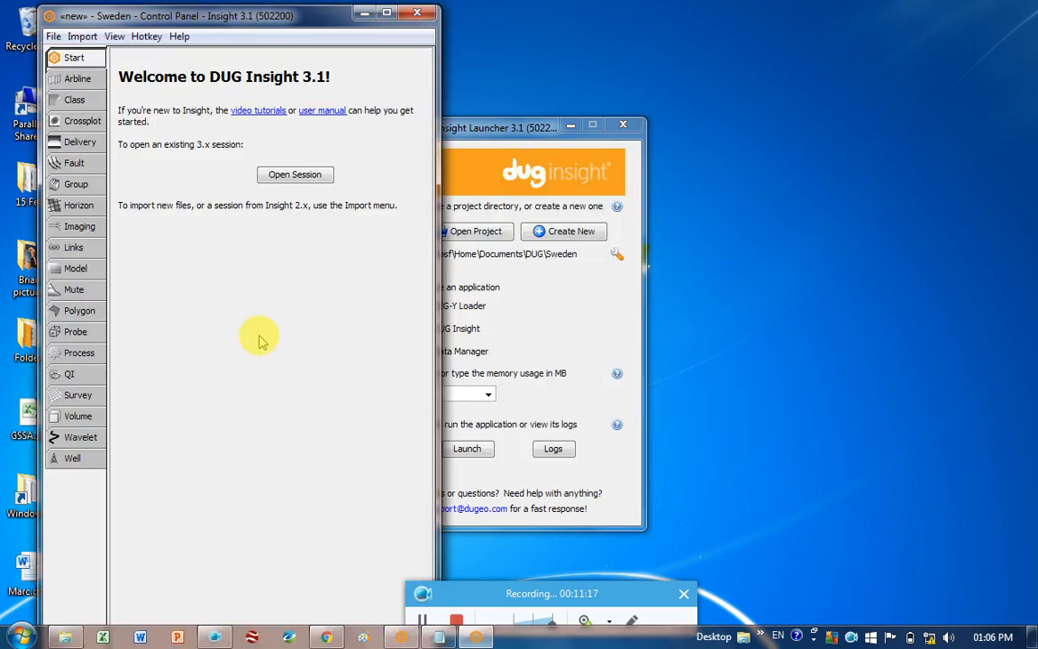
mouse_move(100, 350)
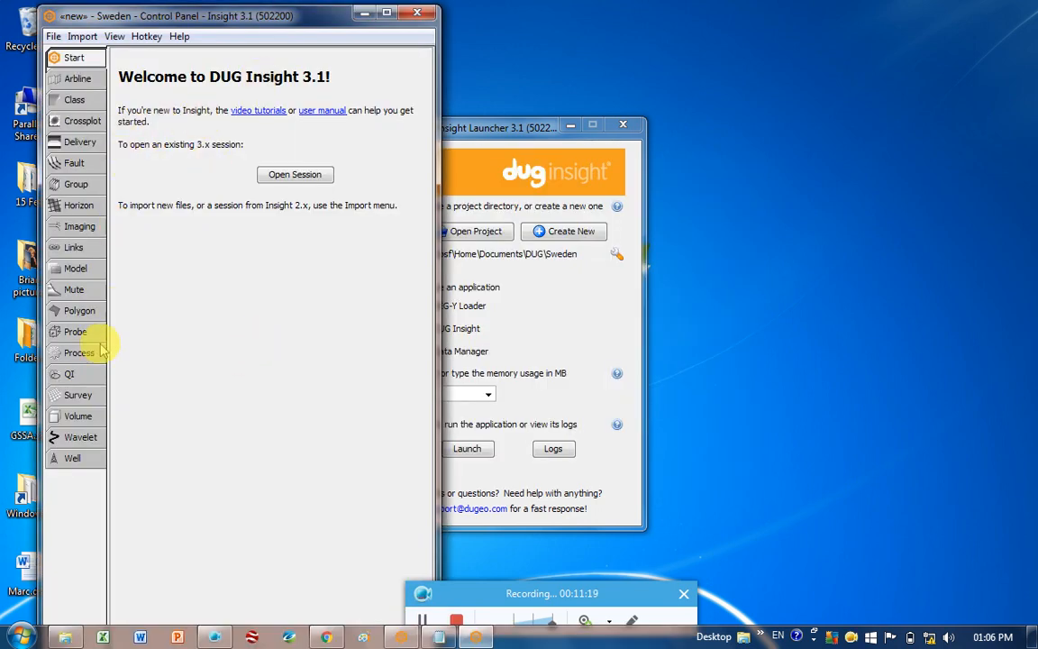
Add the Sweden survey to the session and maximize the map showing its grid.
click(78, 395)
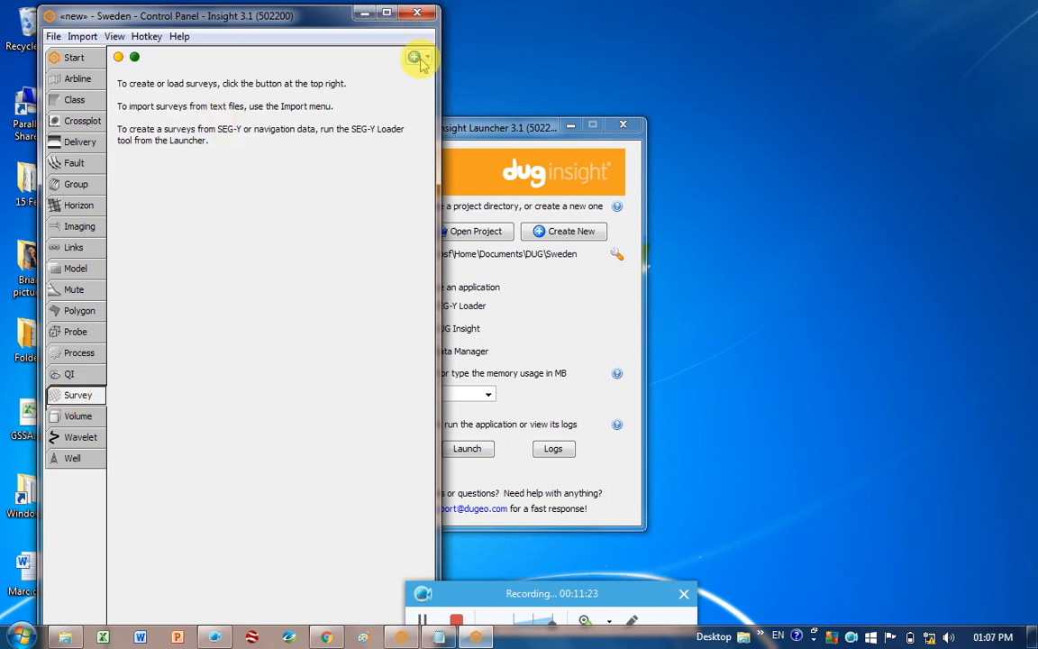
click(418, 56)
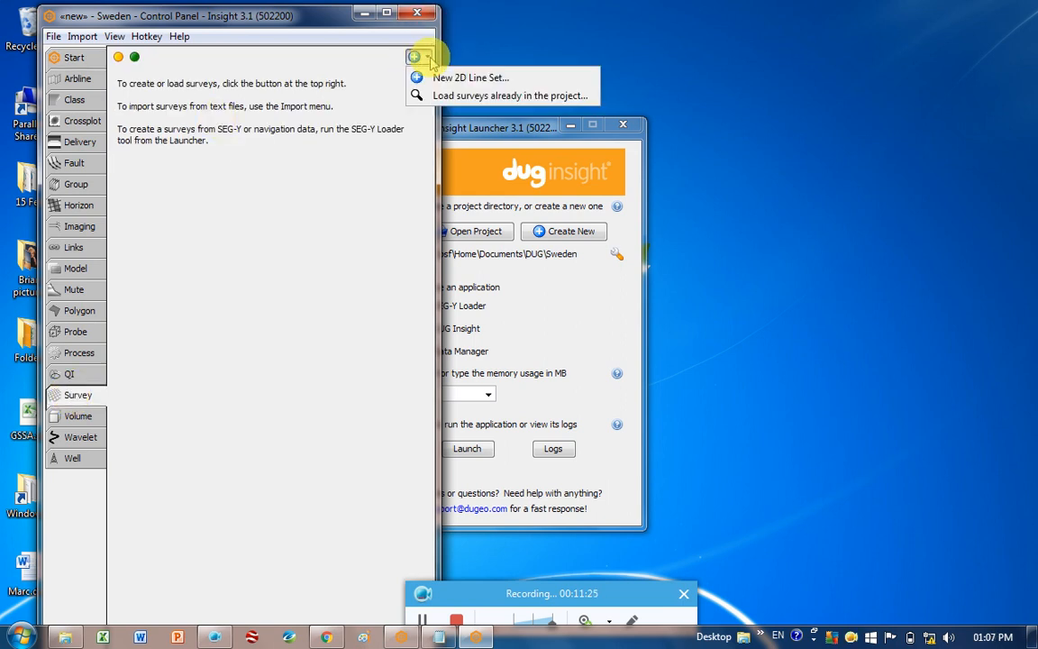
mouse_move(450, 96)
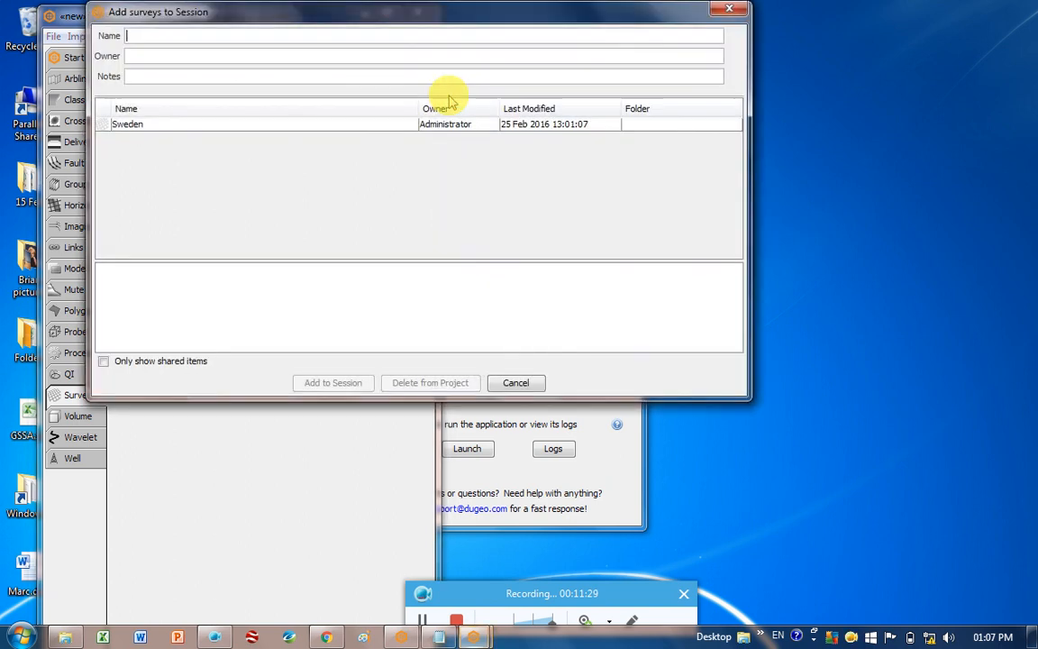
click(126, 123)
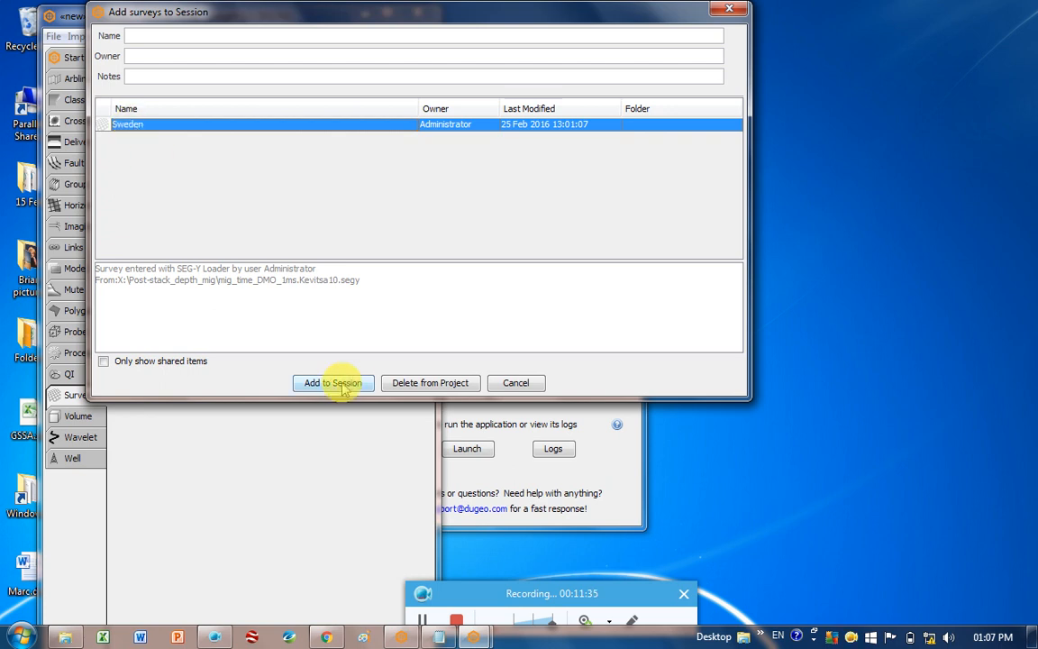
click(332, 382)
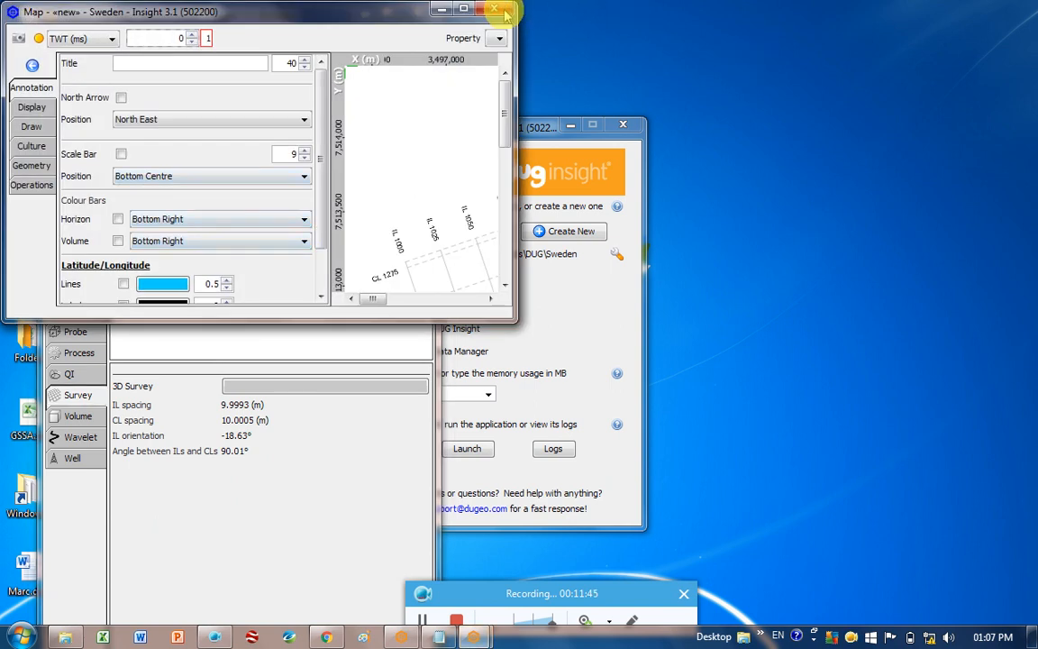
click(479, 9)
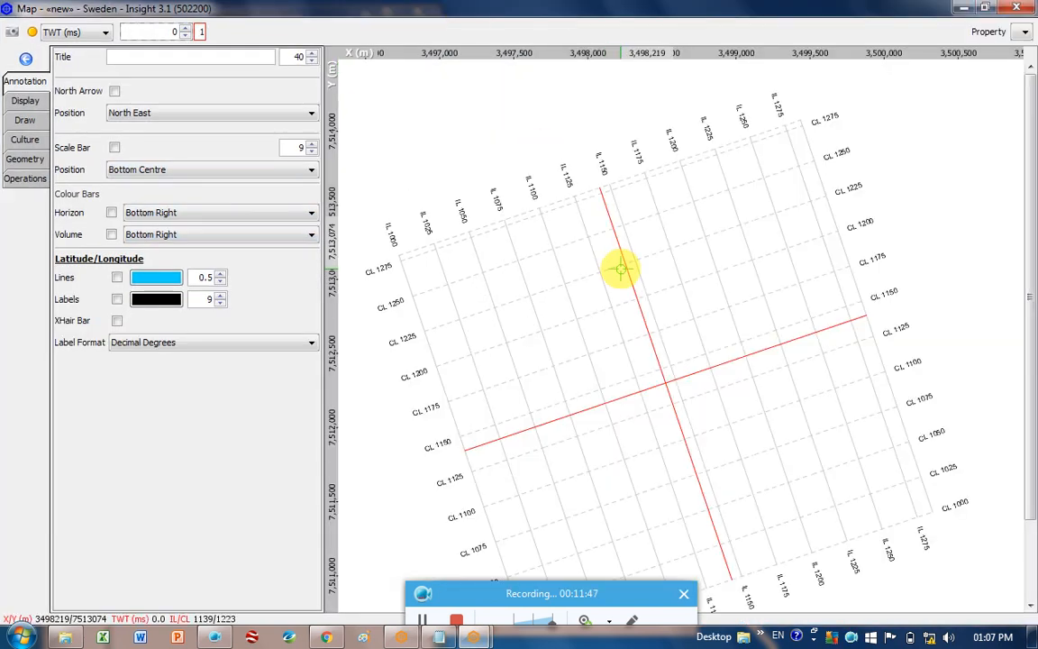
mouse_move(472, 224)
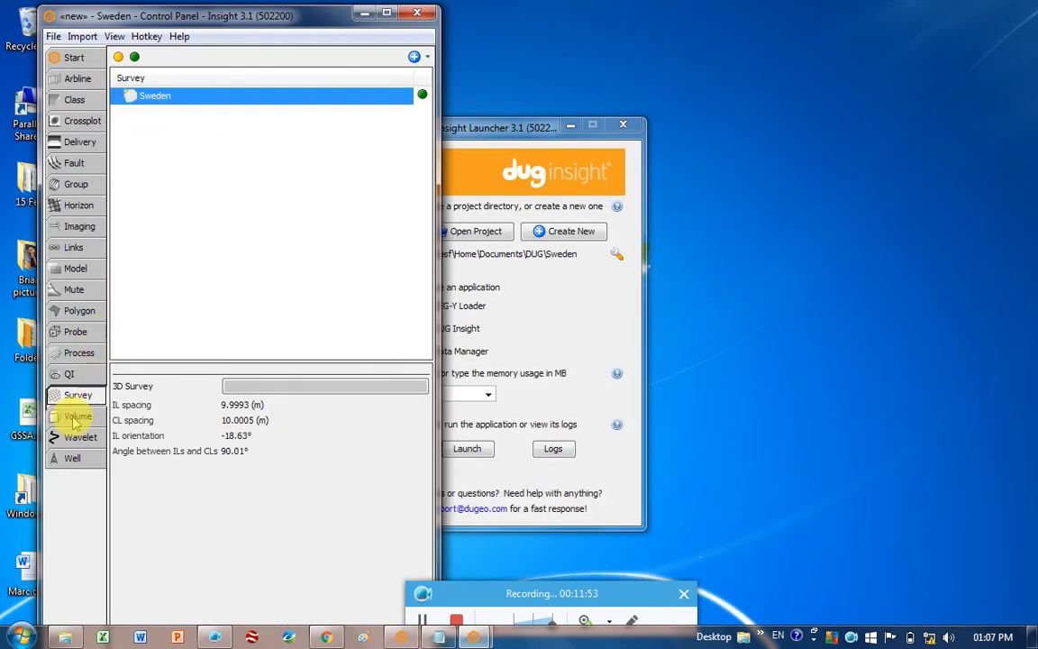
Add the Sweden Stack (Full) volume to the session and show its details.
click(78, 414)
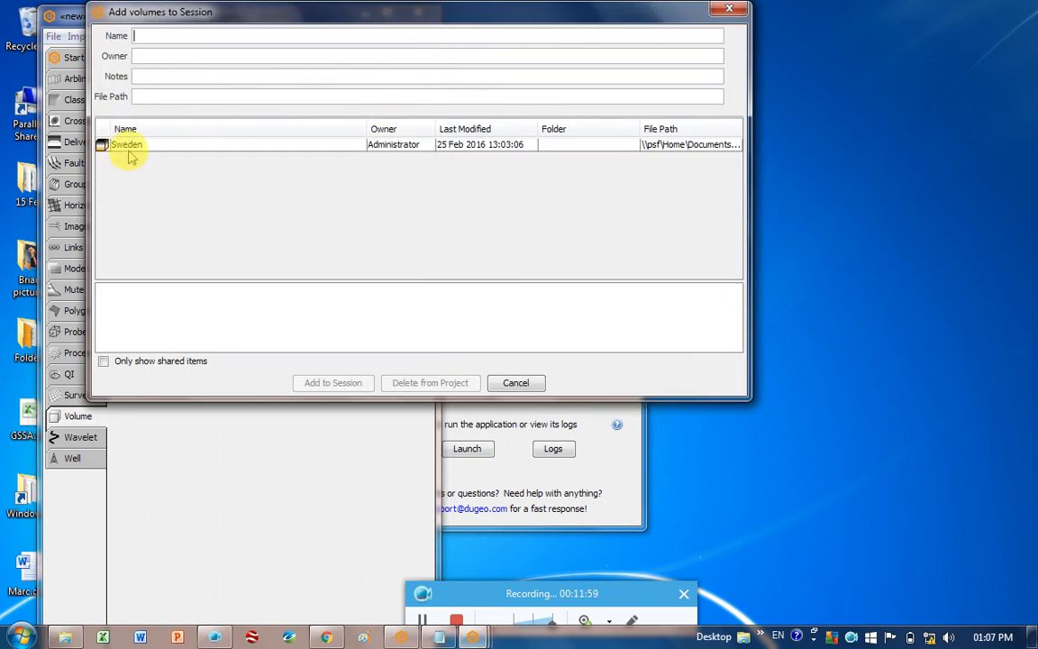
click(126, 144)
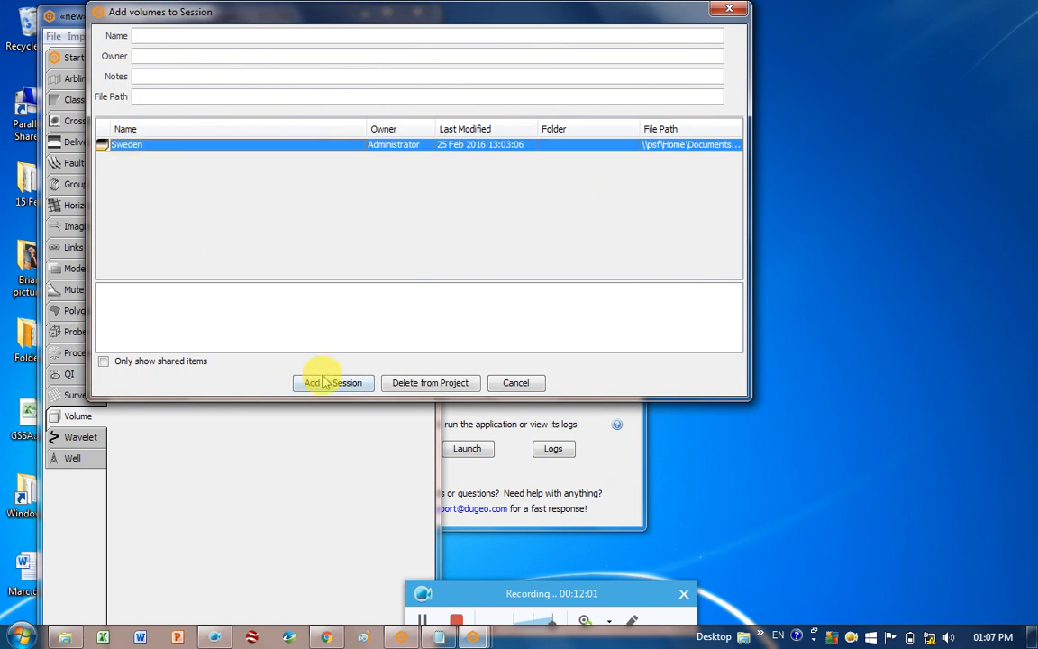
click(332, 381)
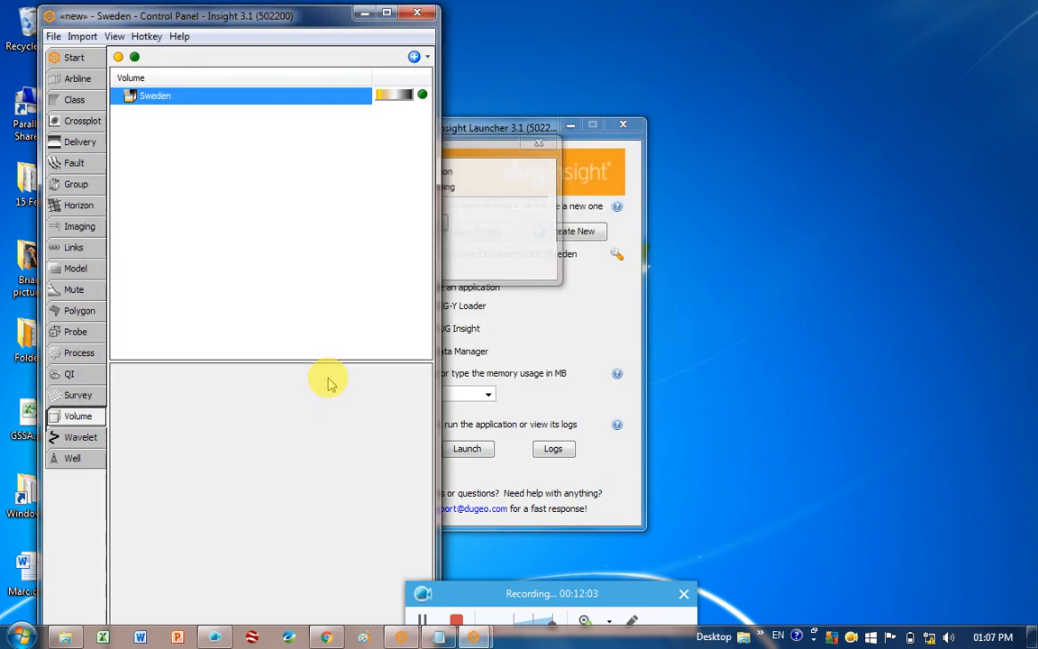
click(155, 95)
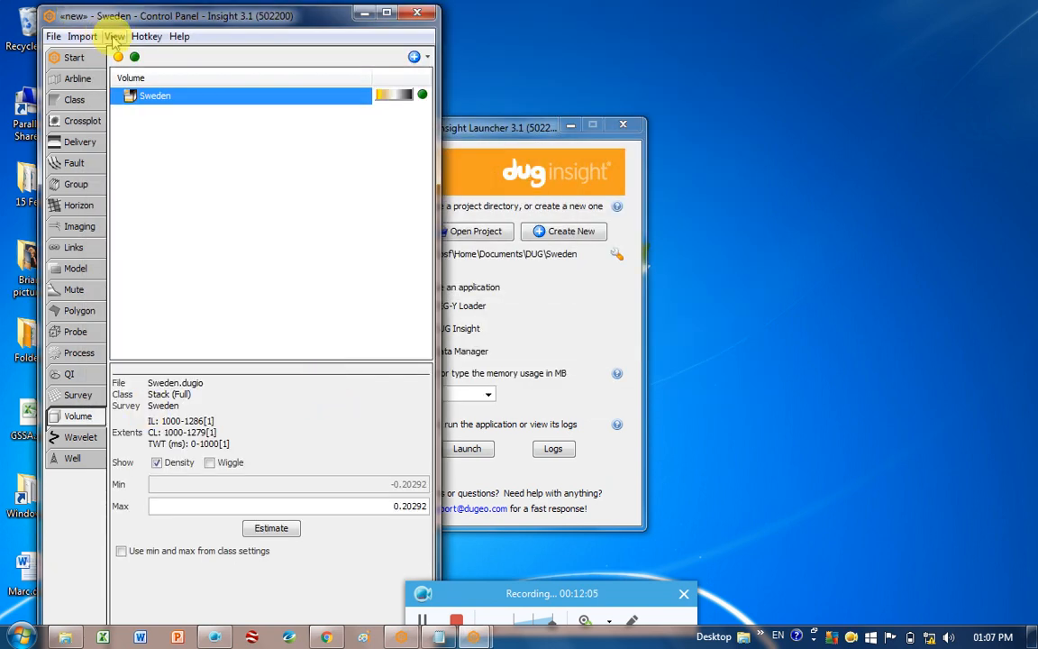
Start a 3D view showing the Sweden survey grid.
click(115, 36)
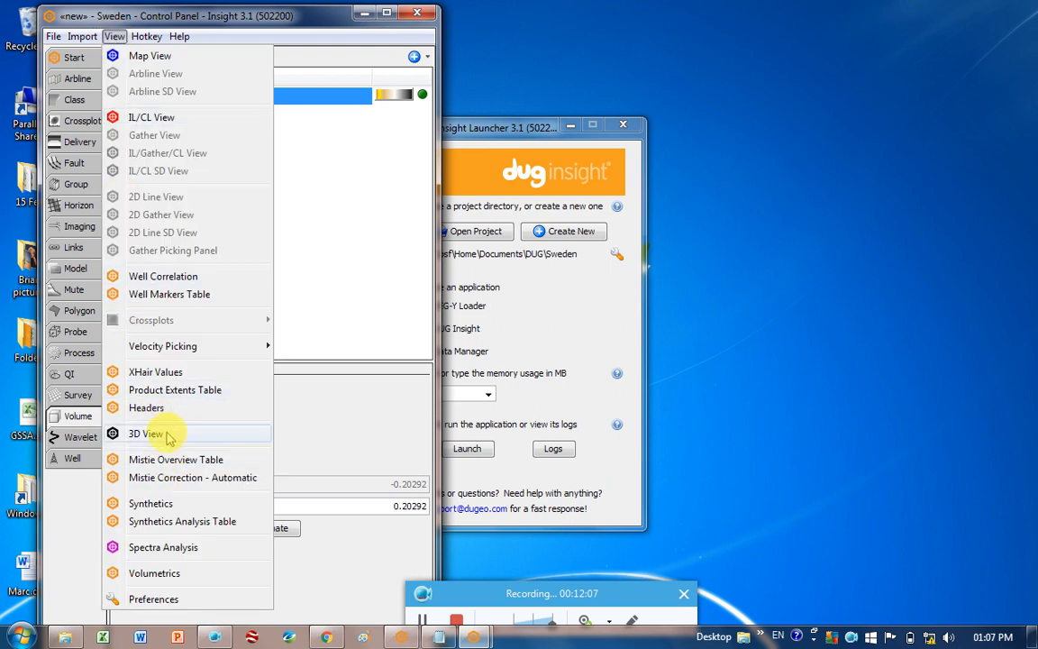
click(144, 432)
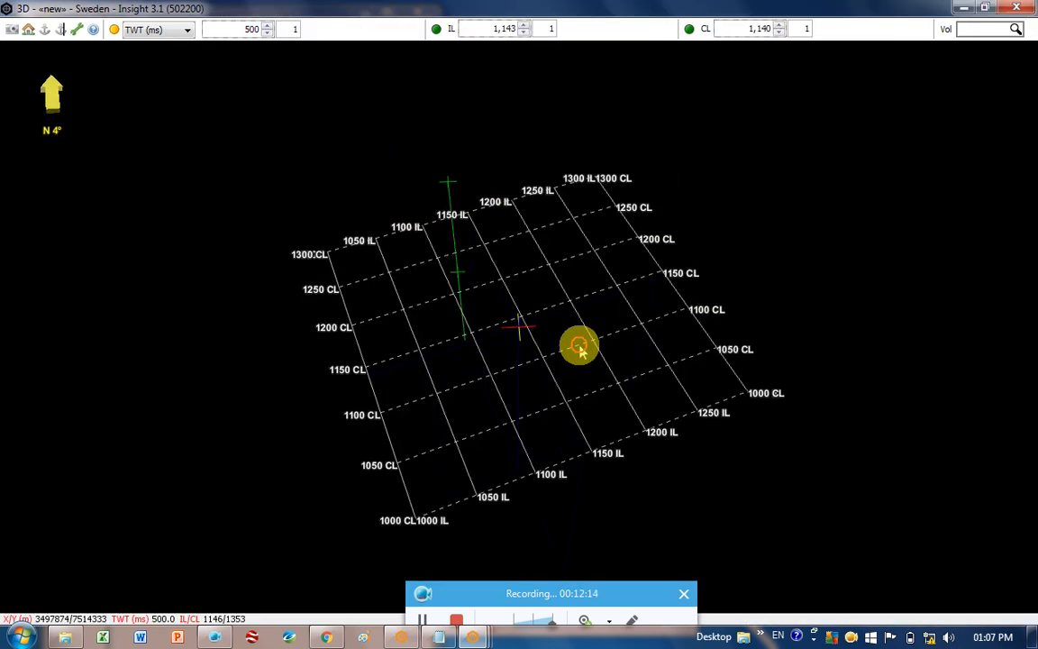
drag(580, 346, 886, 87)
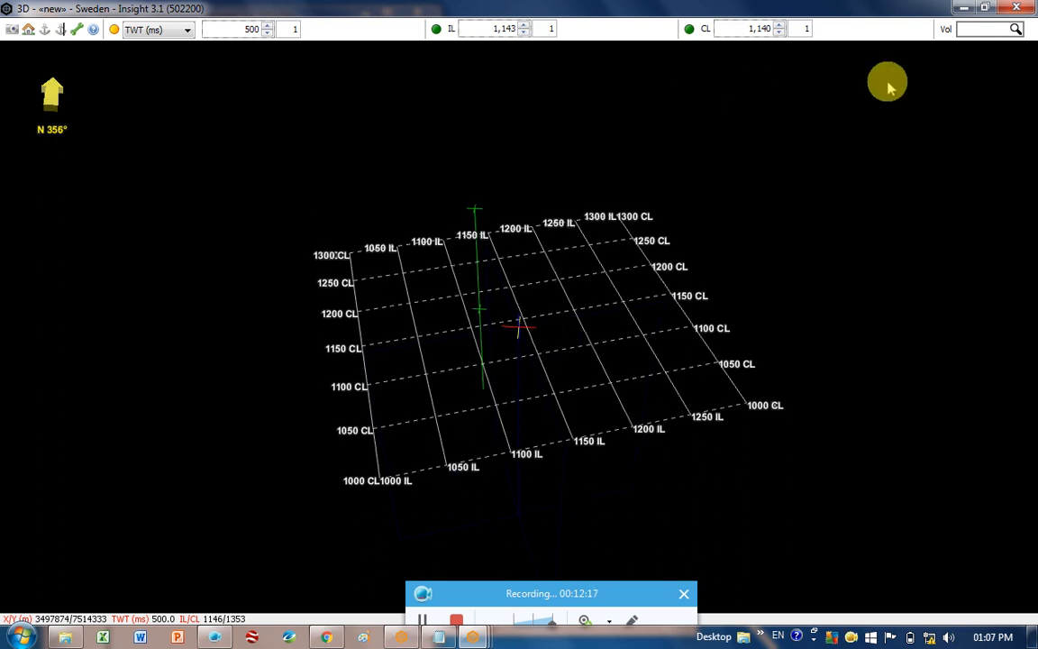
Display the Sweden volume's inline, crossline and time slices in the 3D view.
click(1016, 29)
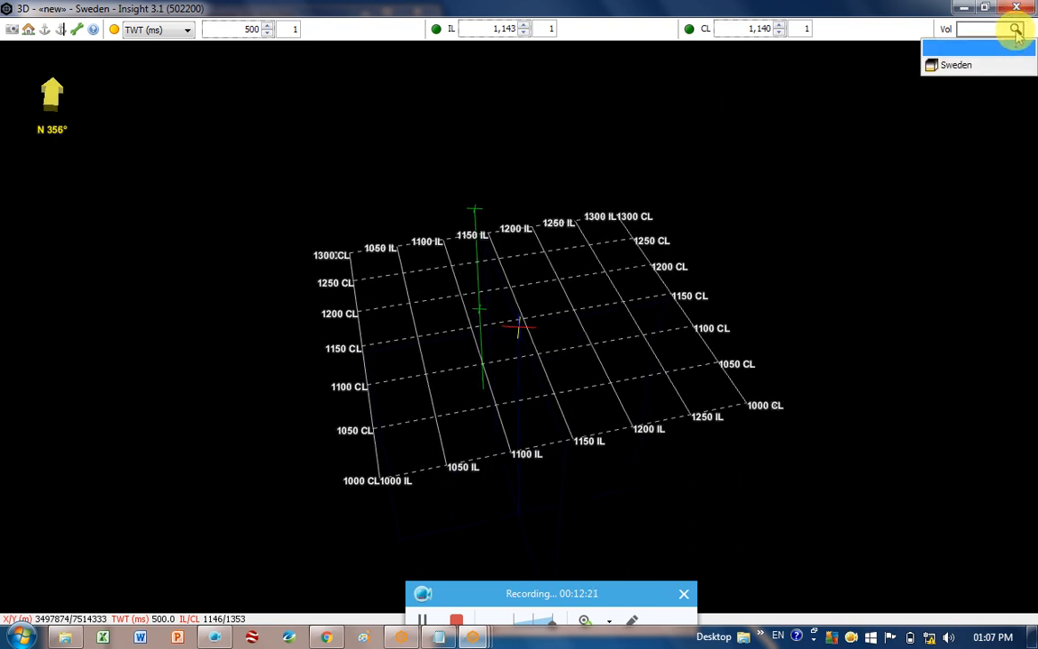
click(955, 65)
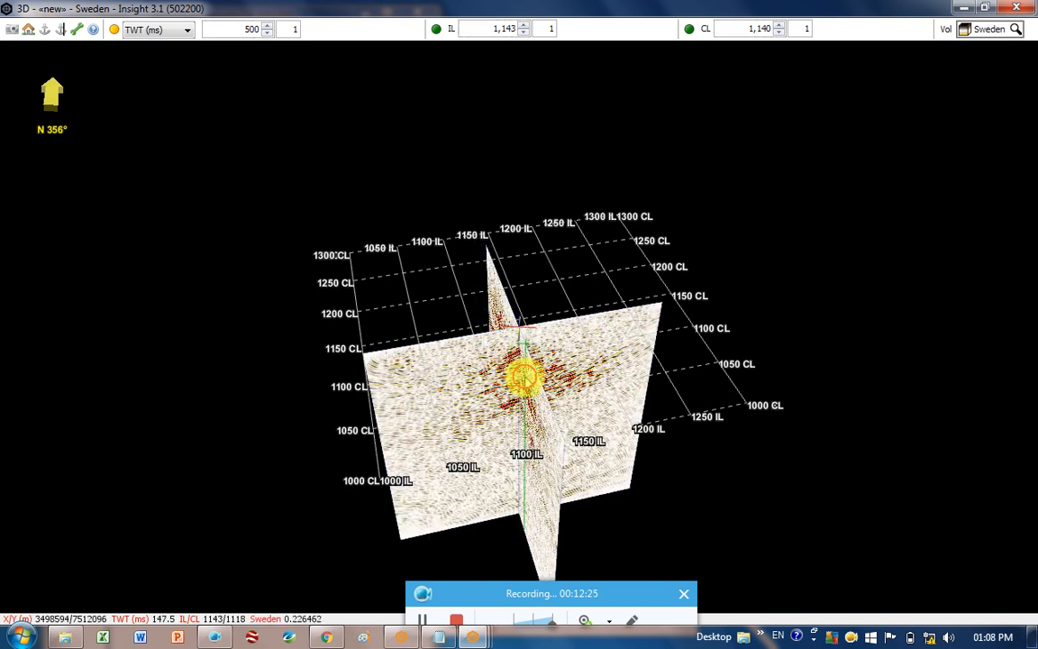
drag(522, 379, 531, 360)
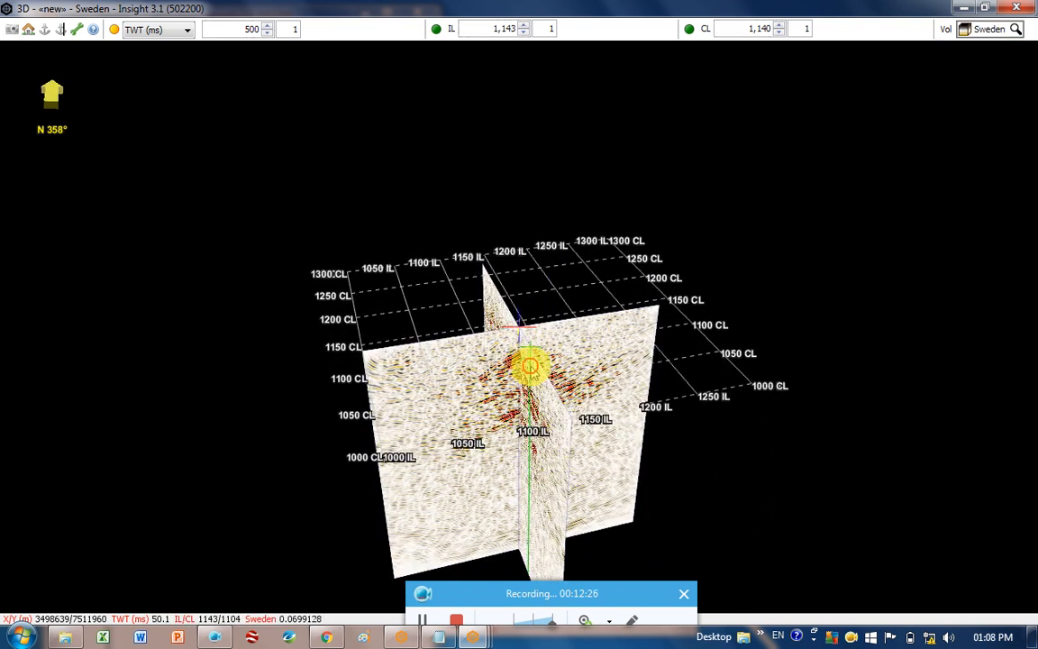